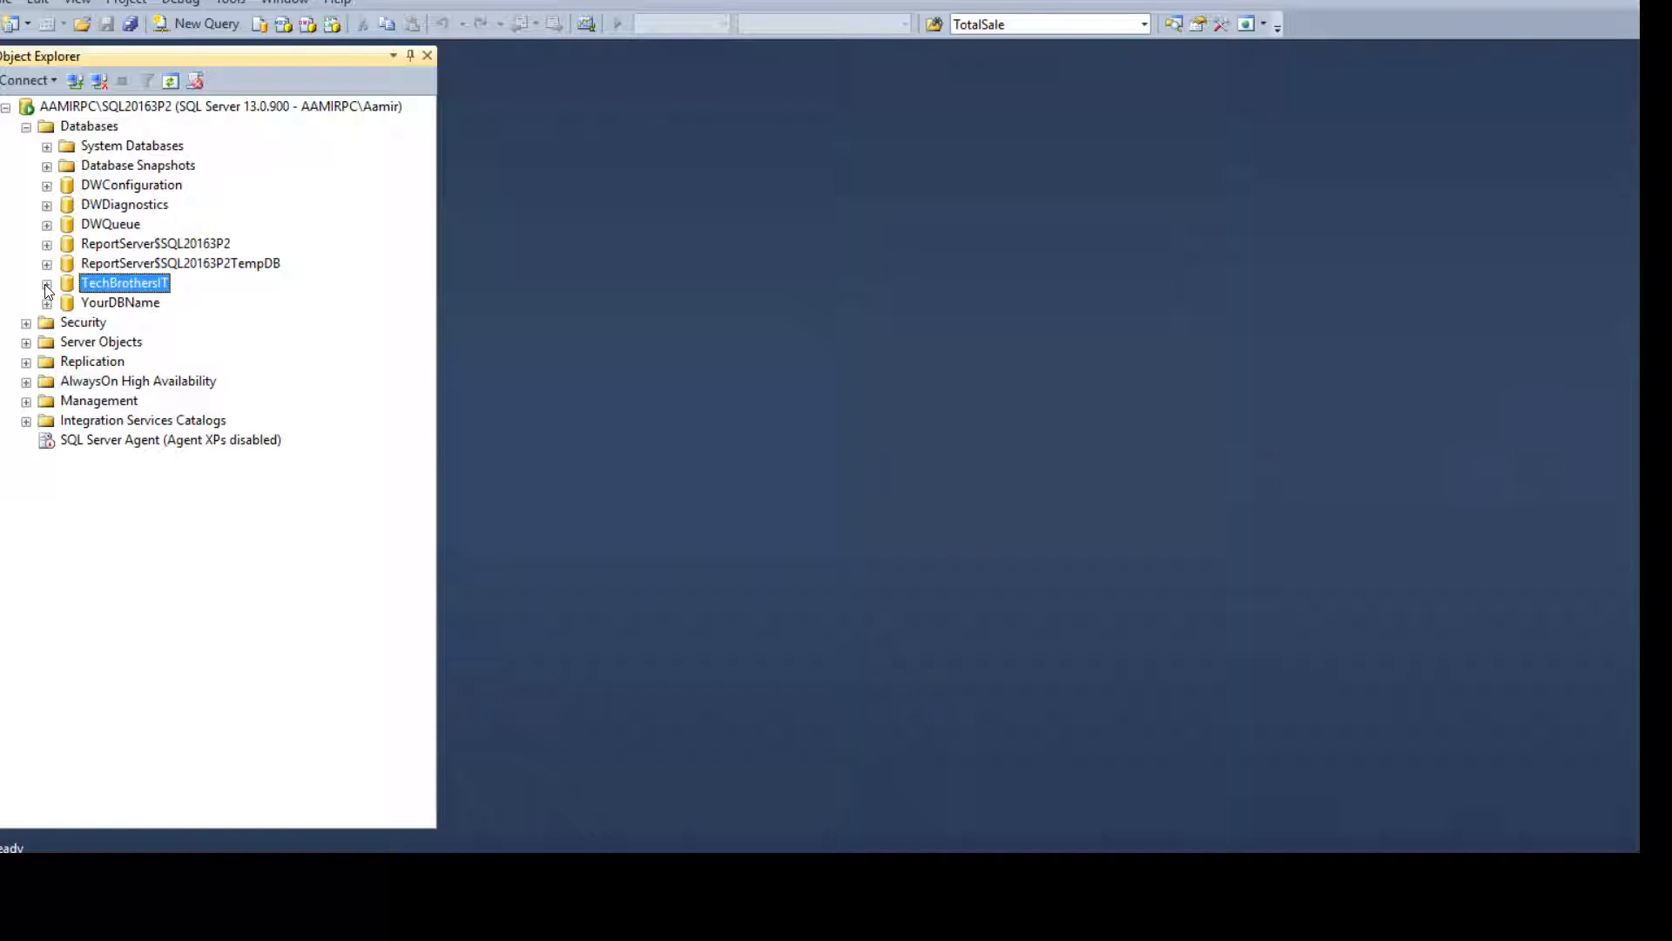
Step: Expand TechBrothersIT > dbo.Customer > Constraints to show dbo_Customer_AgeAndAgeType
left_click(48, 282)
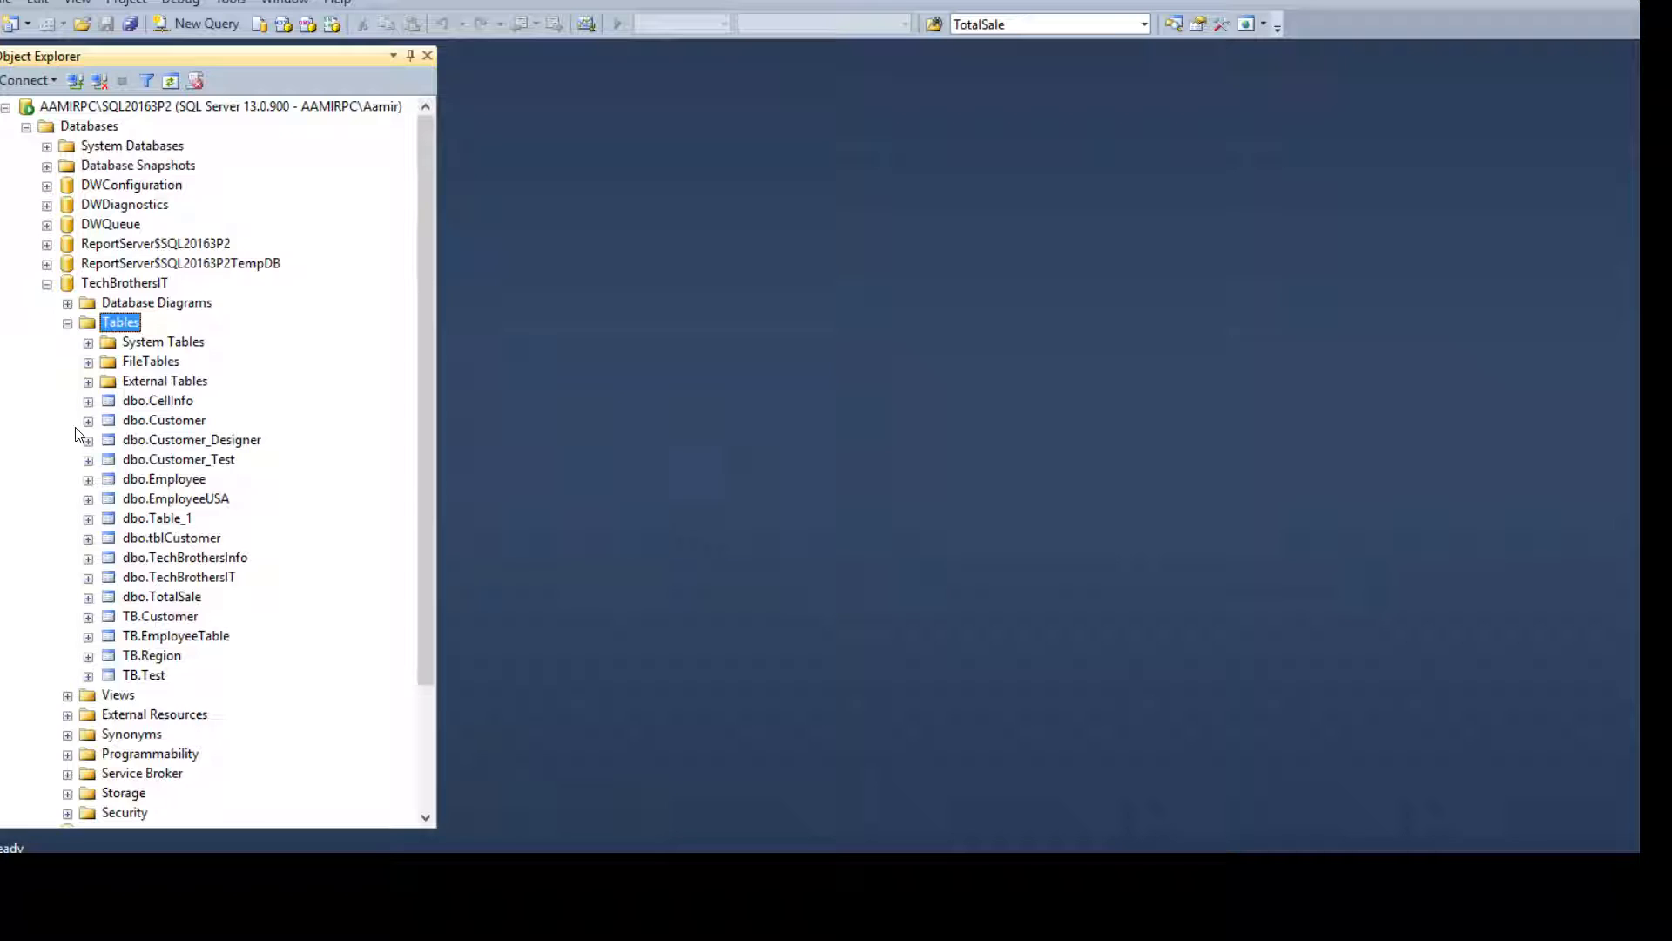
mouse_move(144, 427)
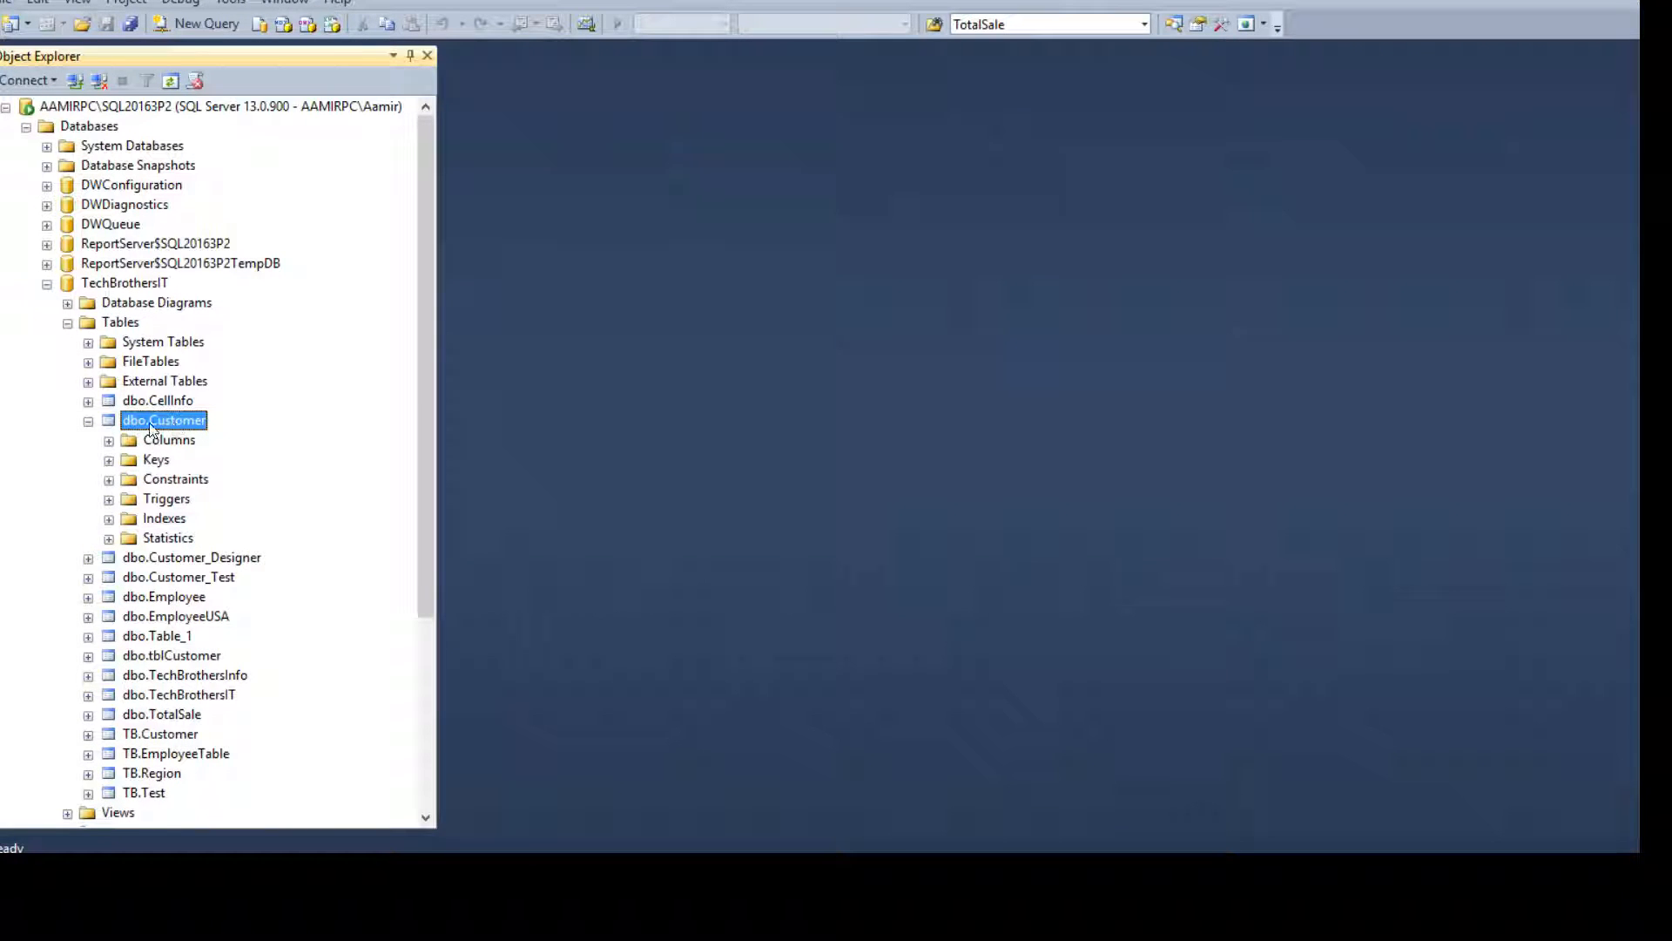
left_click(109, 478)
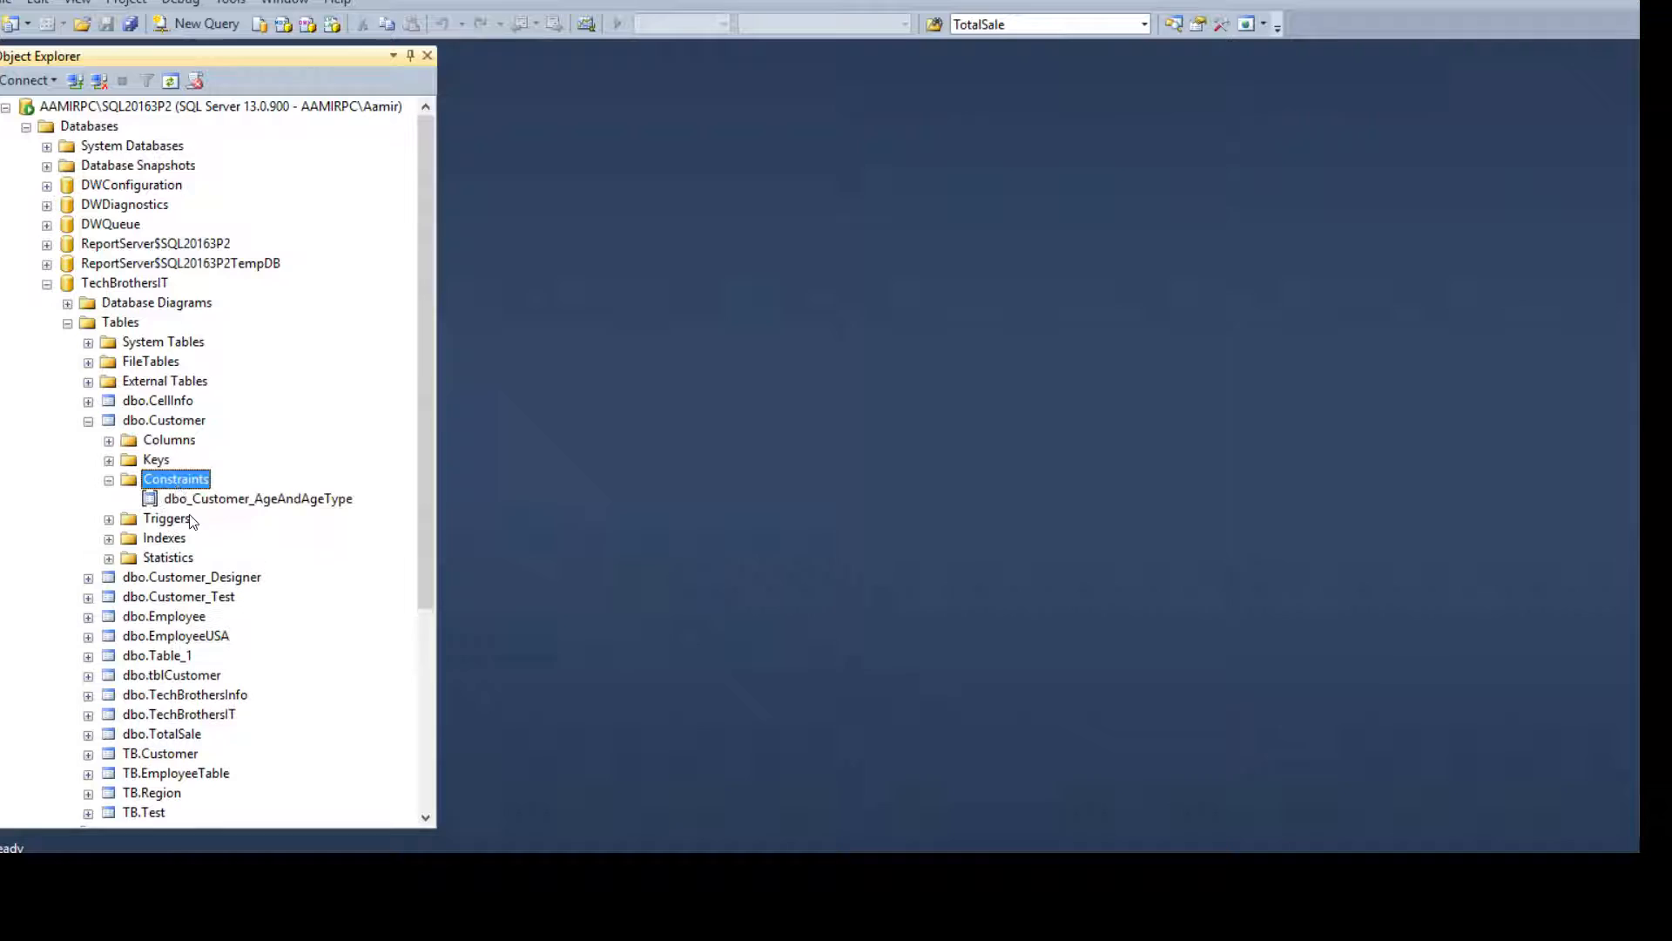
left_click(256, 498)
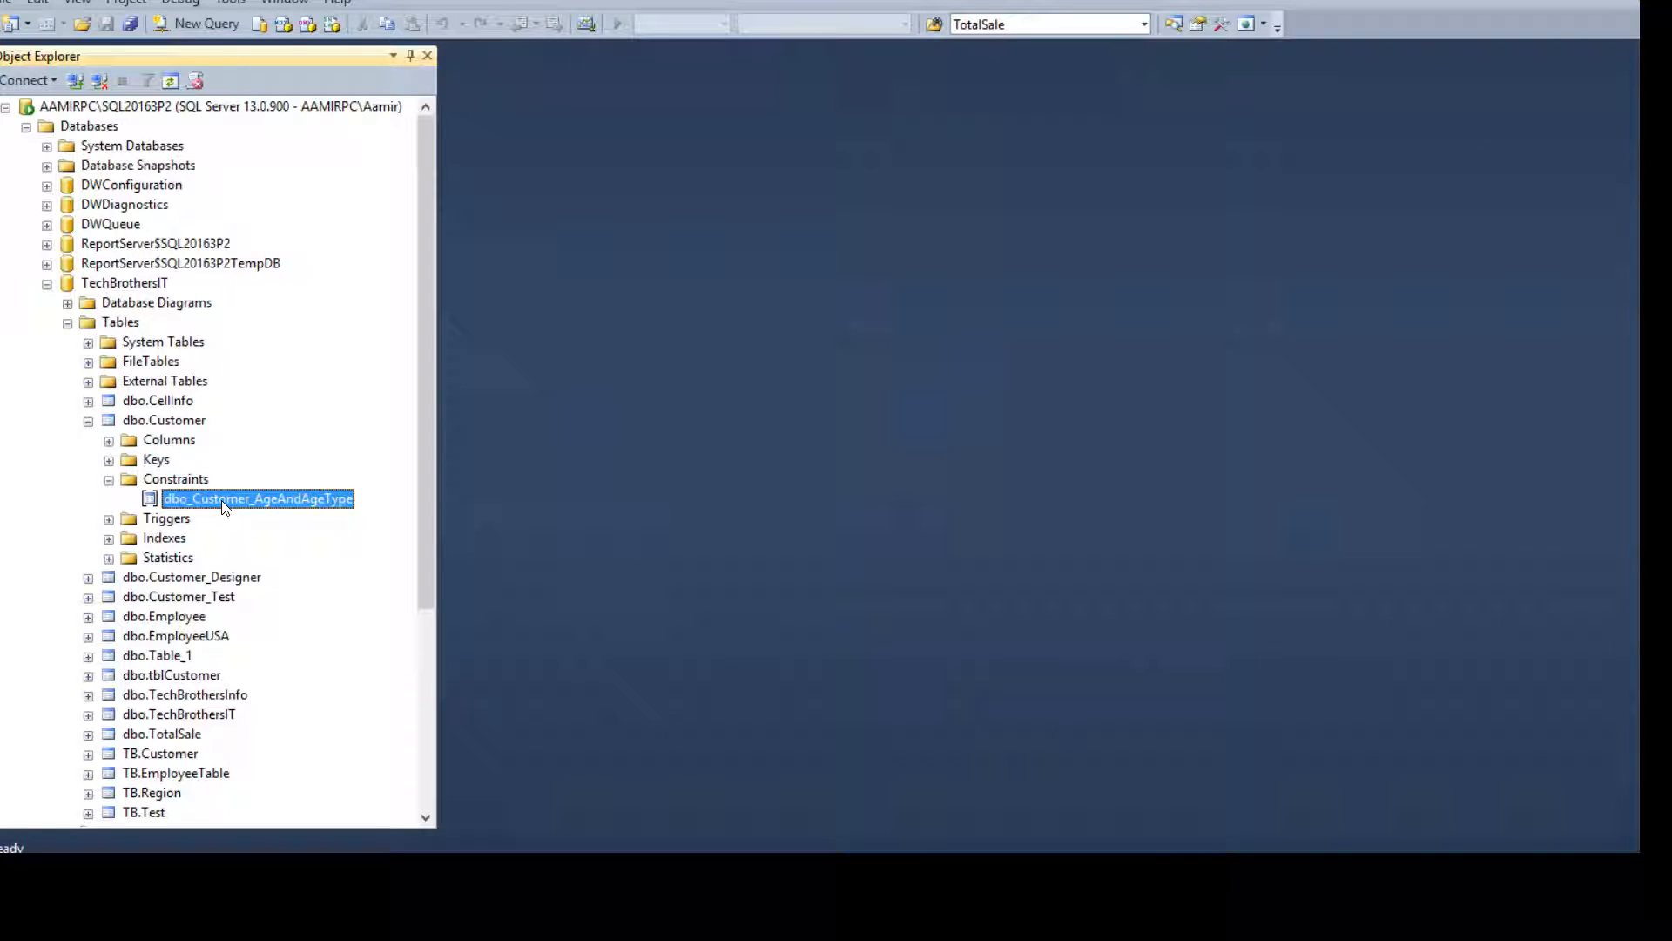
left_click(89, 419)
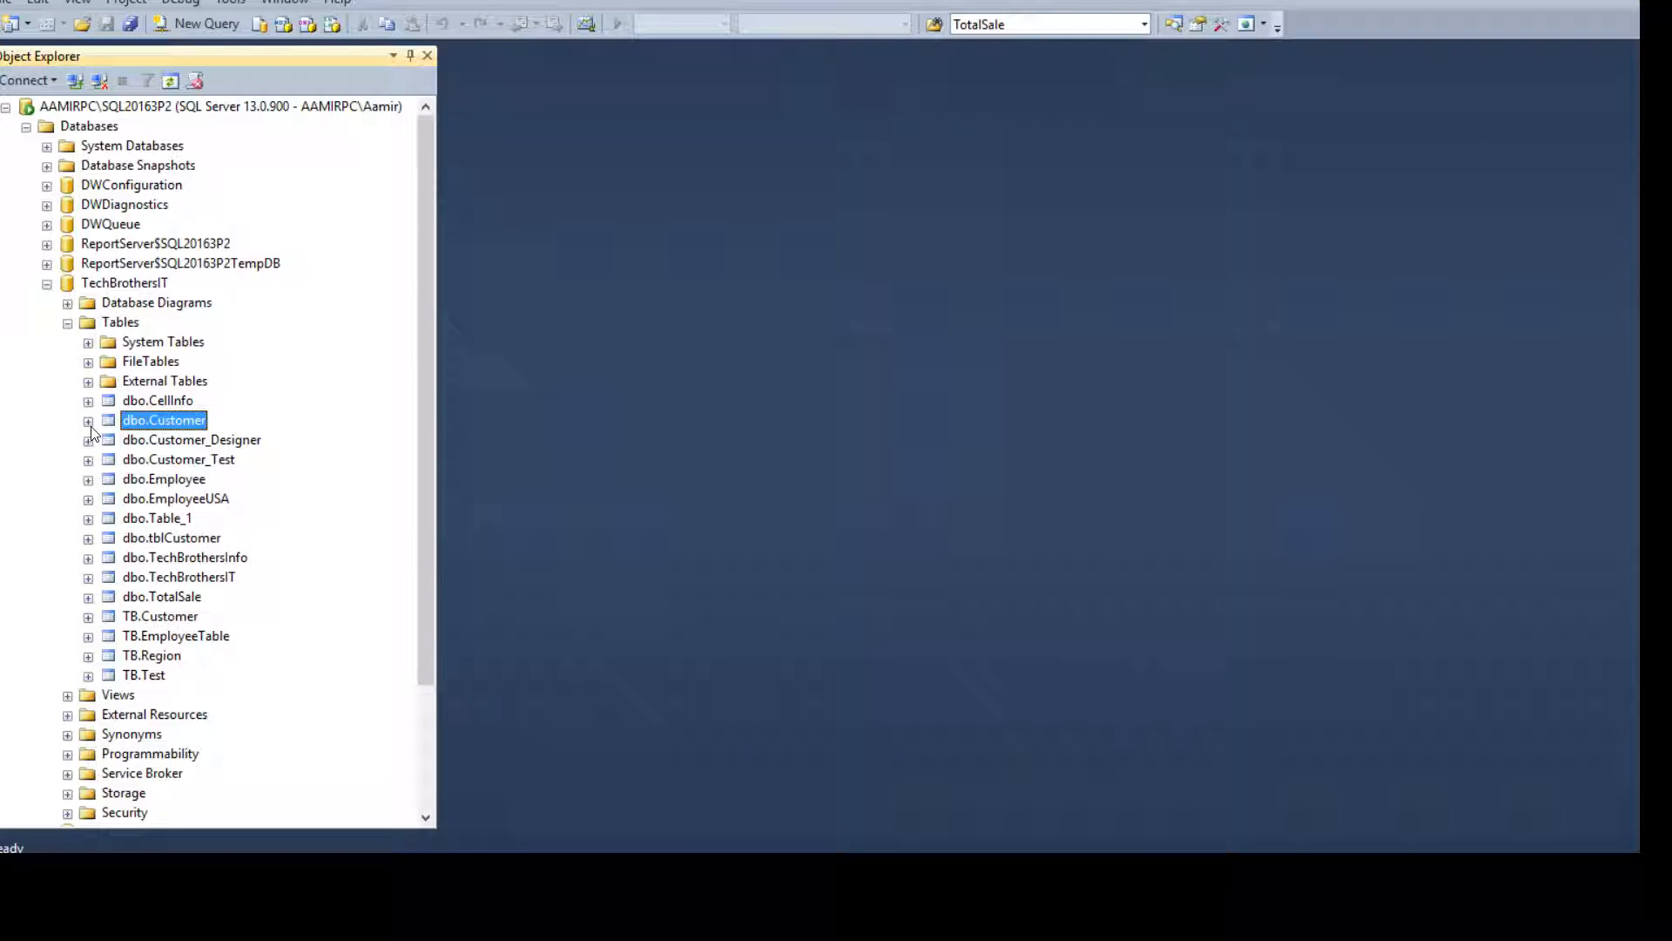
mouse_move(167, 485)
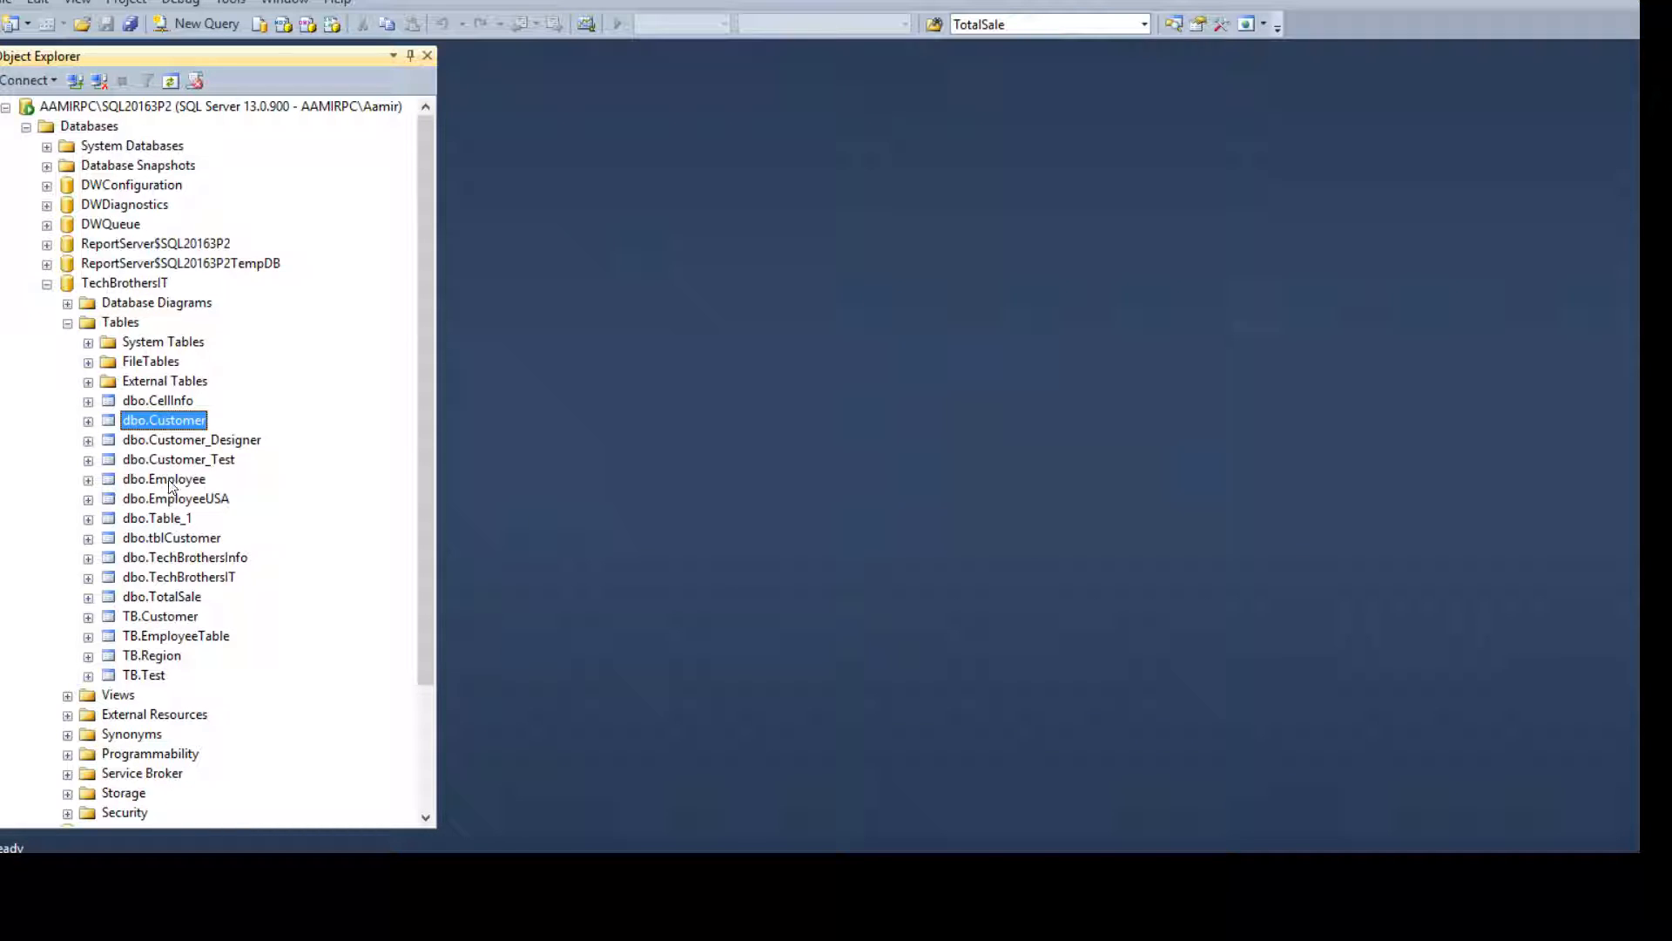
mouse_move(157, 427)
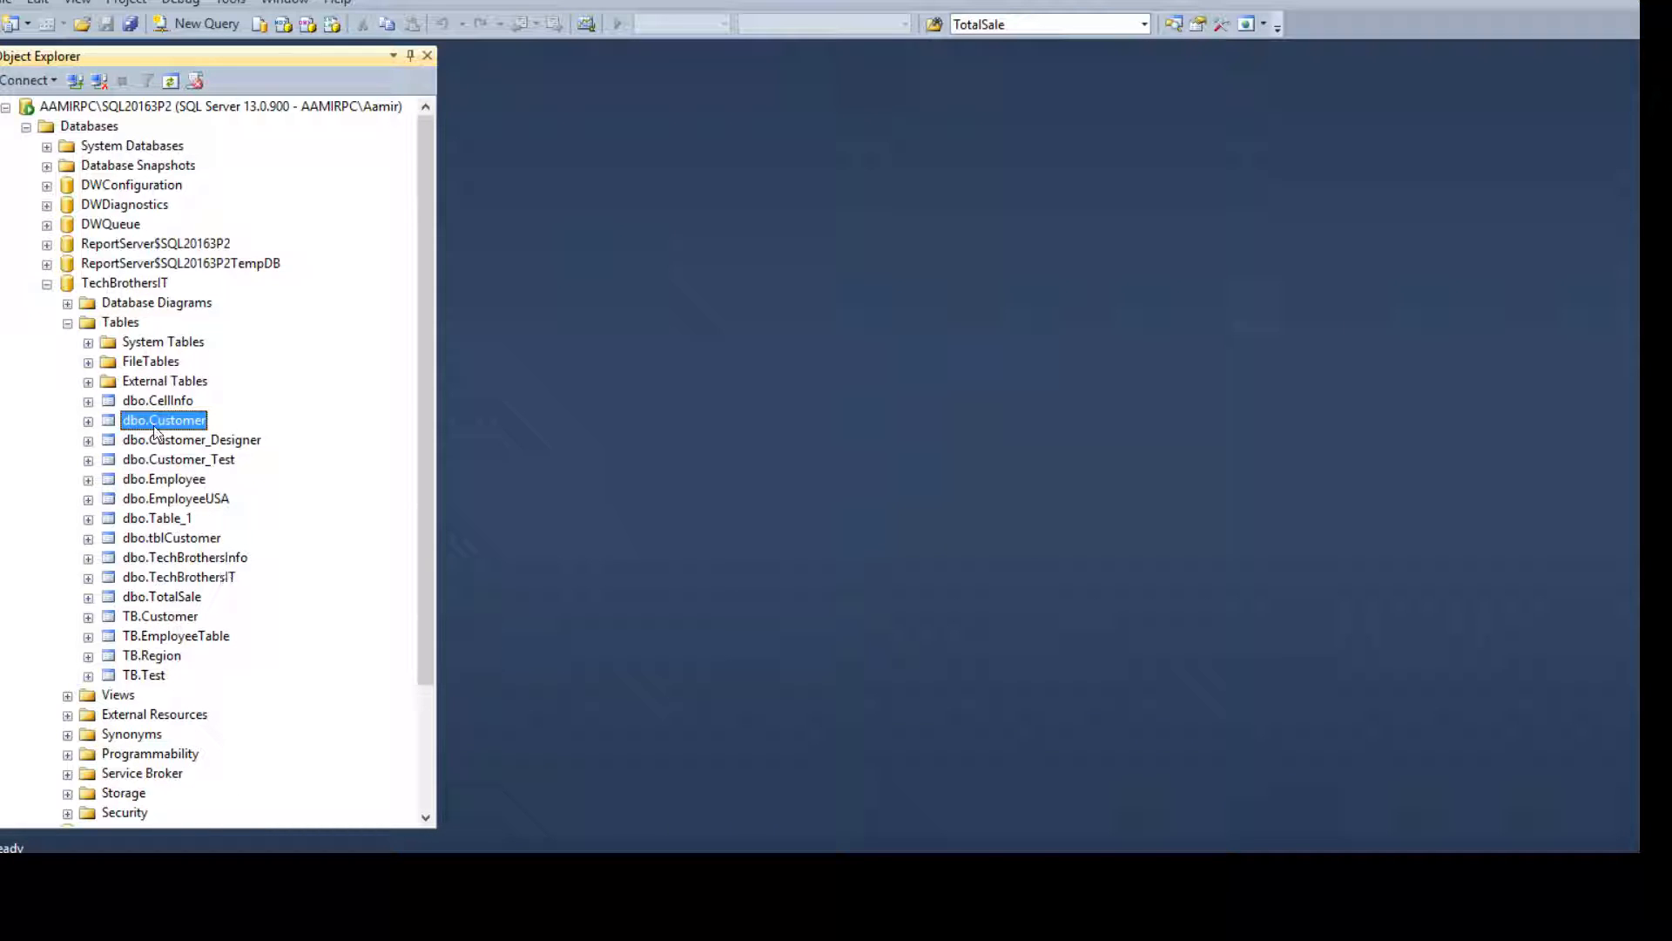
mouse_move(166, 586)
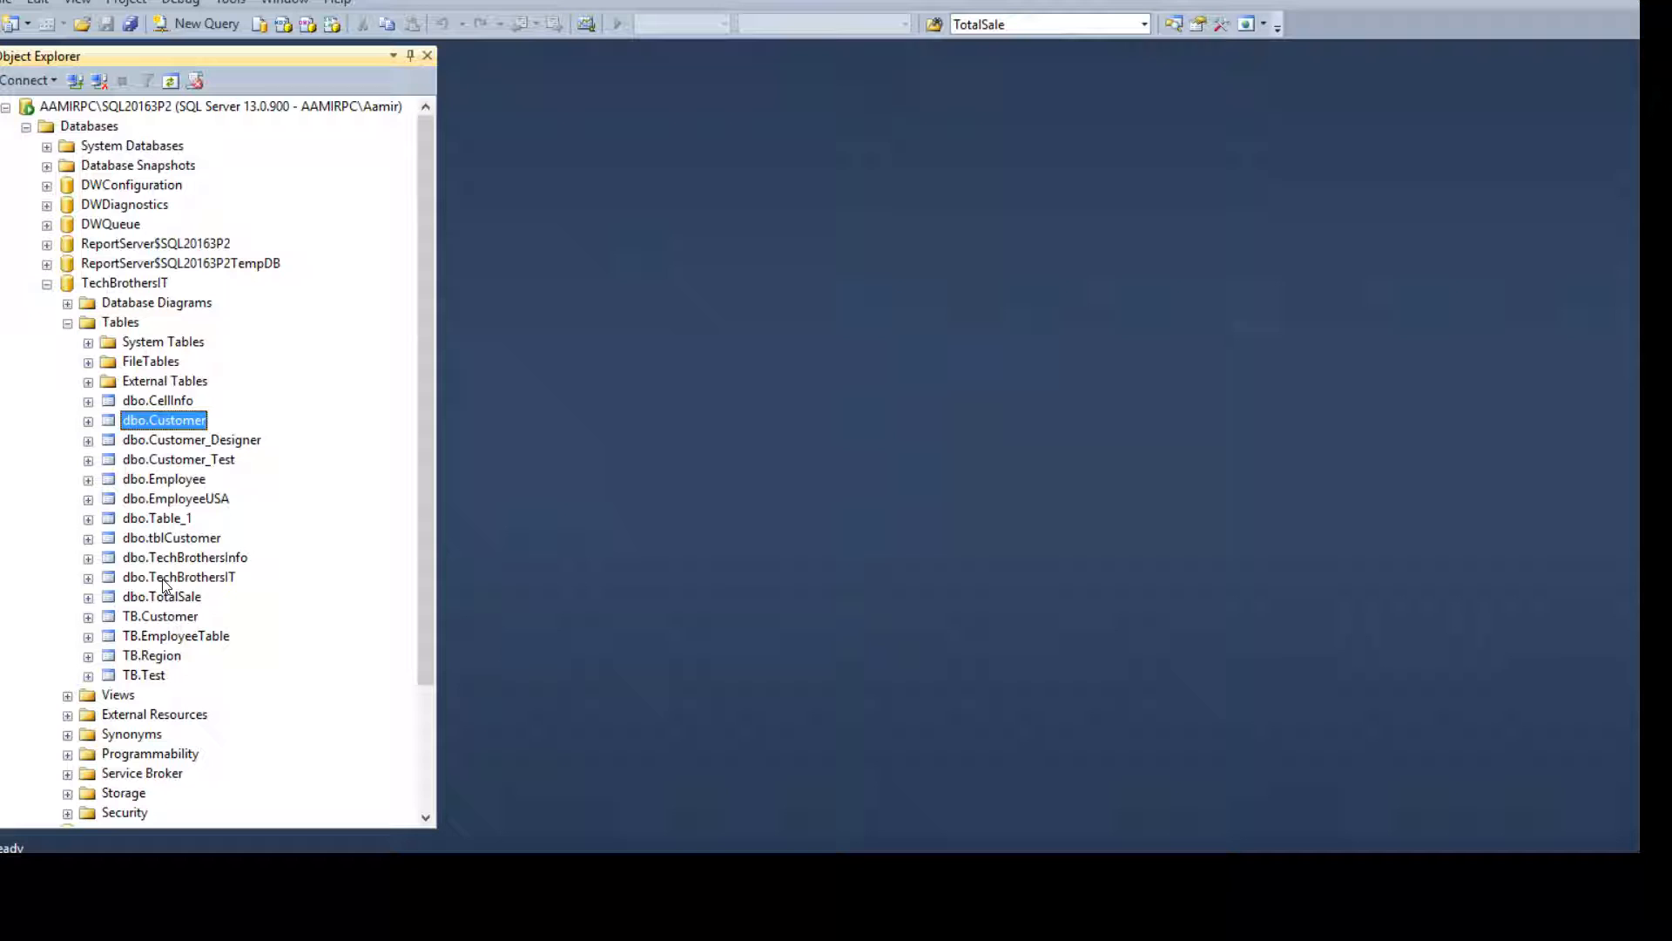
mouse_move(162, 518)
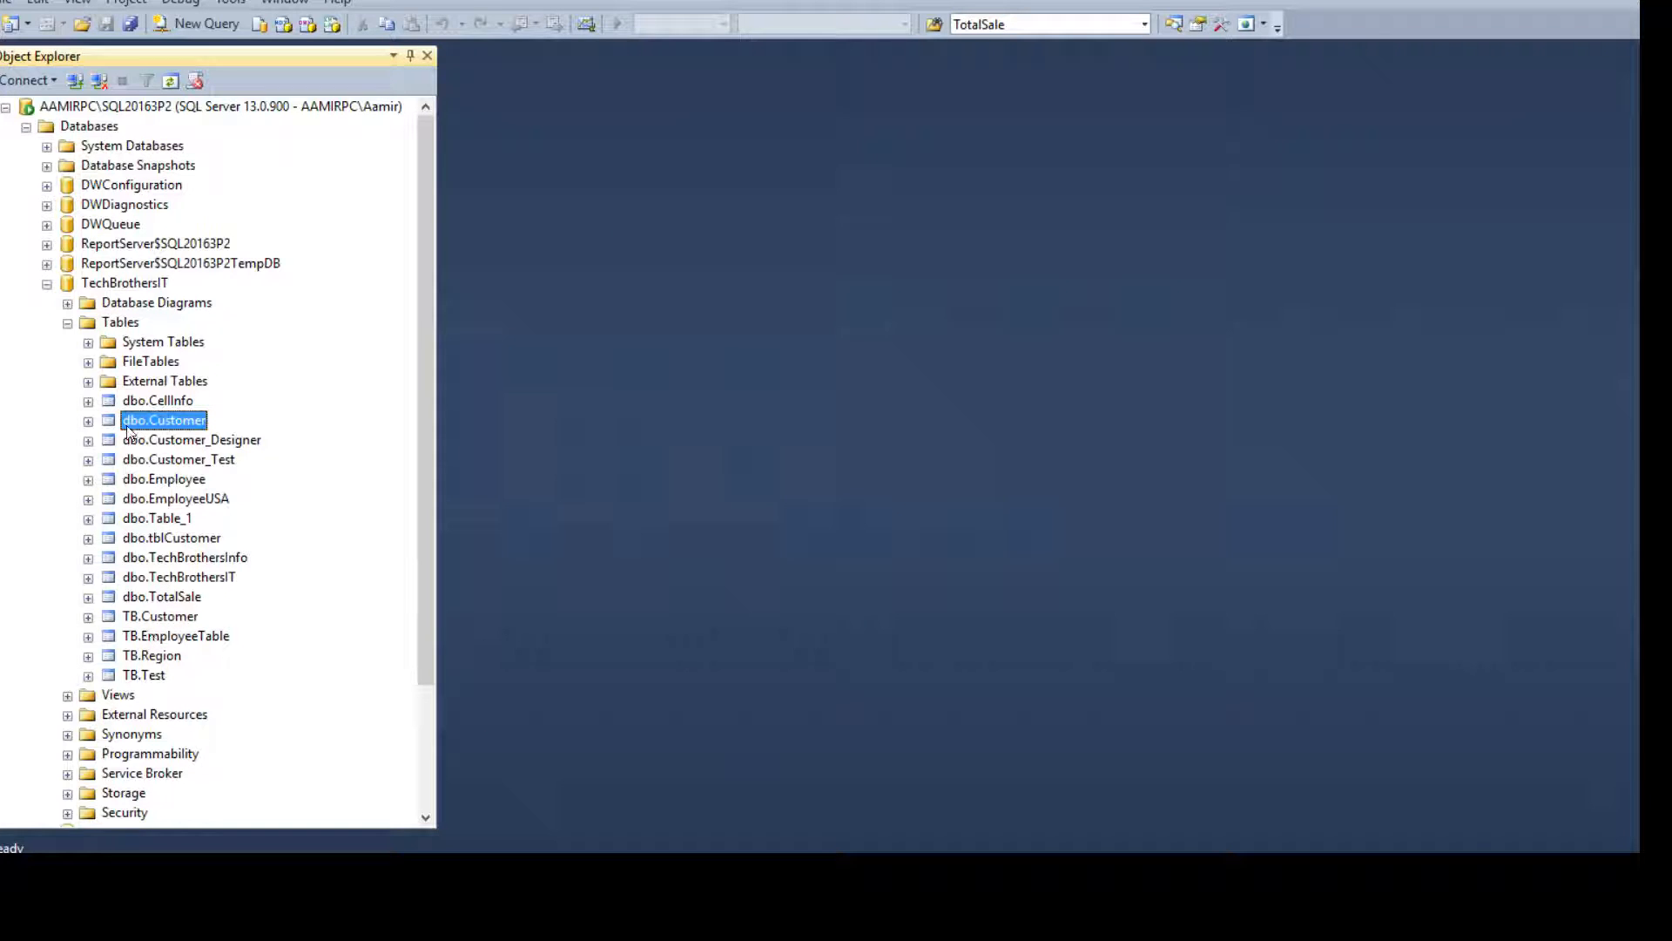
left_click(89, 419)
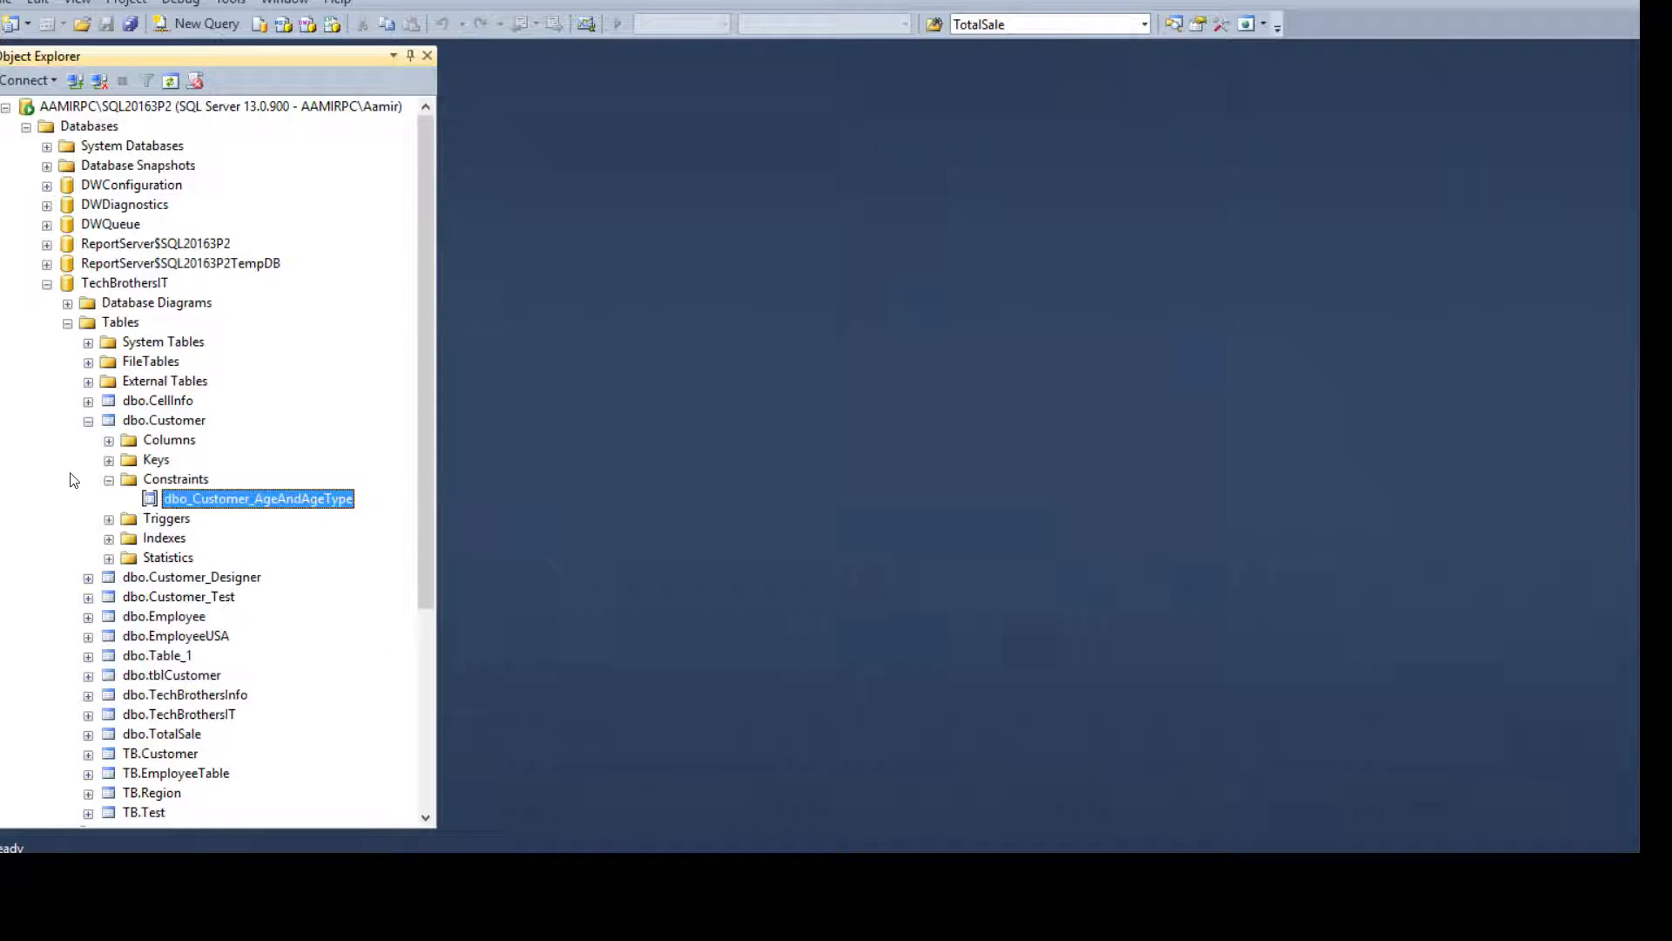
right_click(163, 419)
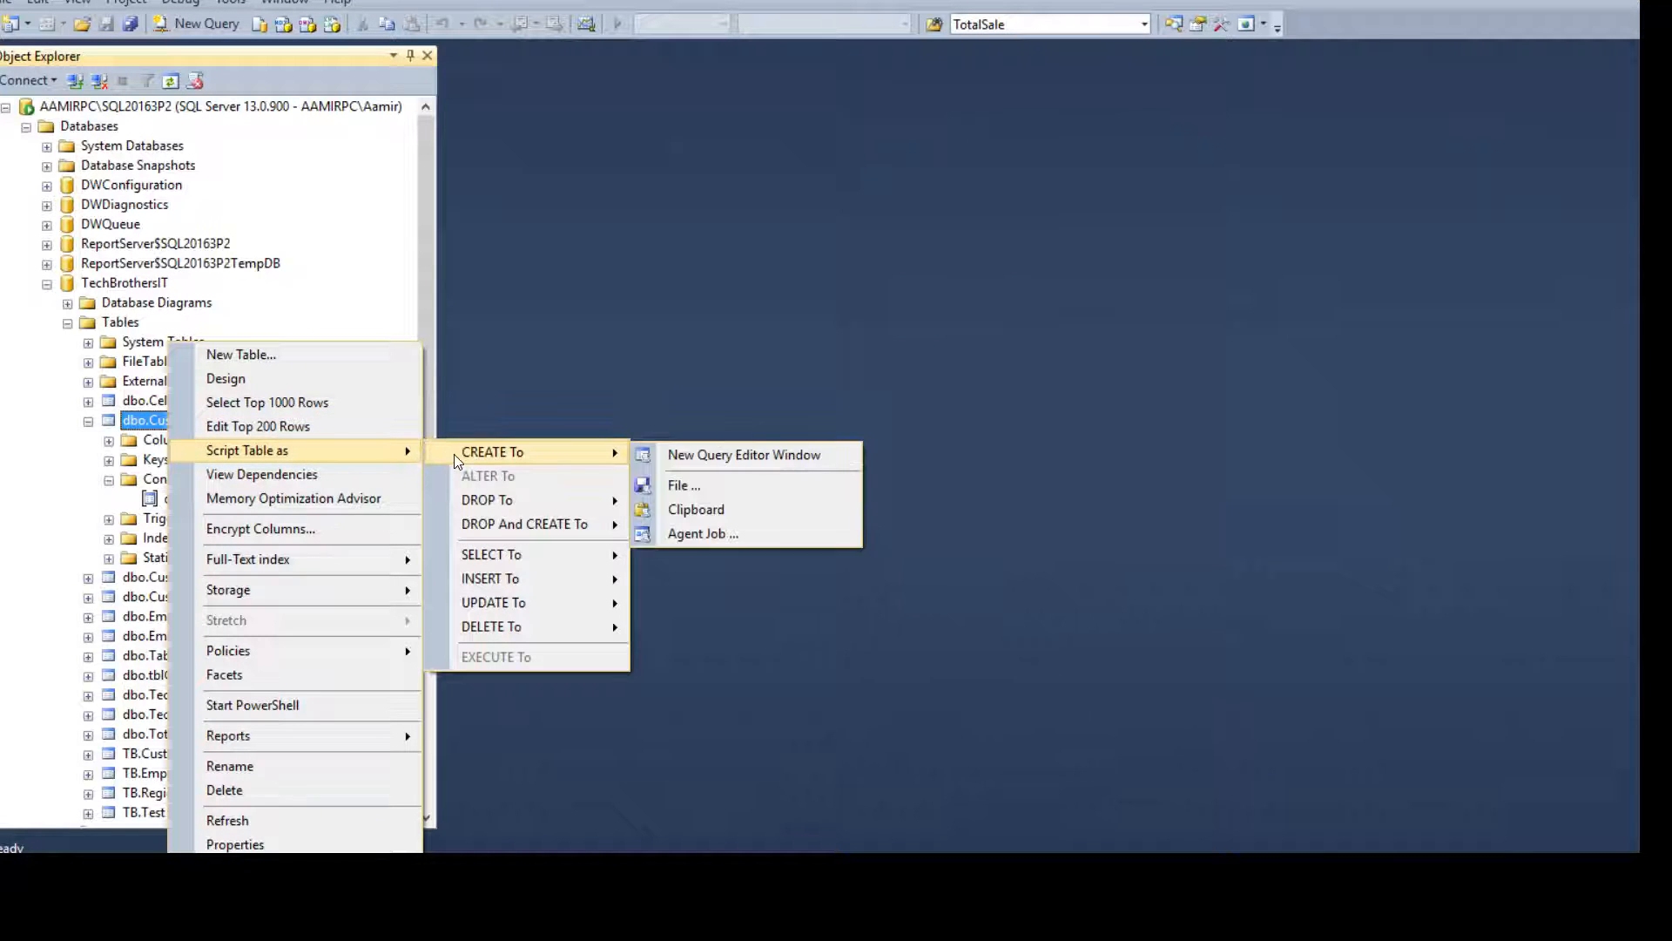
left_click(743, 454)
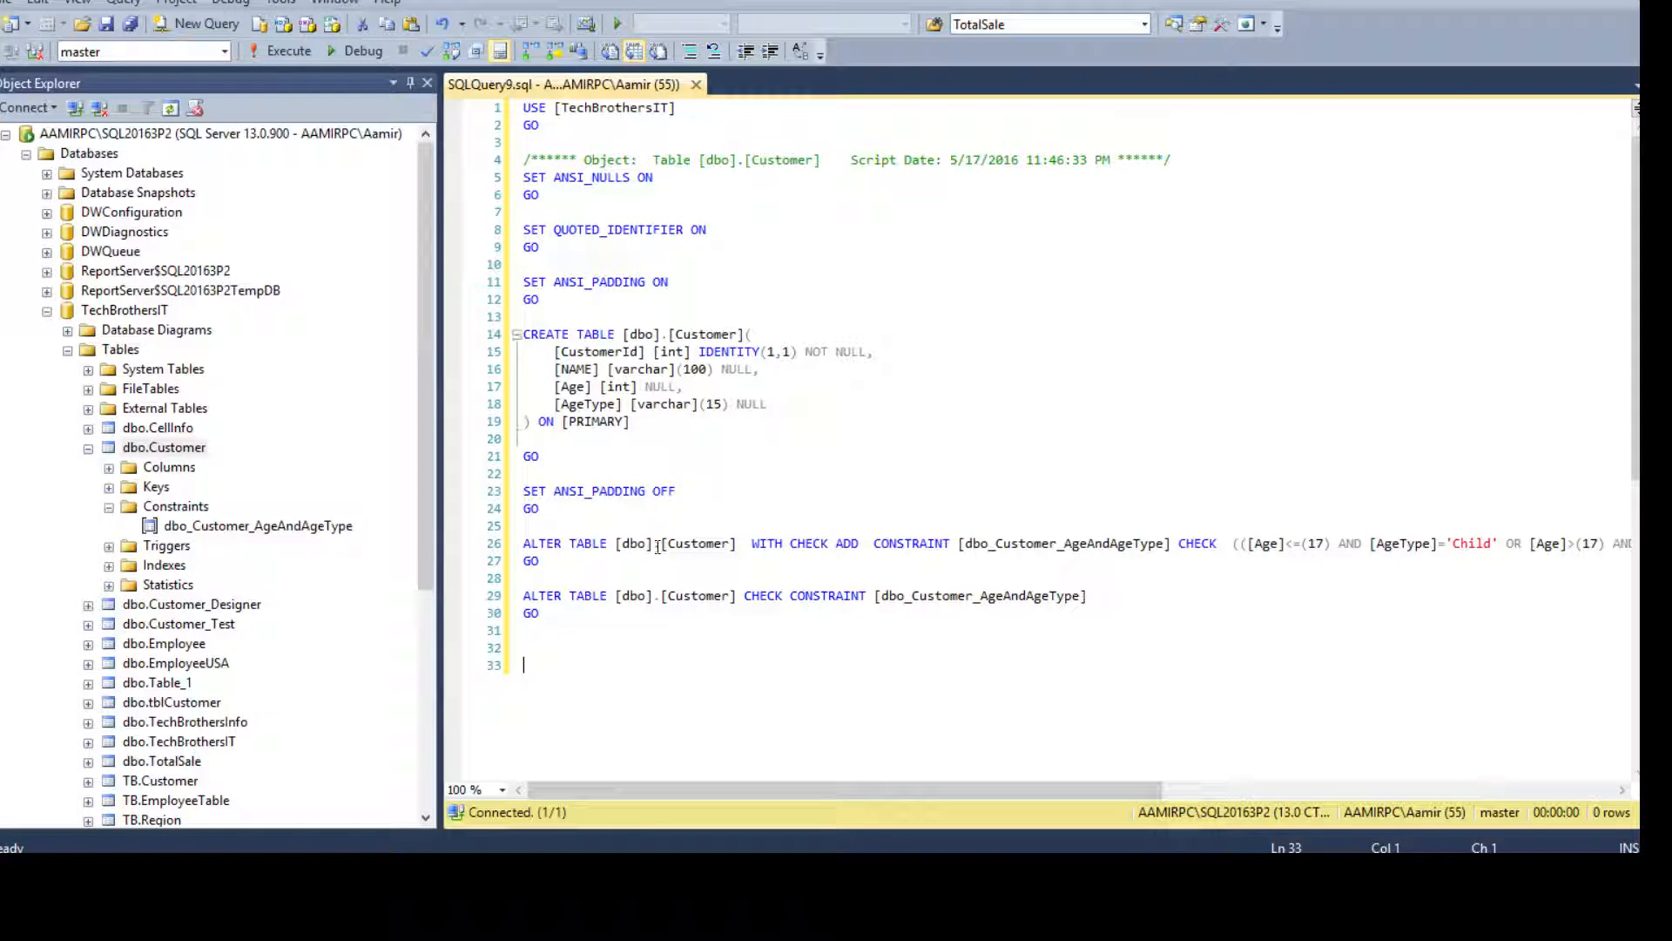
left_click(541, 560)
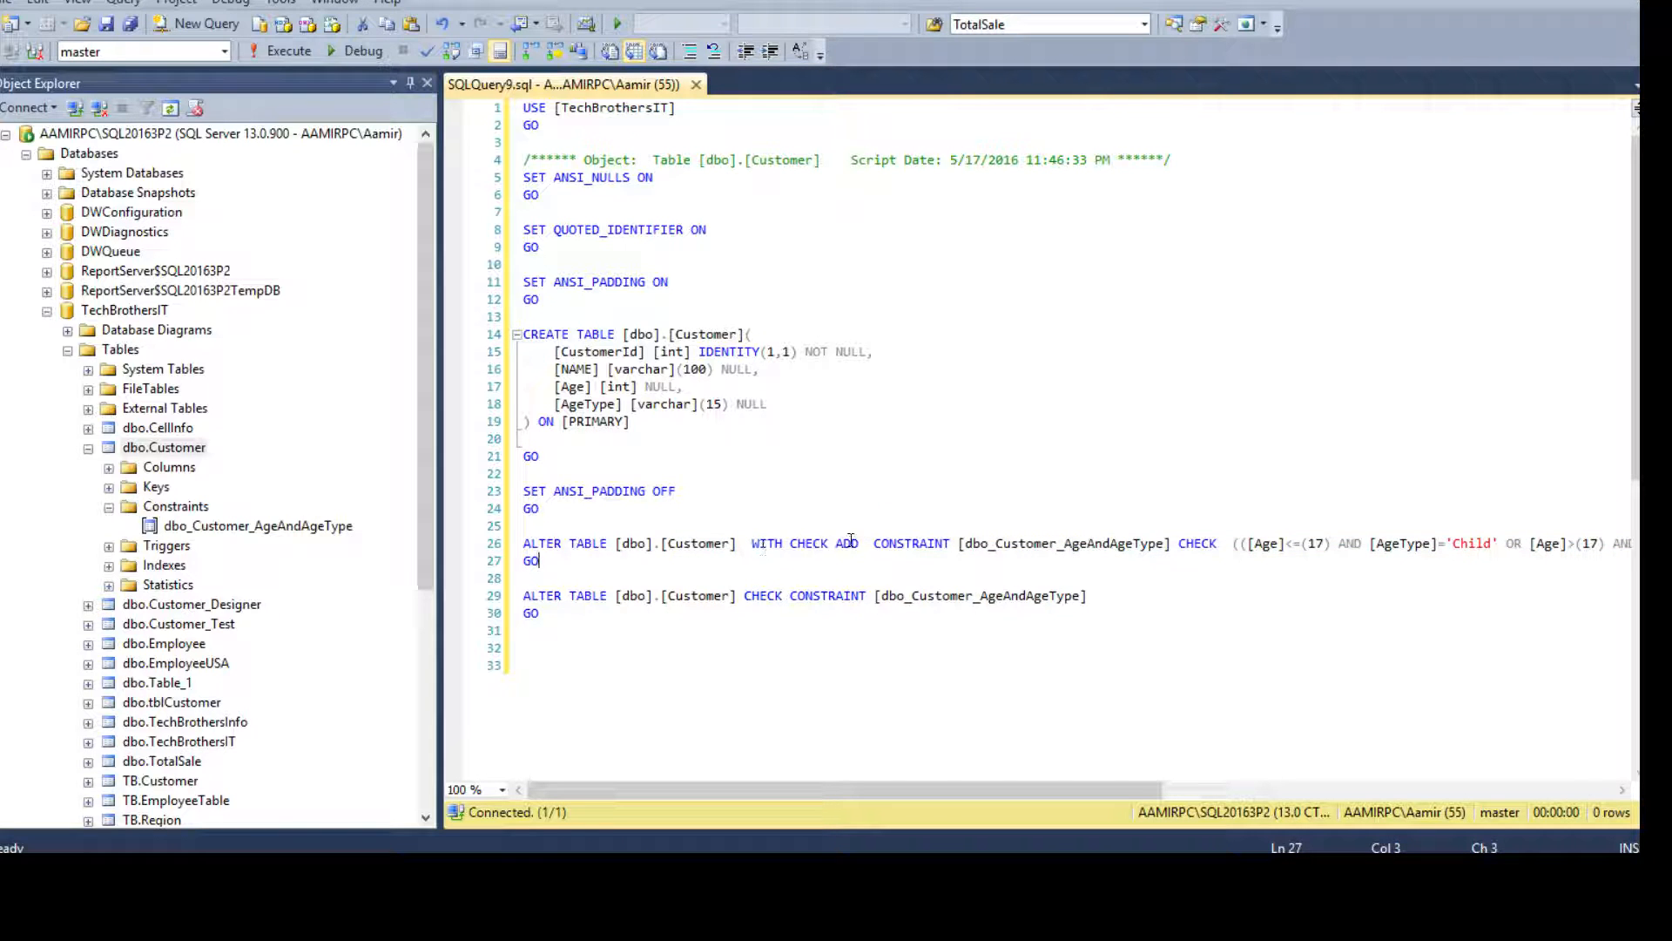
left_click(1002, 543)
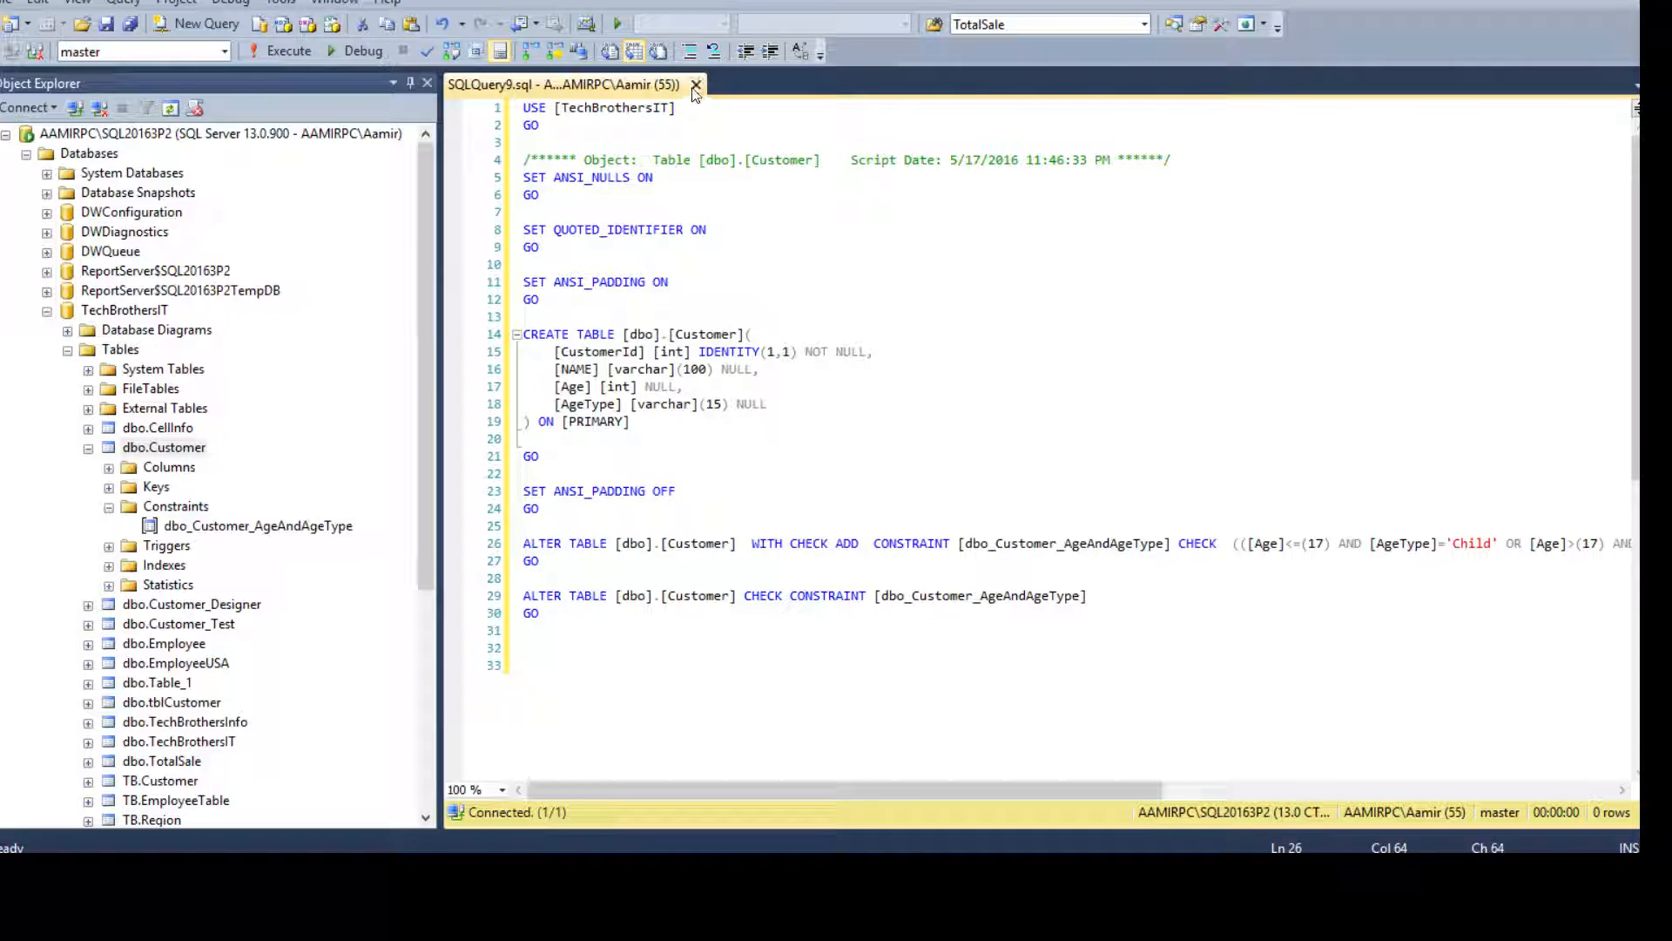
left_click(694, 85)
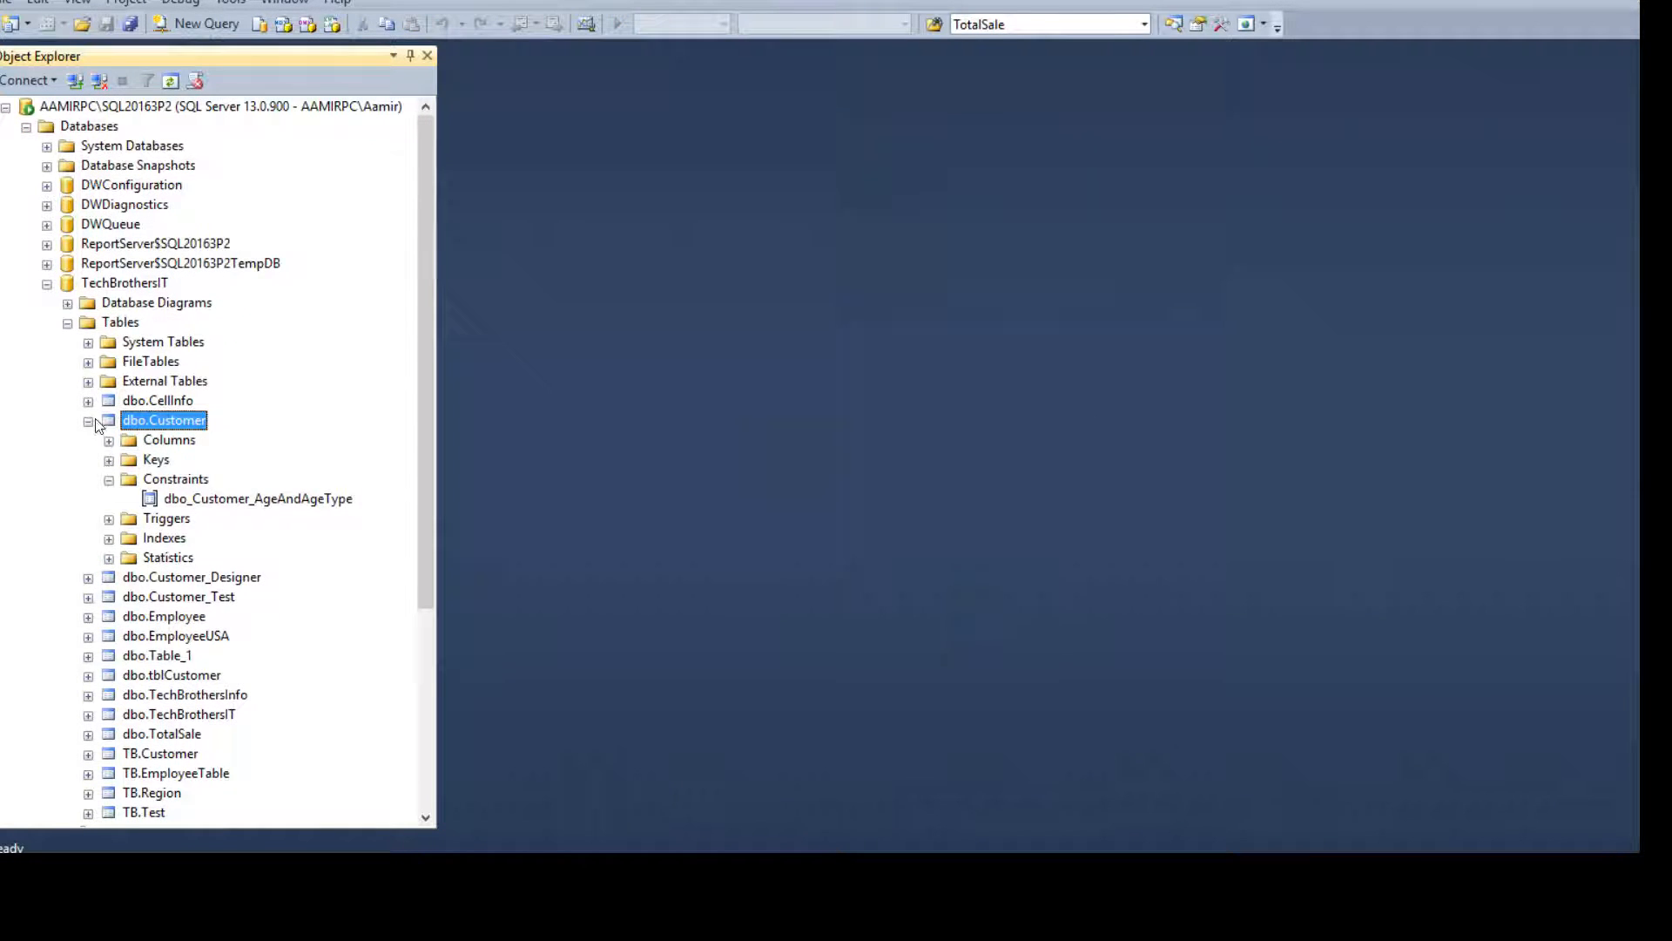
Step: Run a new query SELECT * FROM sys.objects, returning 143 rows
left_click(90, 419)
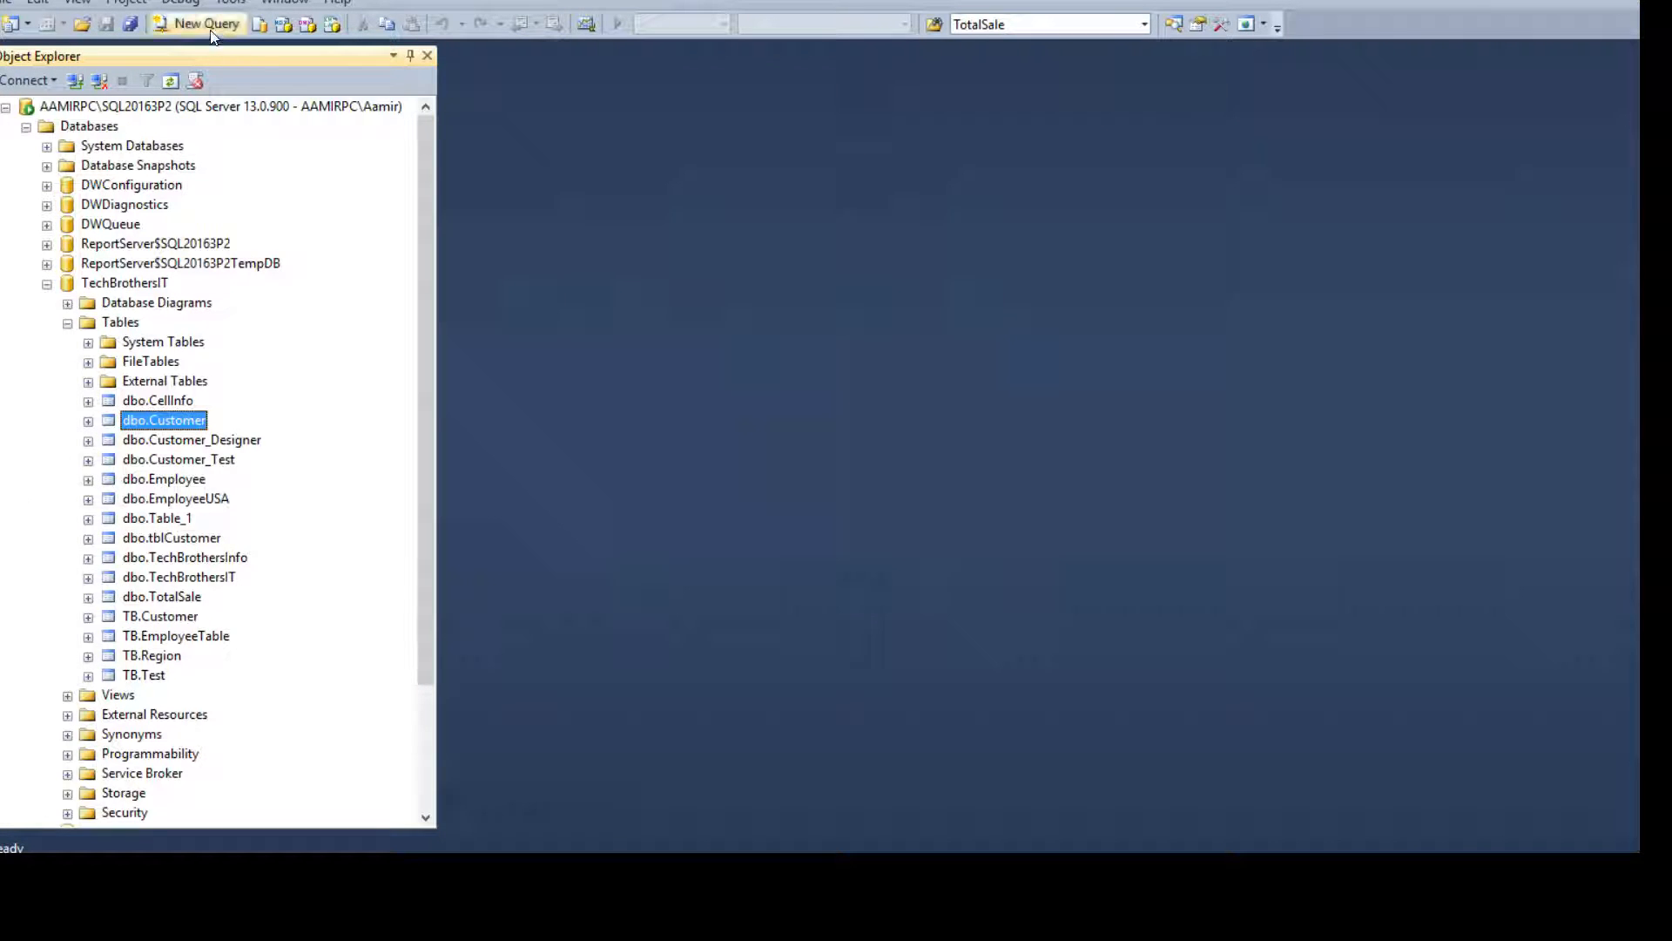
left_click(200, 23)
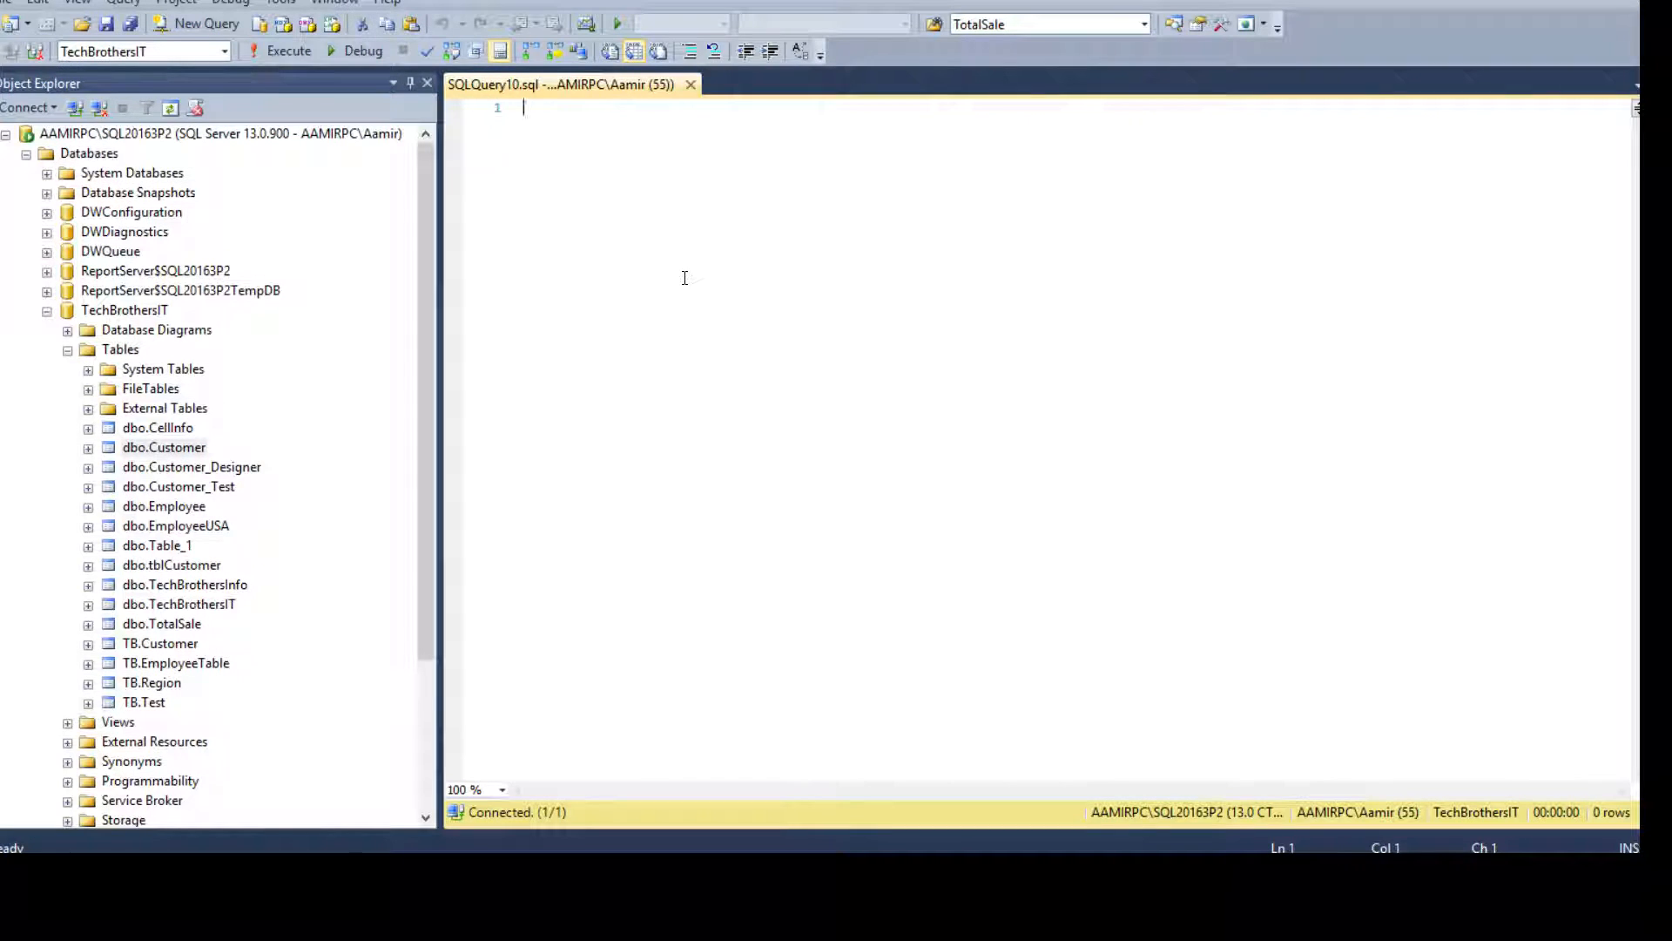
type("Select * f")
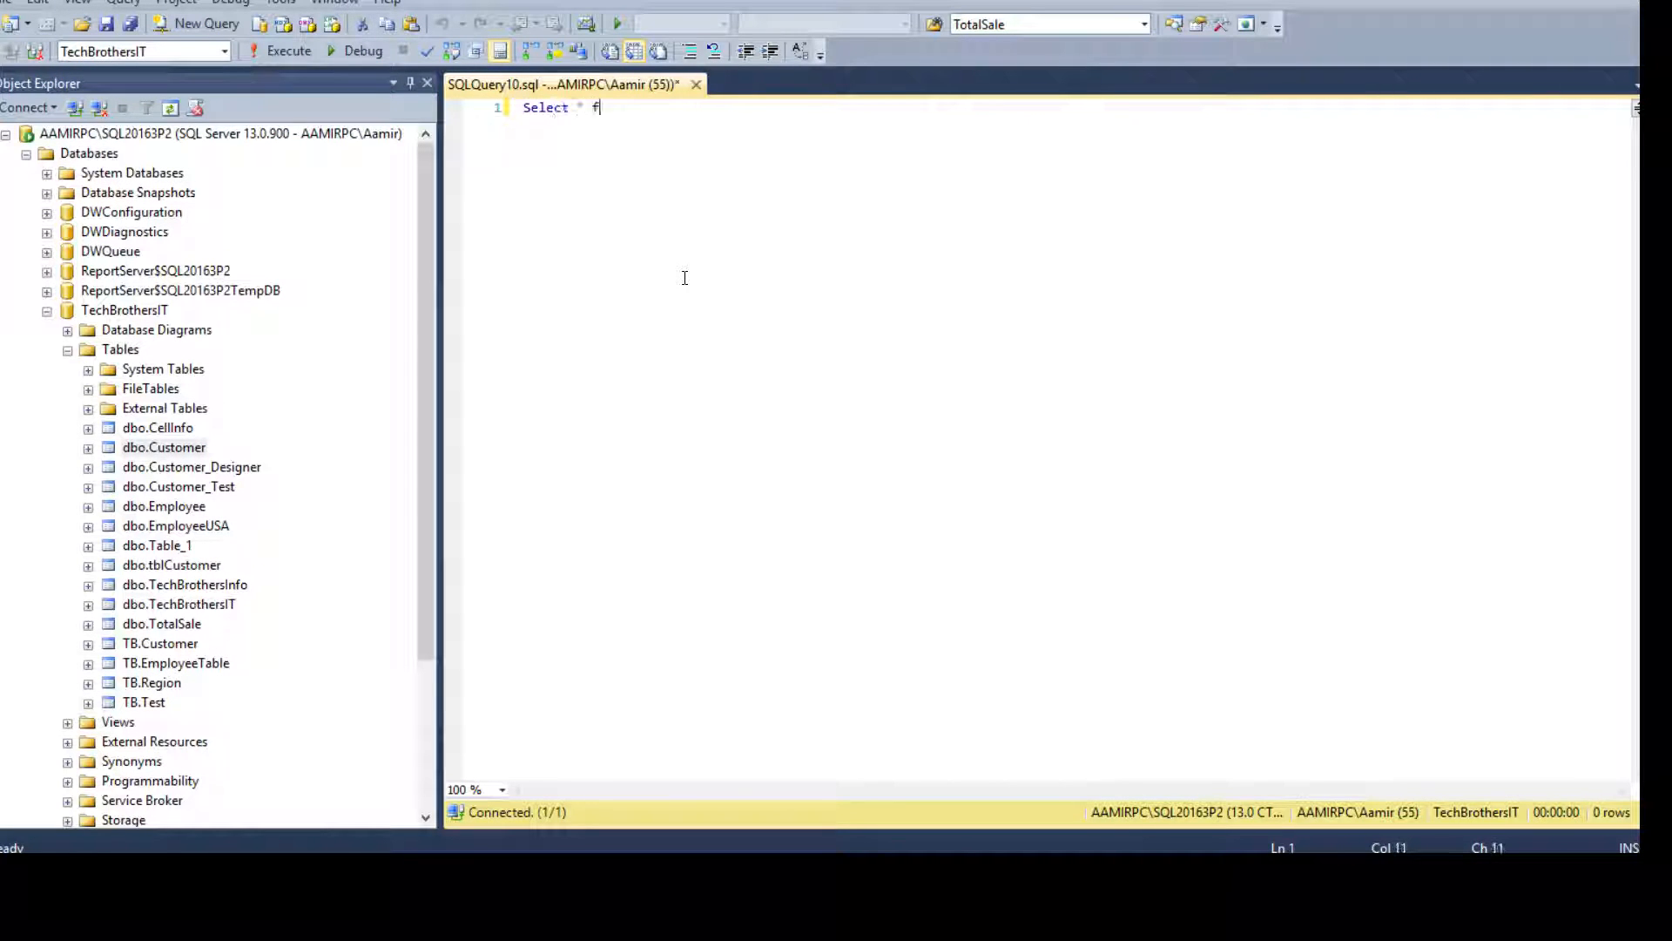
type("rom sys.objects")
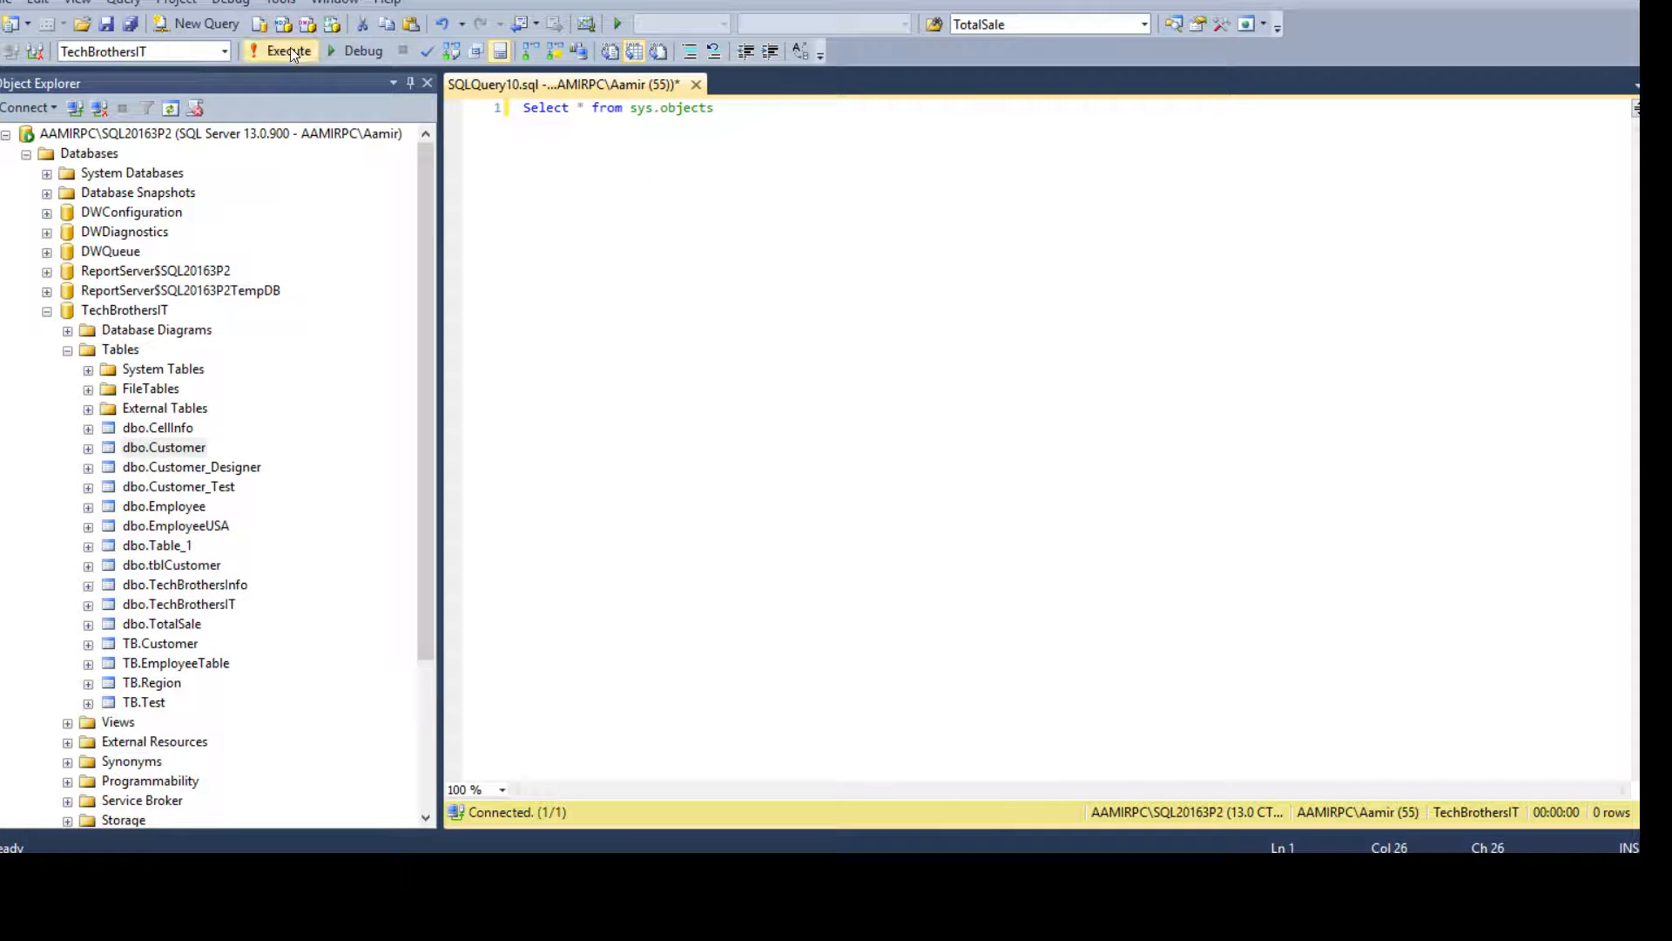
left_click(287, 51)
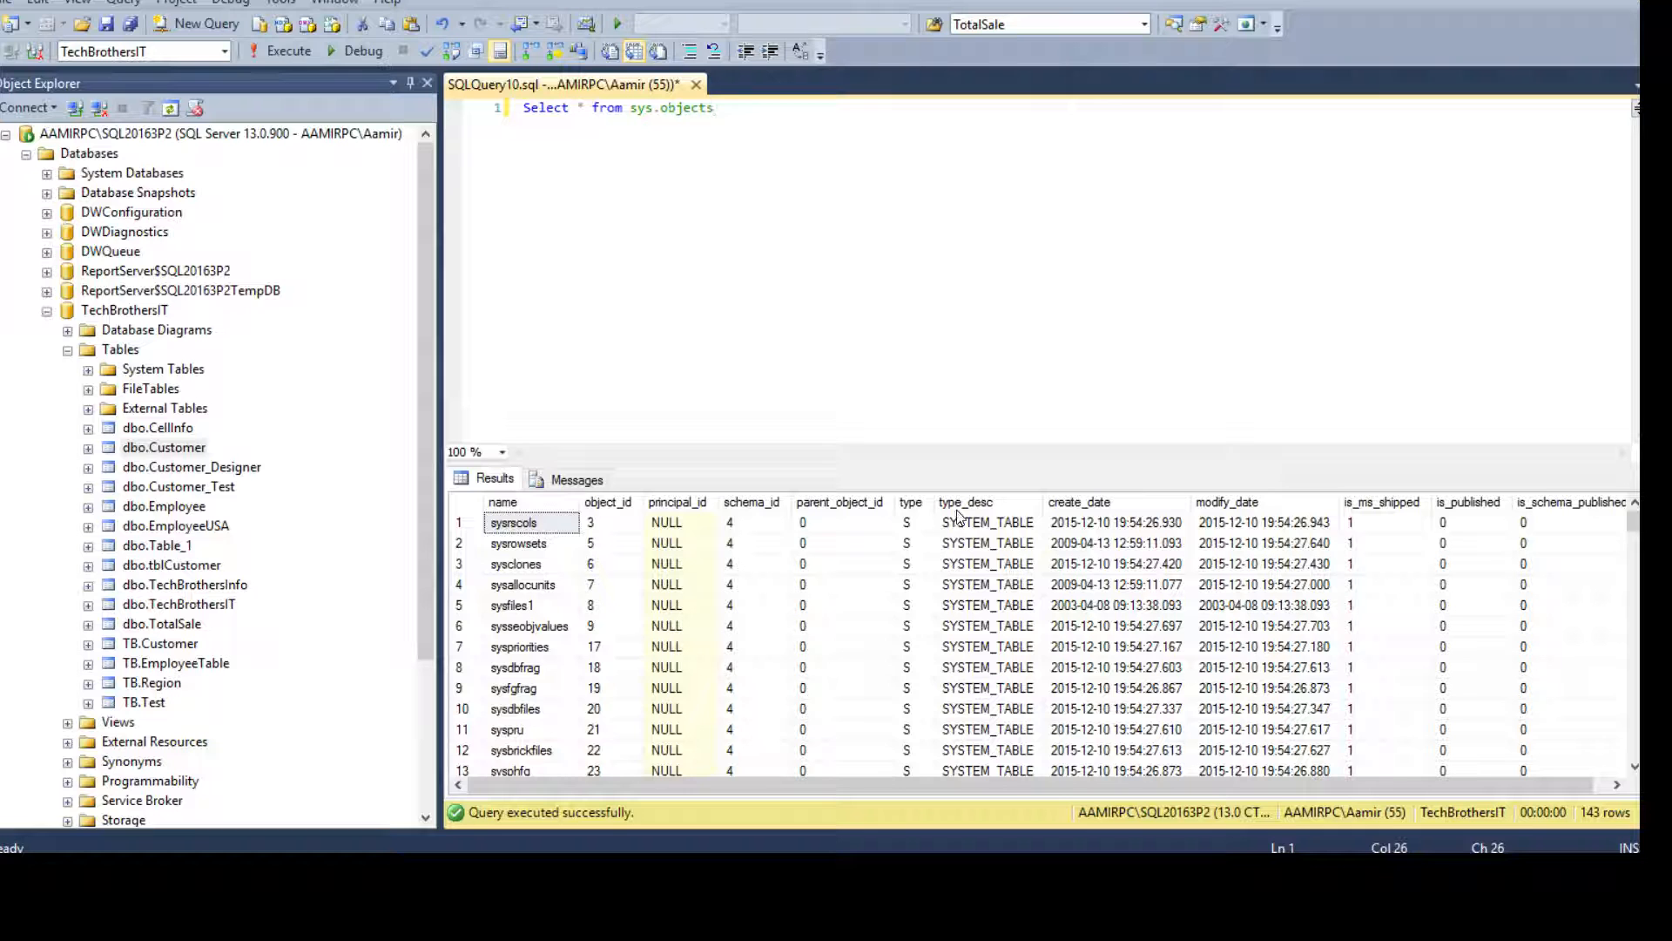
Step: Review type_desc values for system tables, user tables and stored procedures in the results
left_click(985, 521)
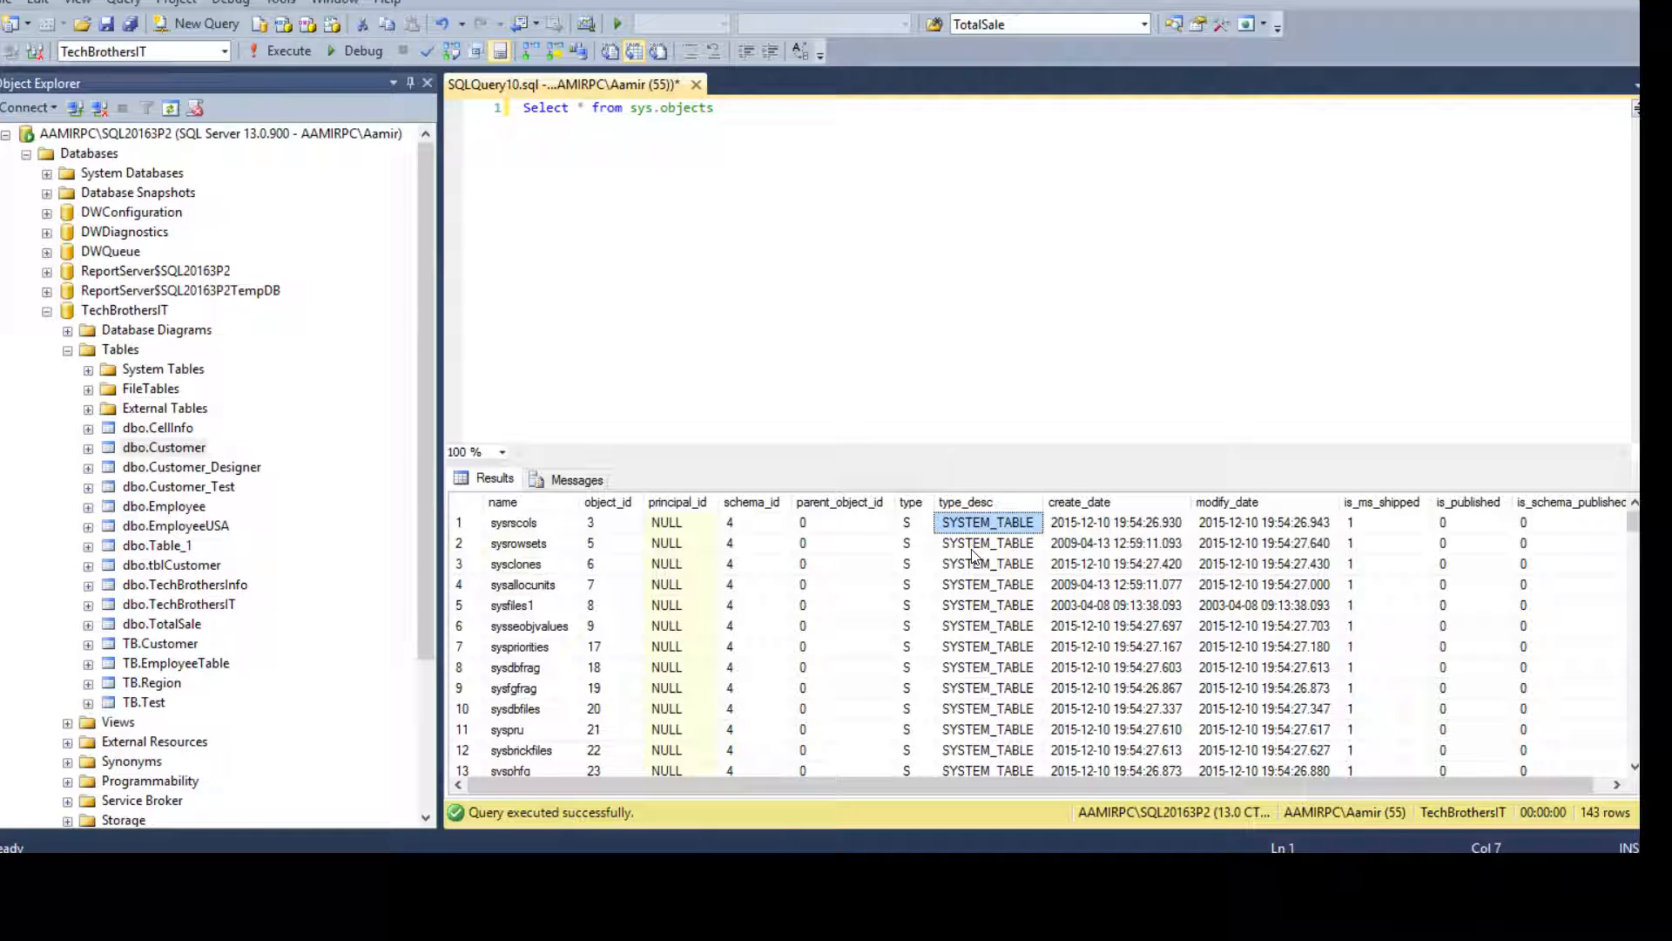
scroll("down", 3)
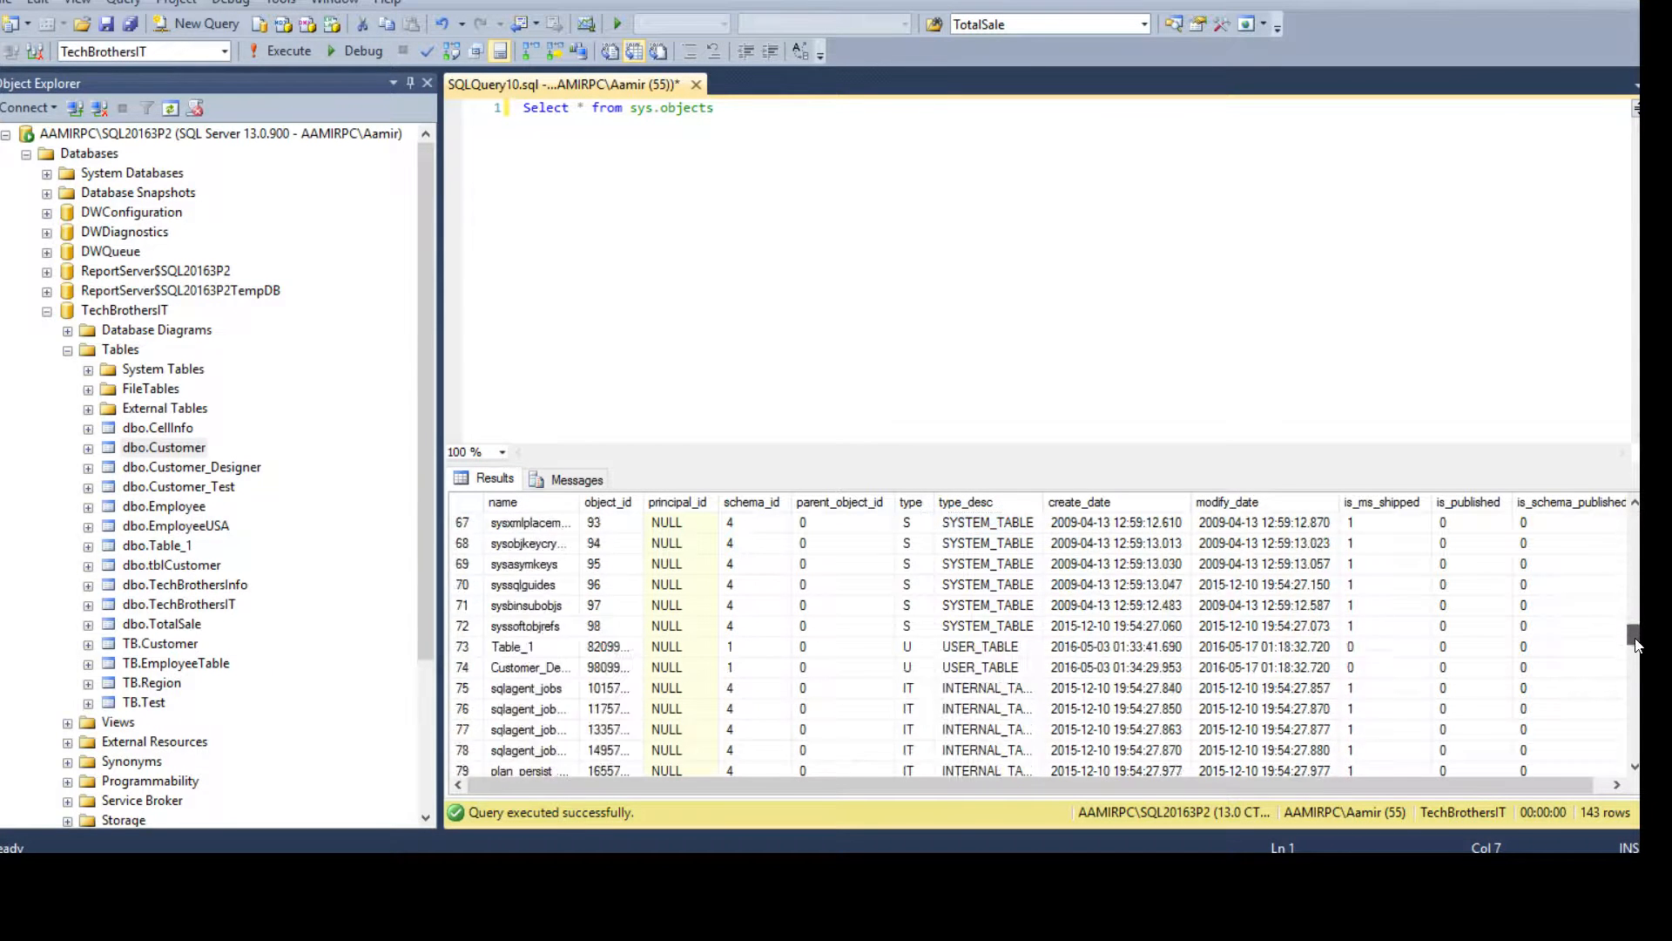
scroll("down", 3)
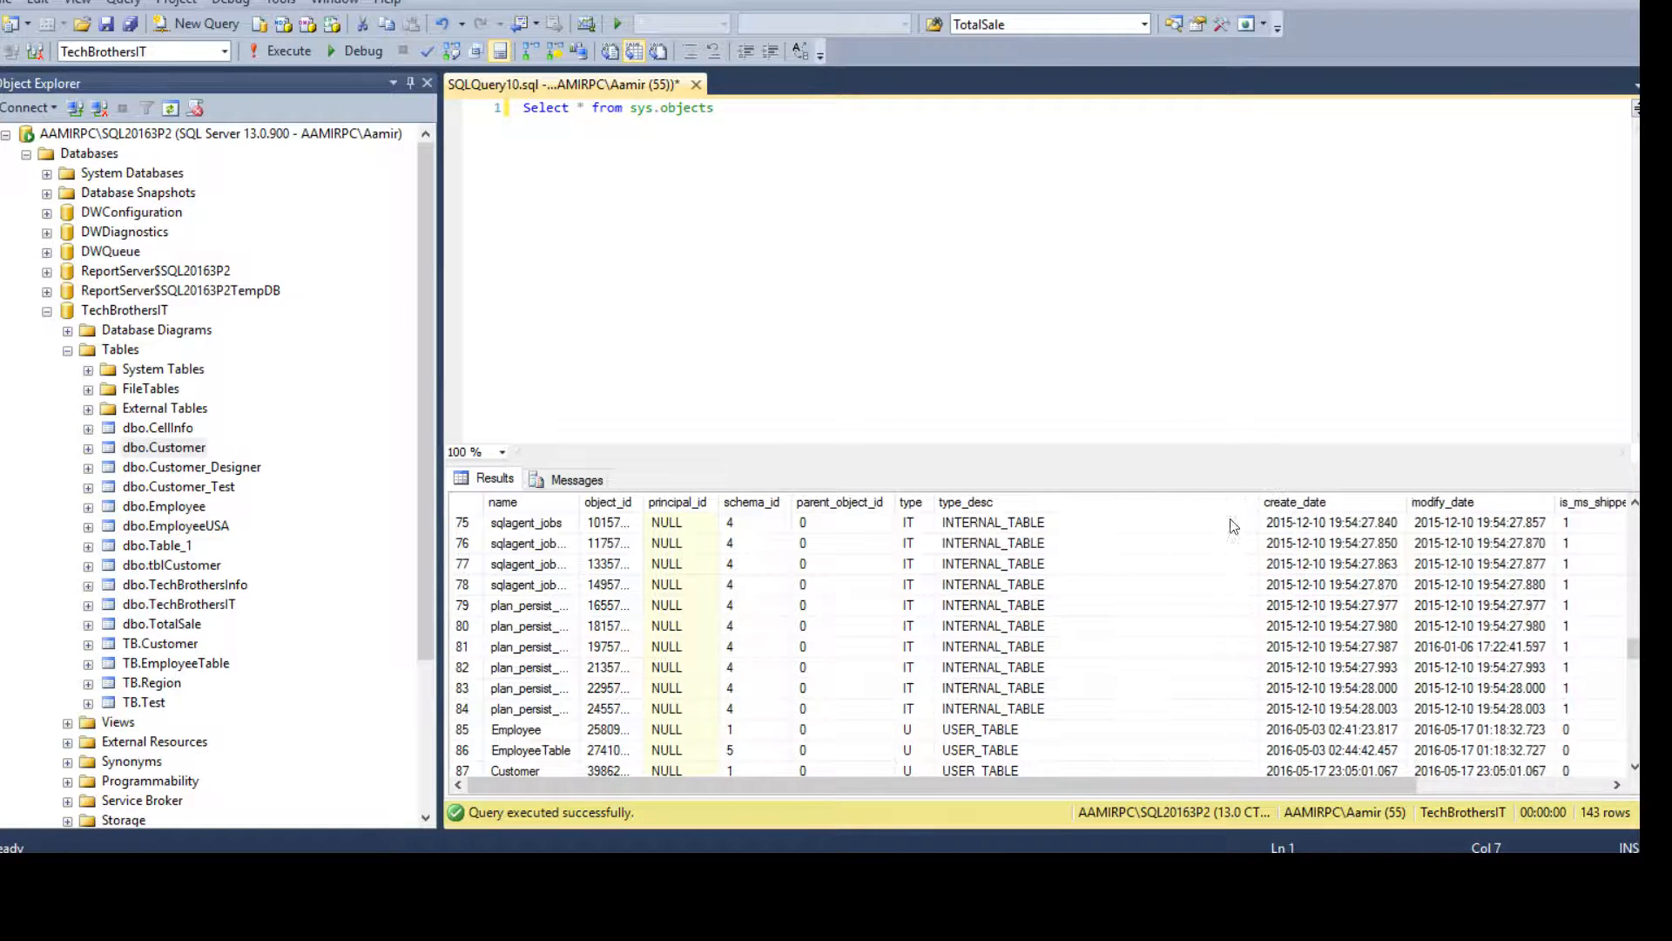
left_click(979, 543)
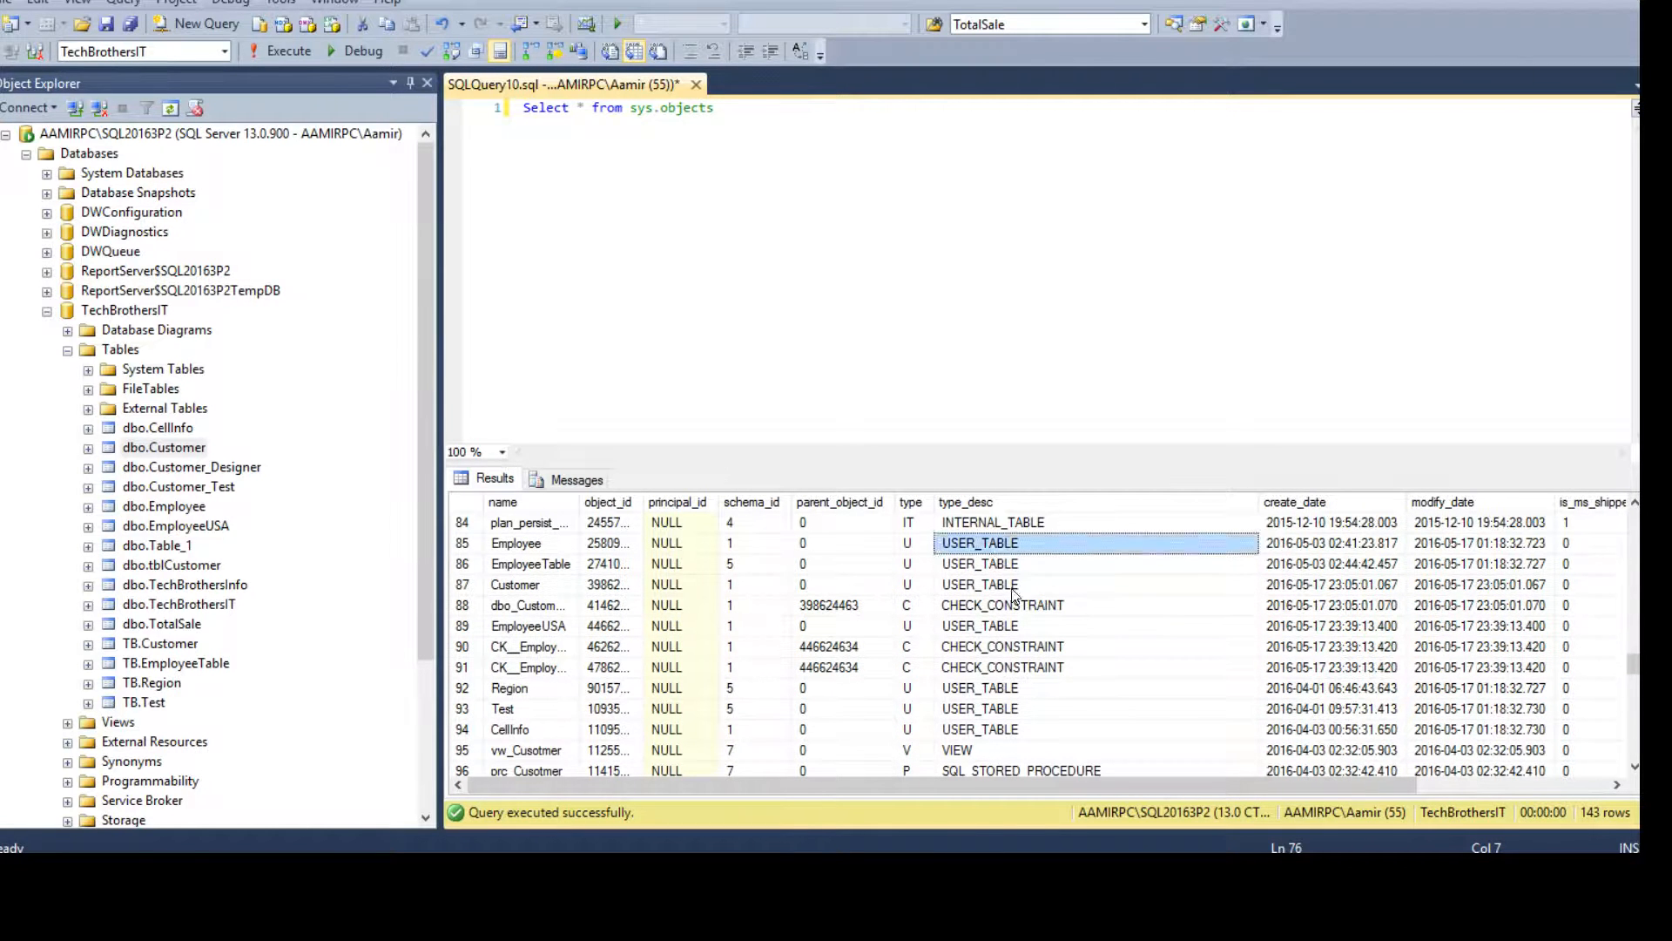
scroll("down", 3)
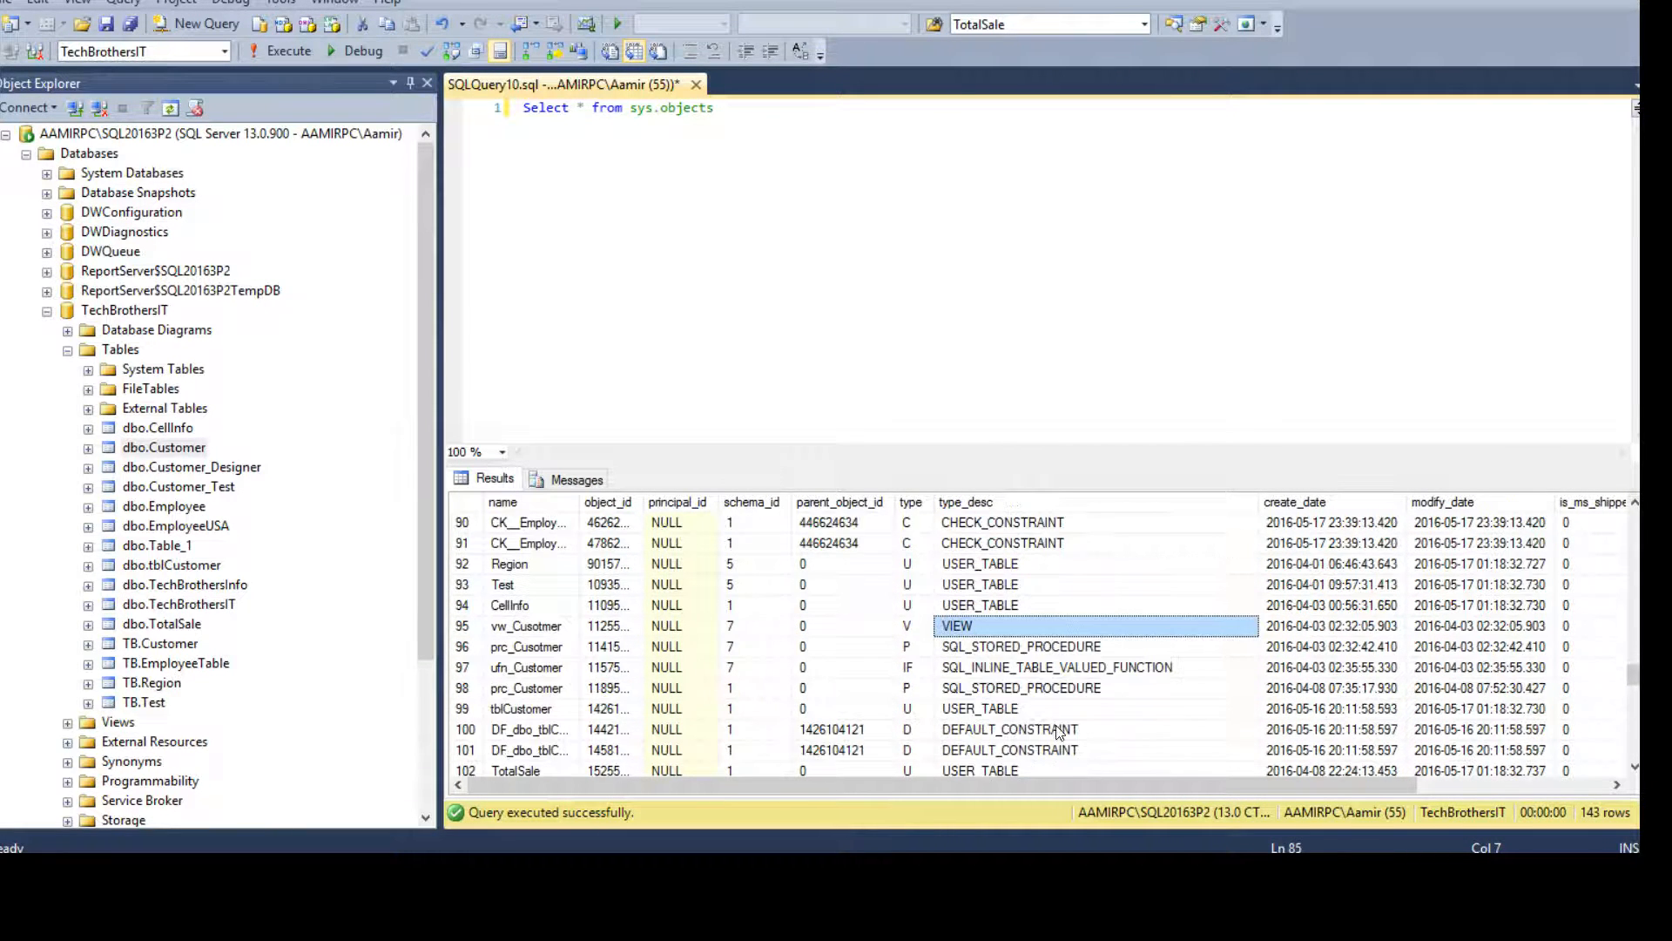
left_click(1020, 688)
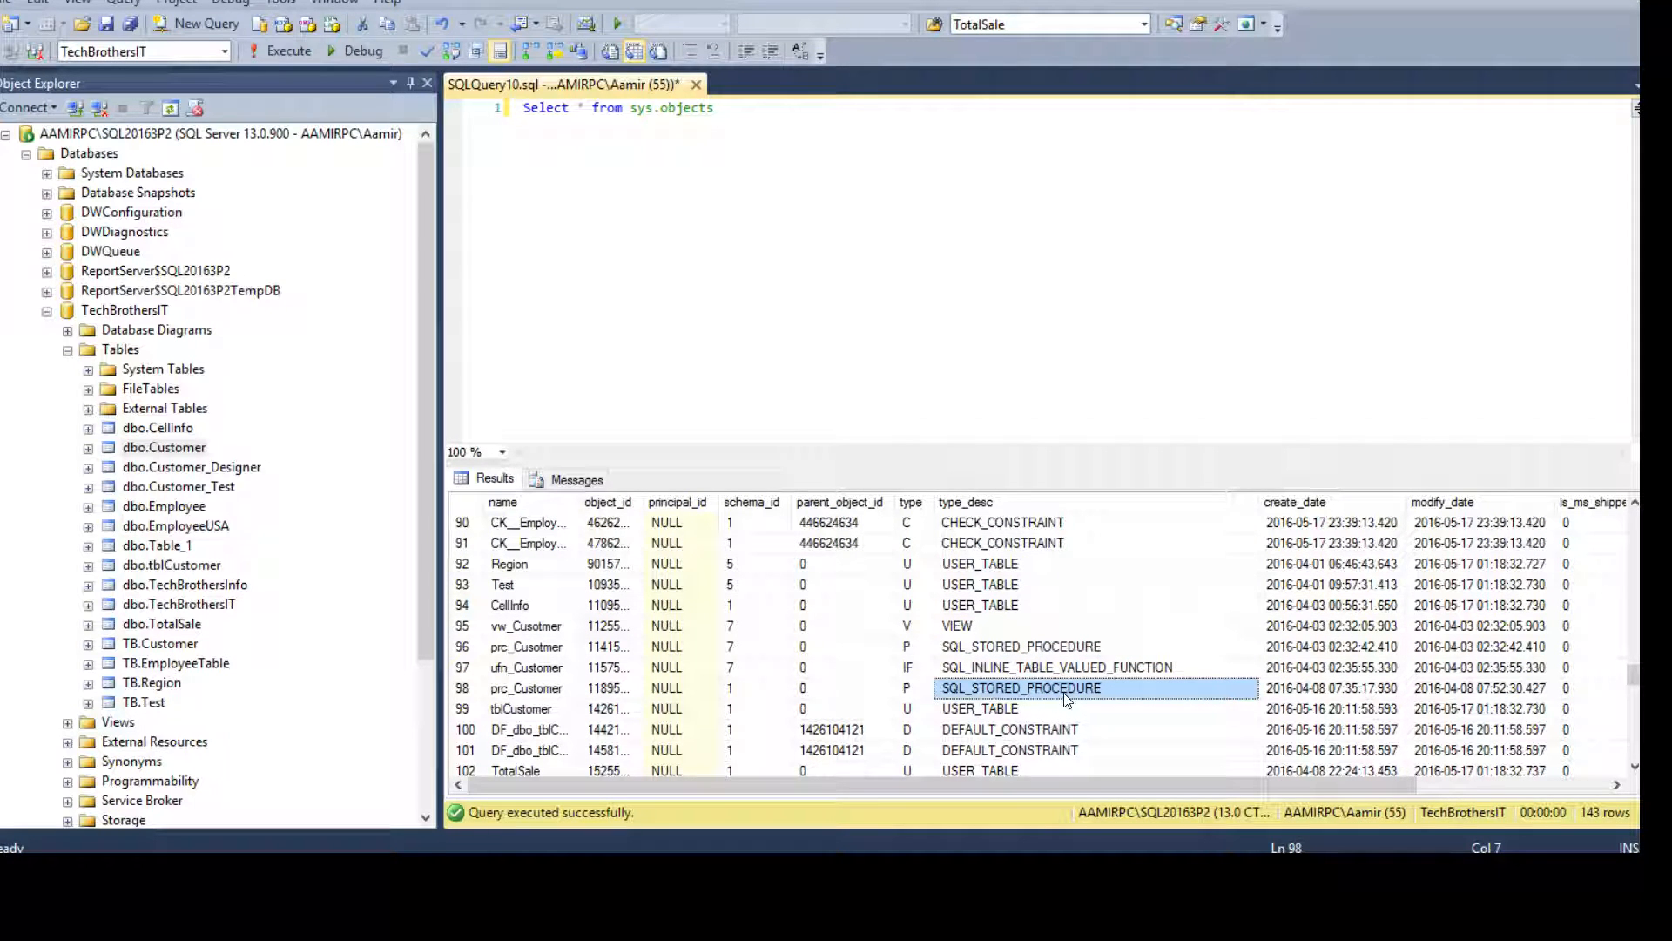
left_click(714, 106)
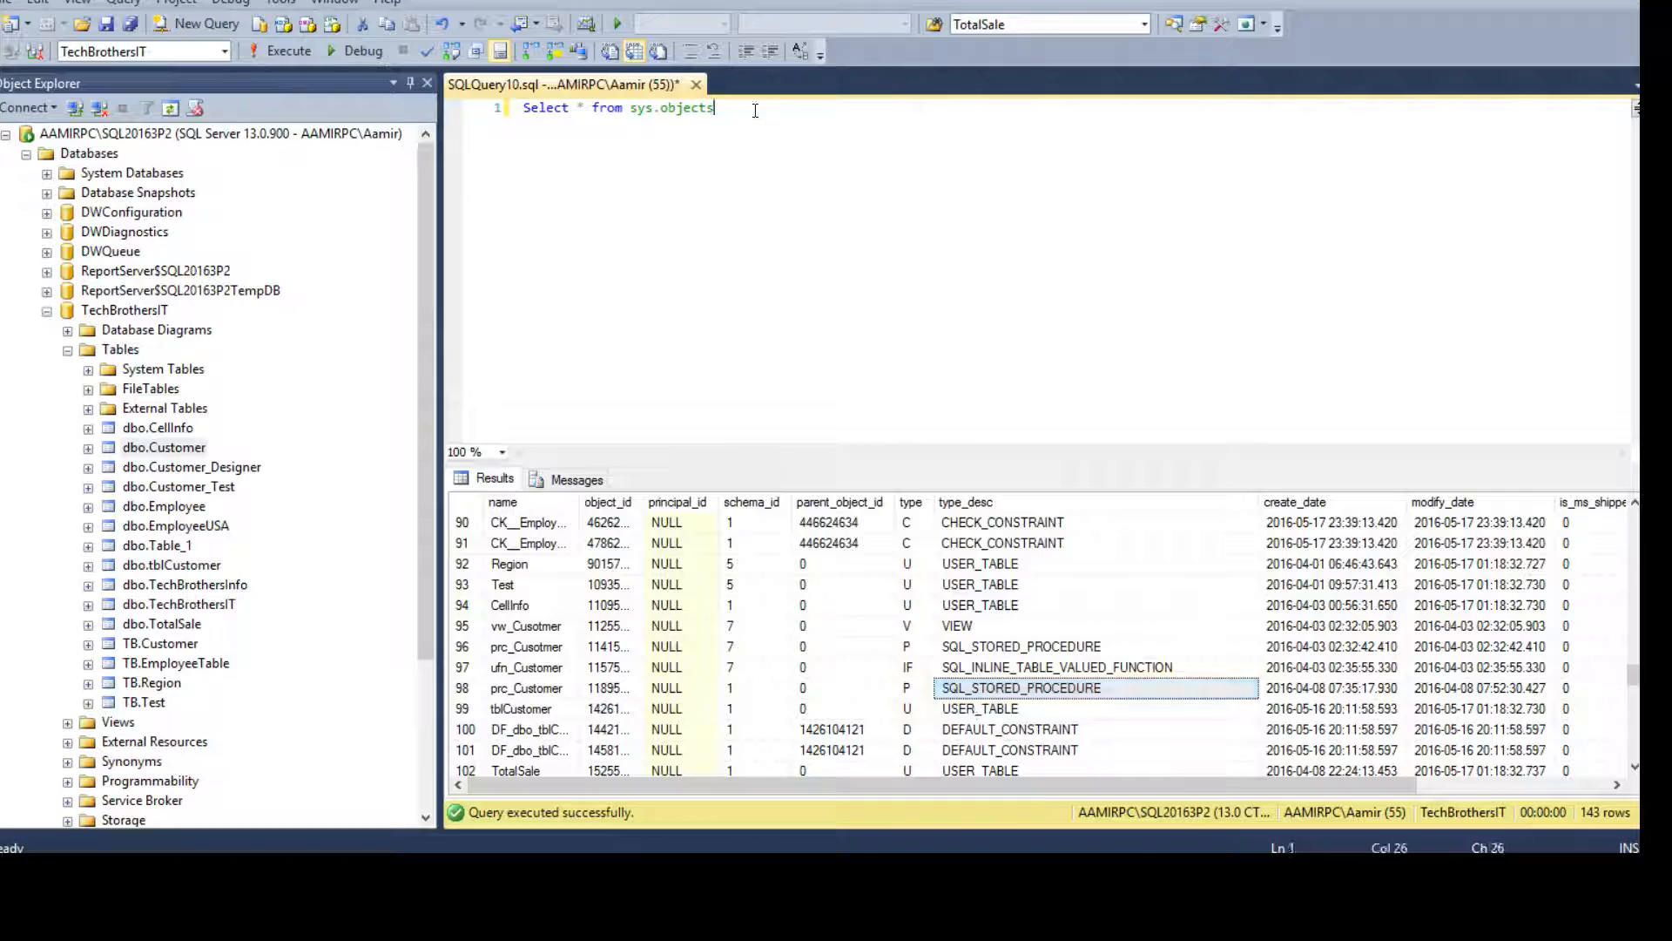
Step: Add WHERE type_desc='Check_Constraint' and run it, returning three check constraint rows
key("Return")
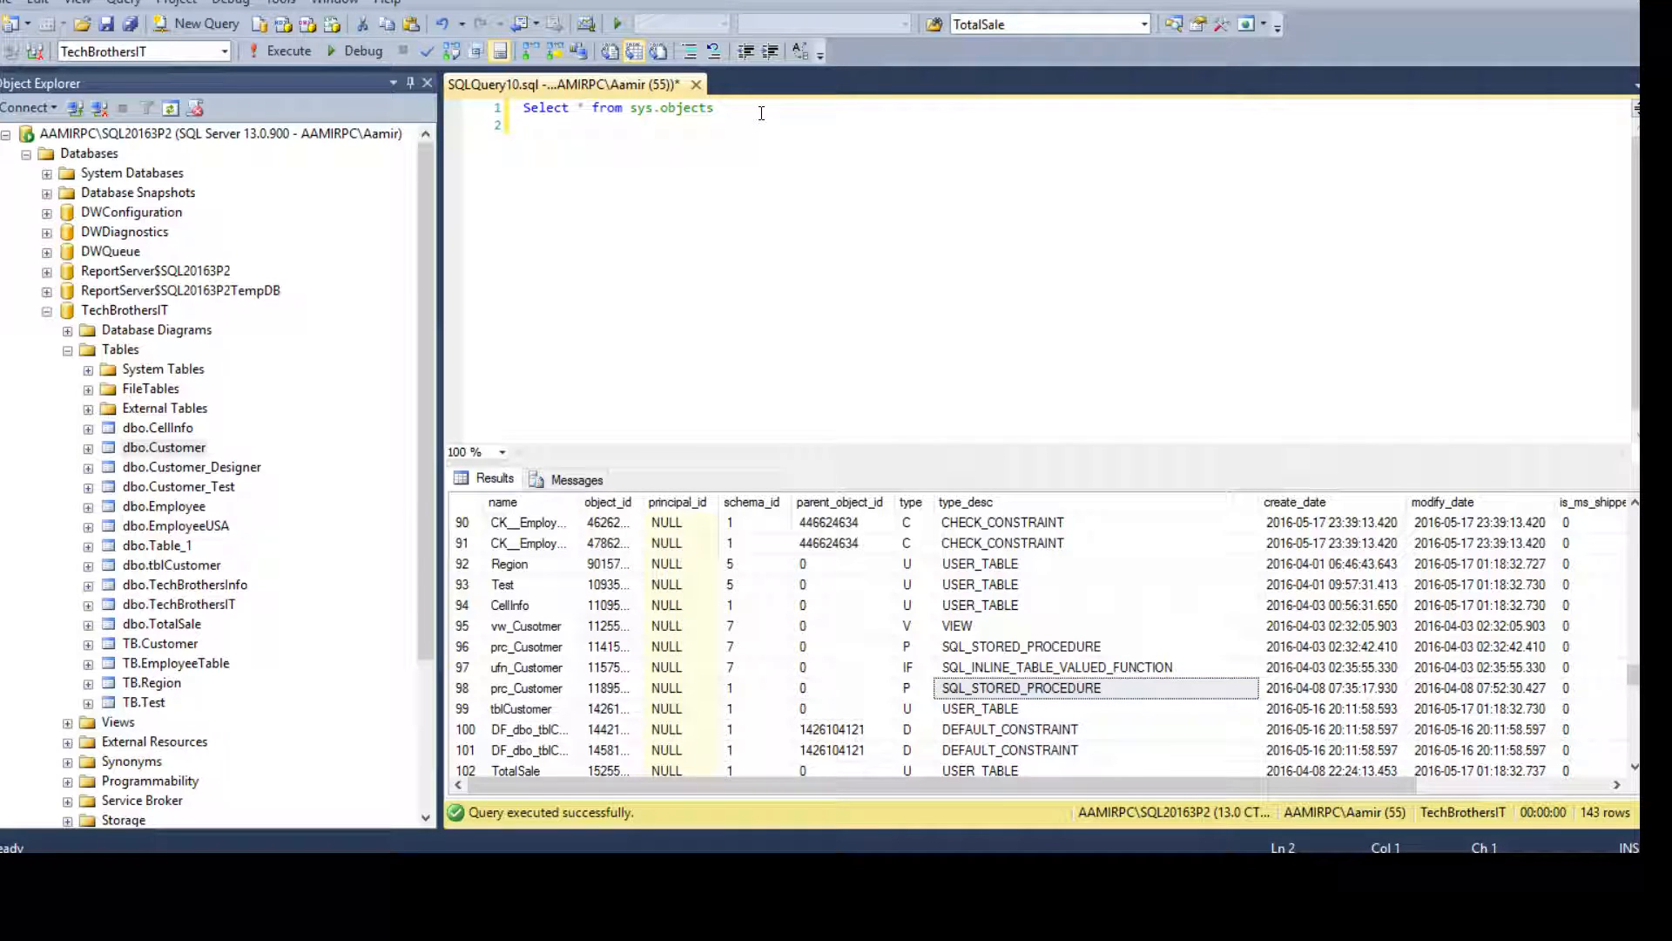
type("where type_desc")
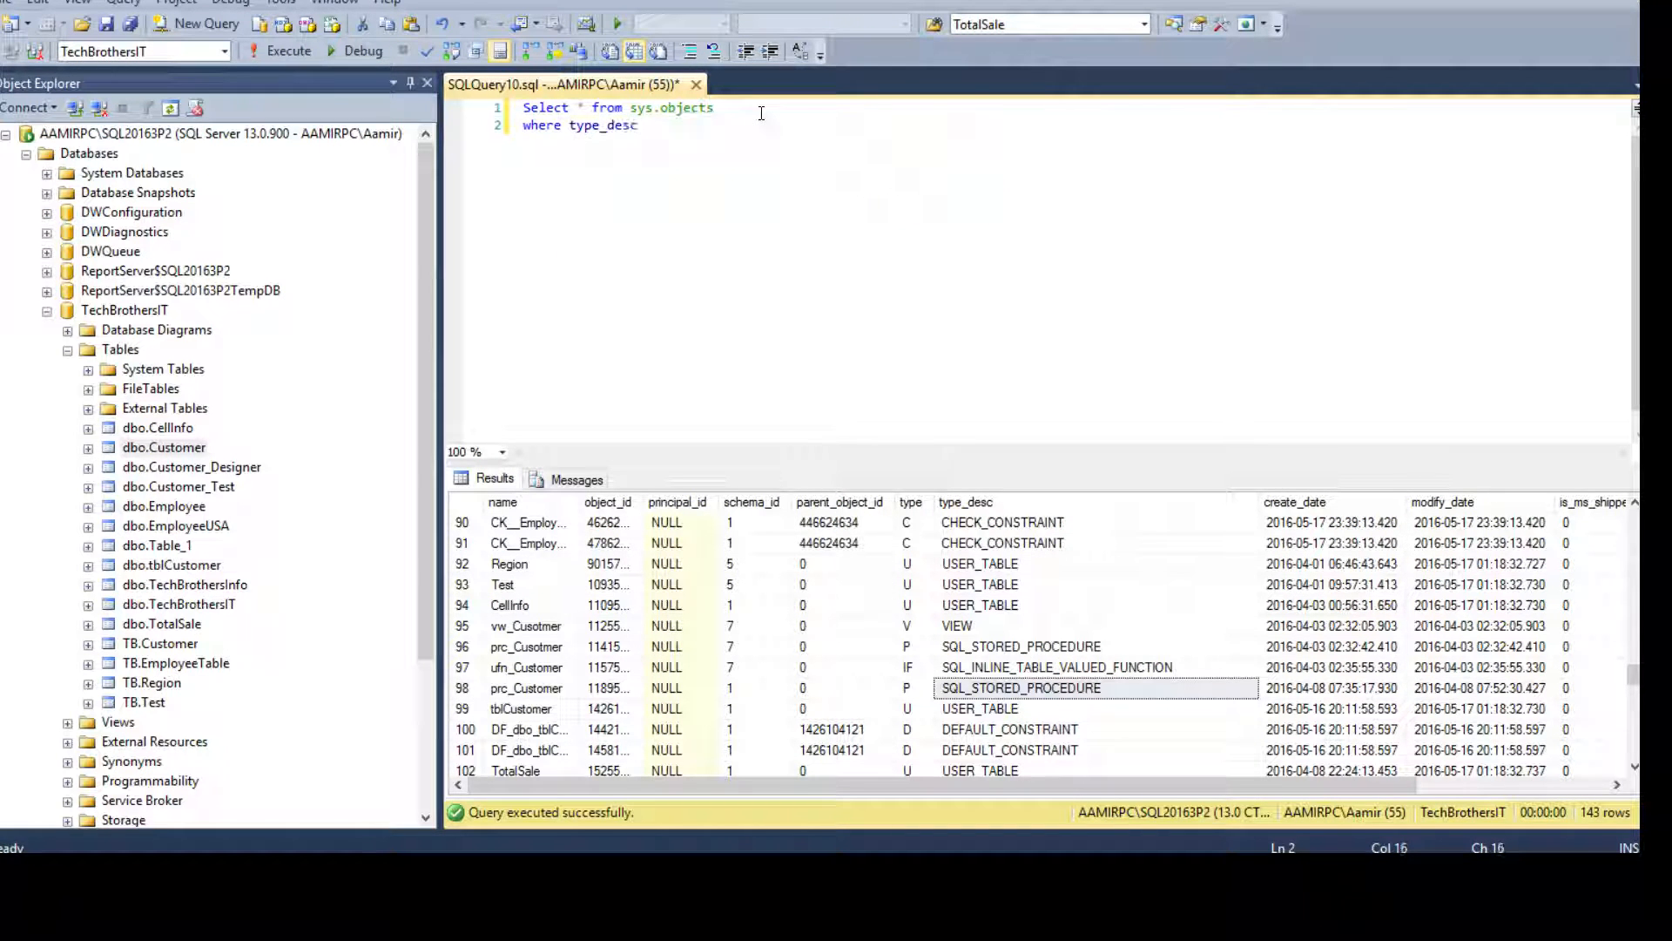
type("'Check_")
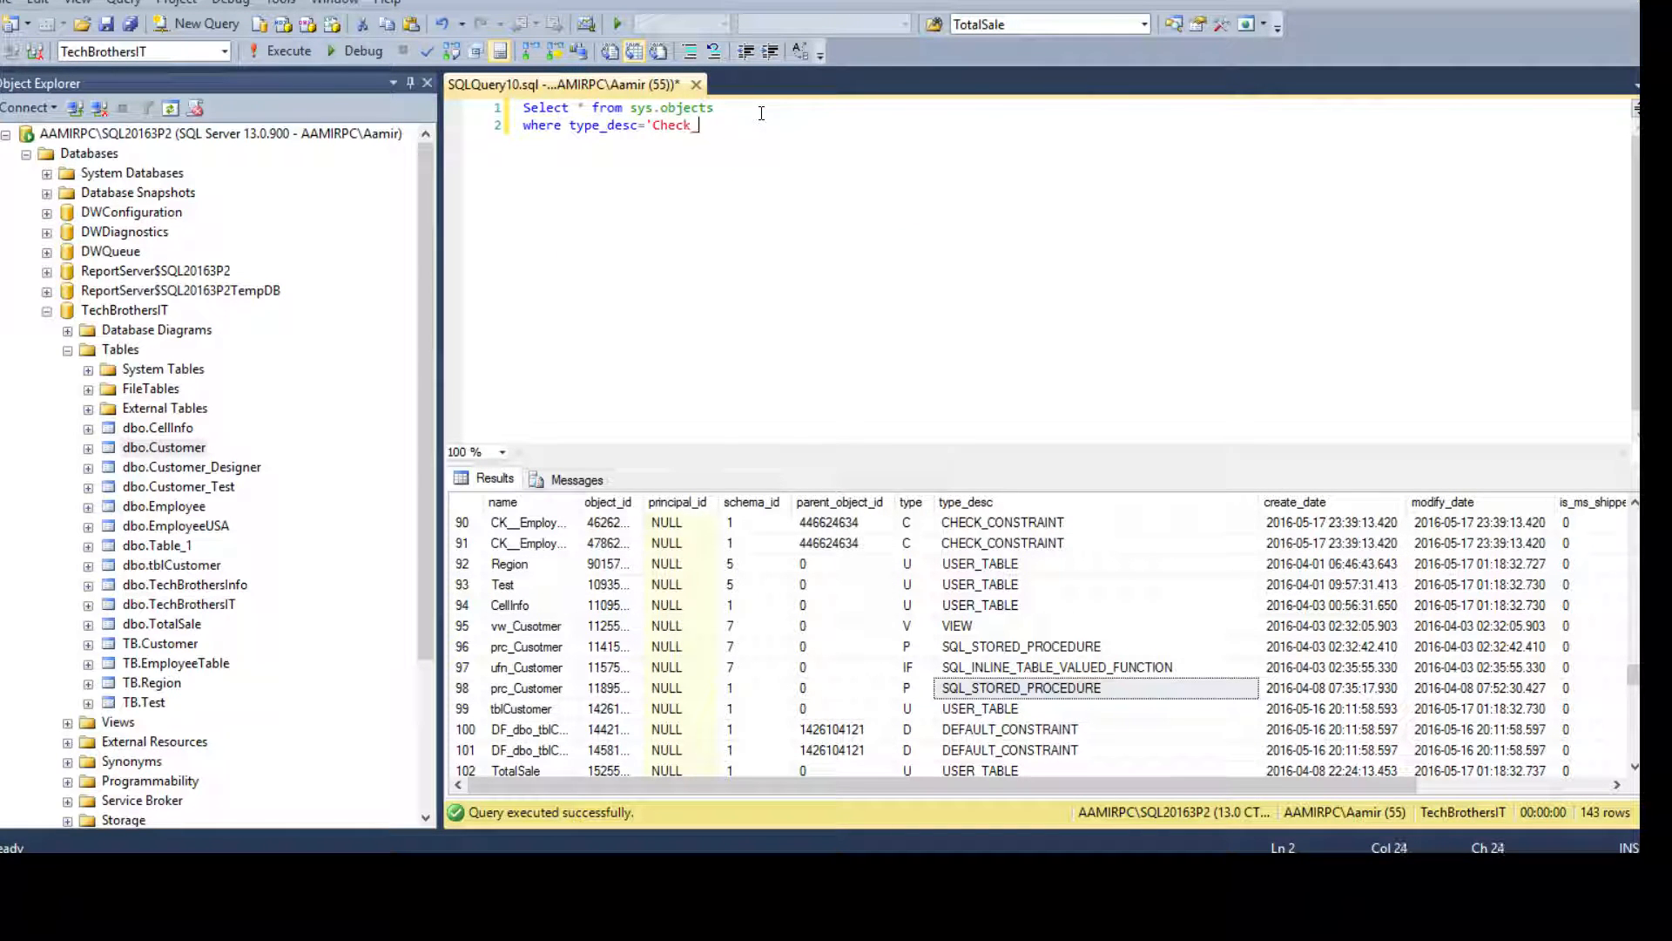
type("Constraint")
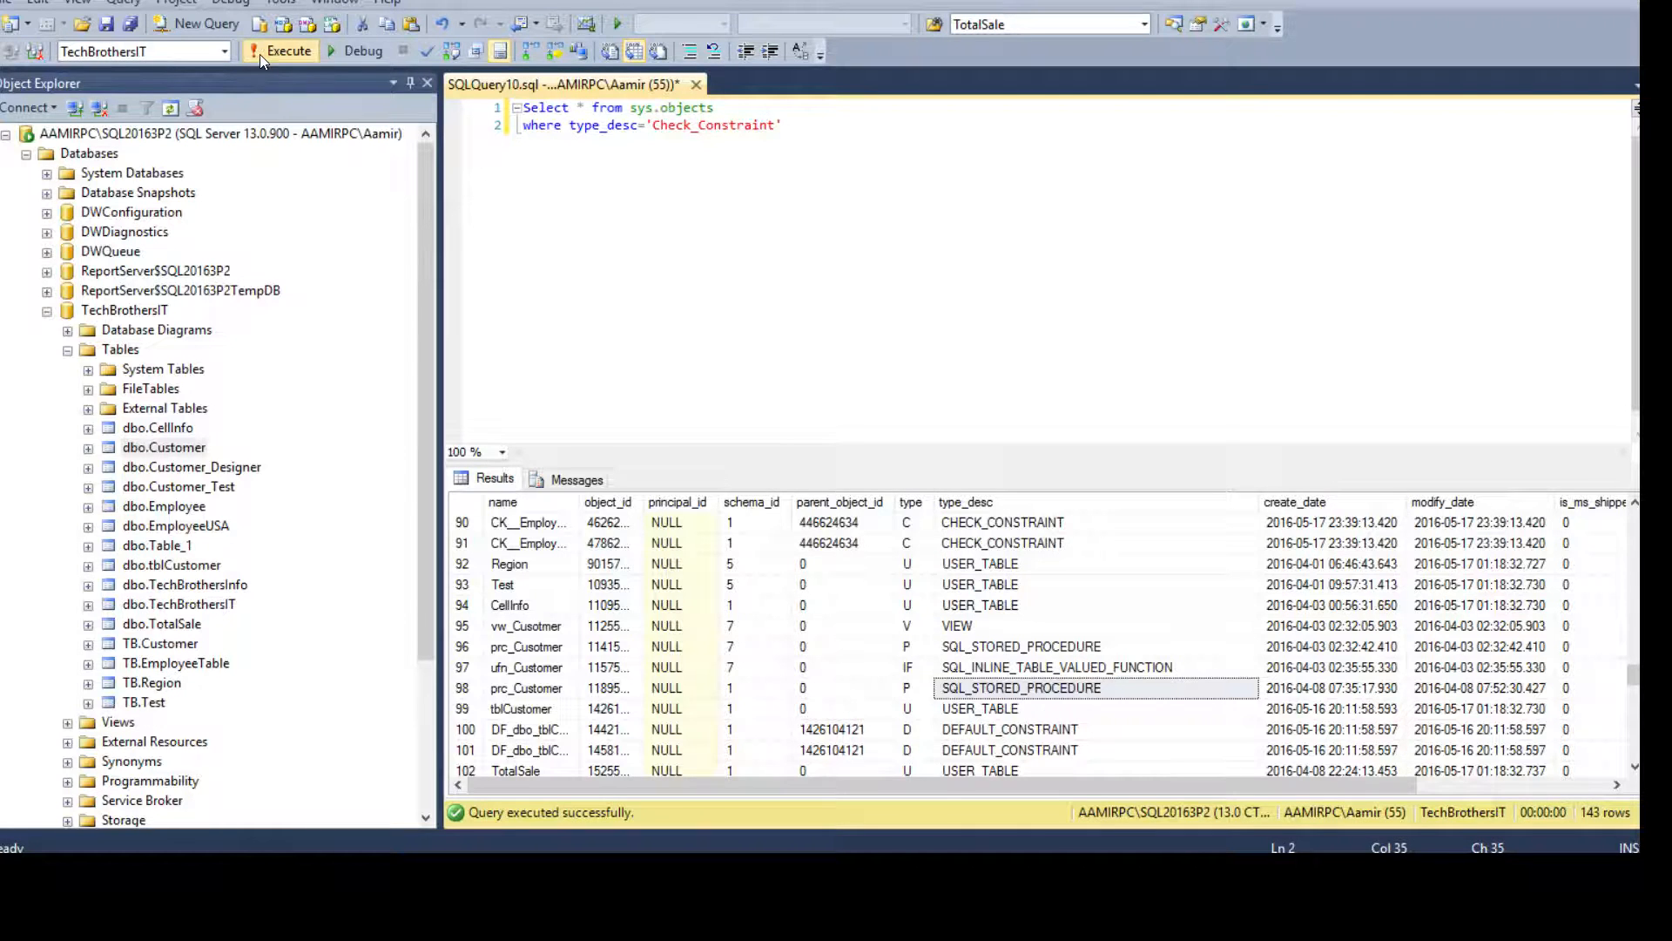
left_click(287, 50)
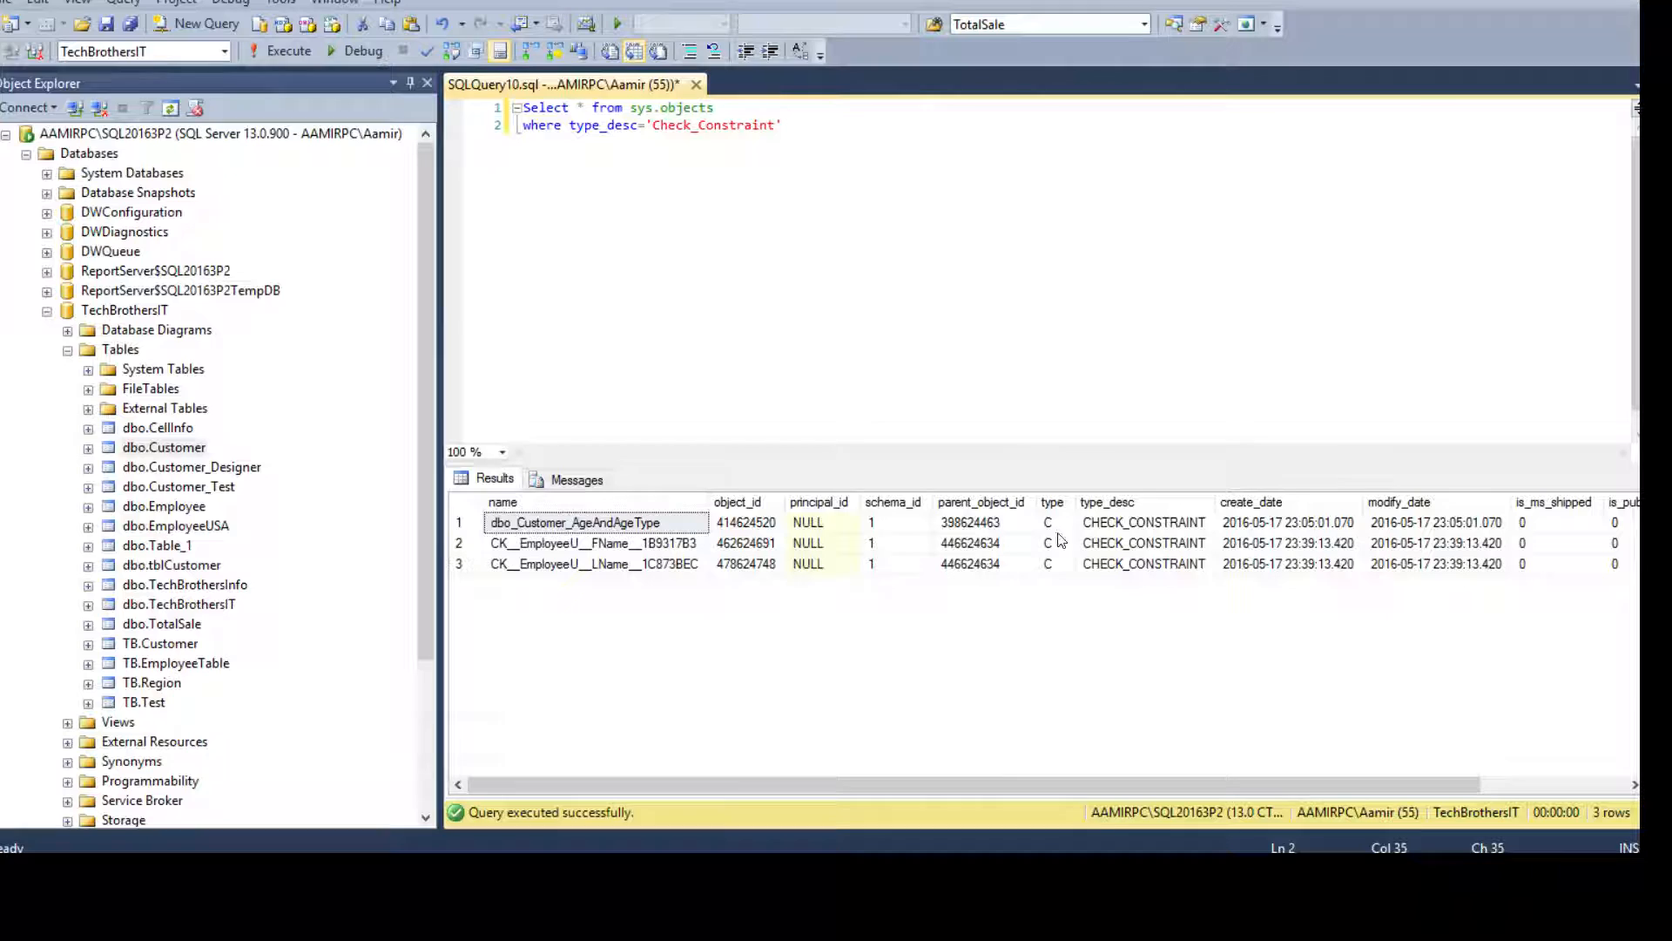
left_click(1107, 502)
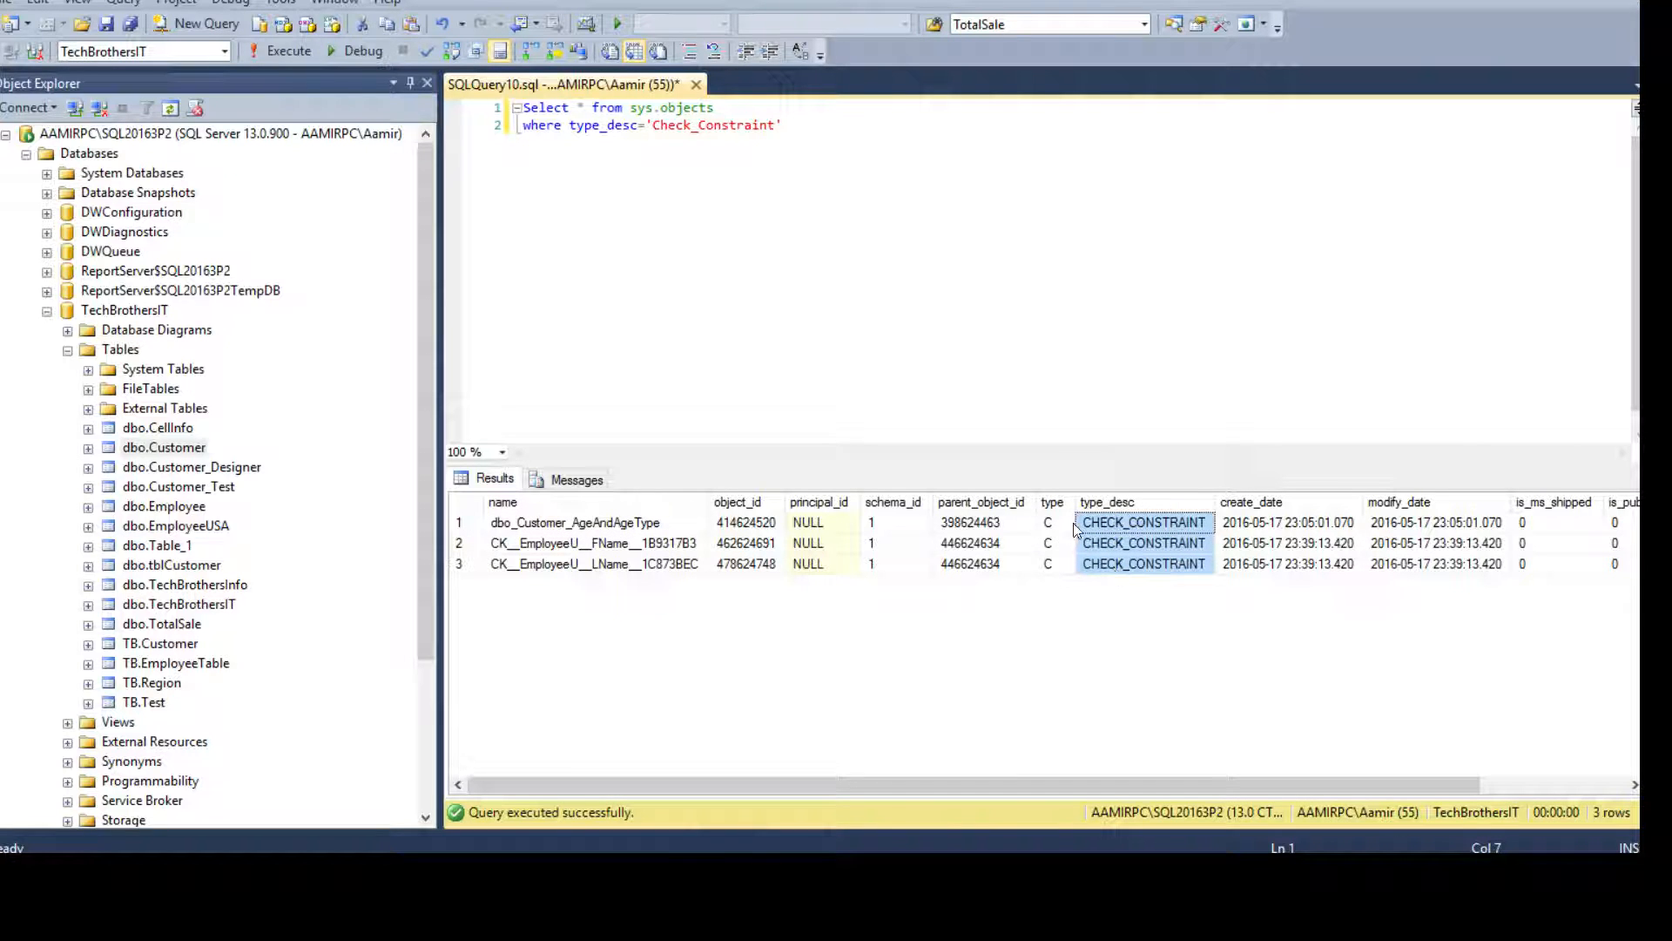
mouse_move(1136, 542)
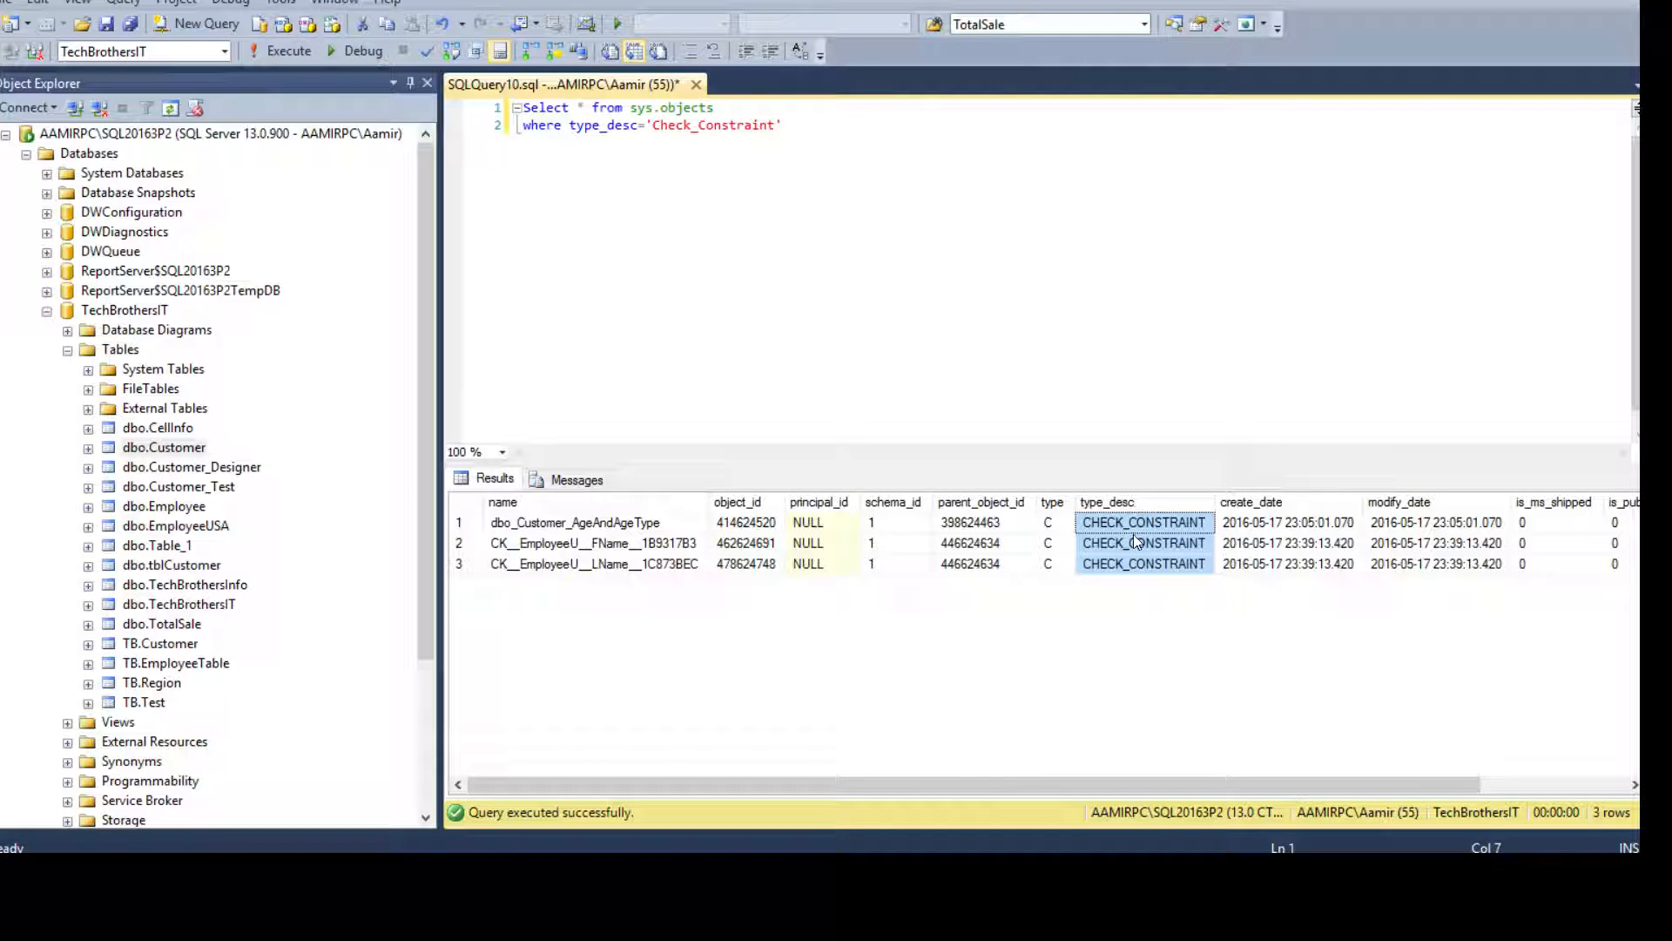
left_click(593, 542)
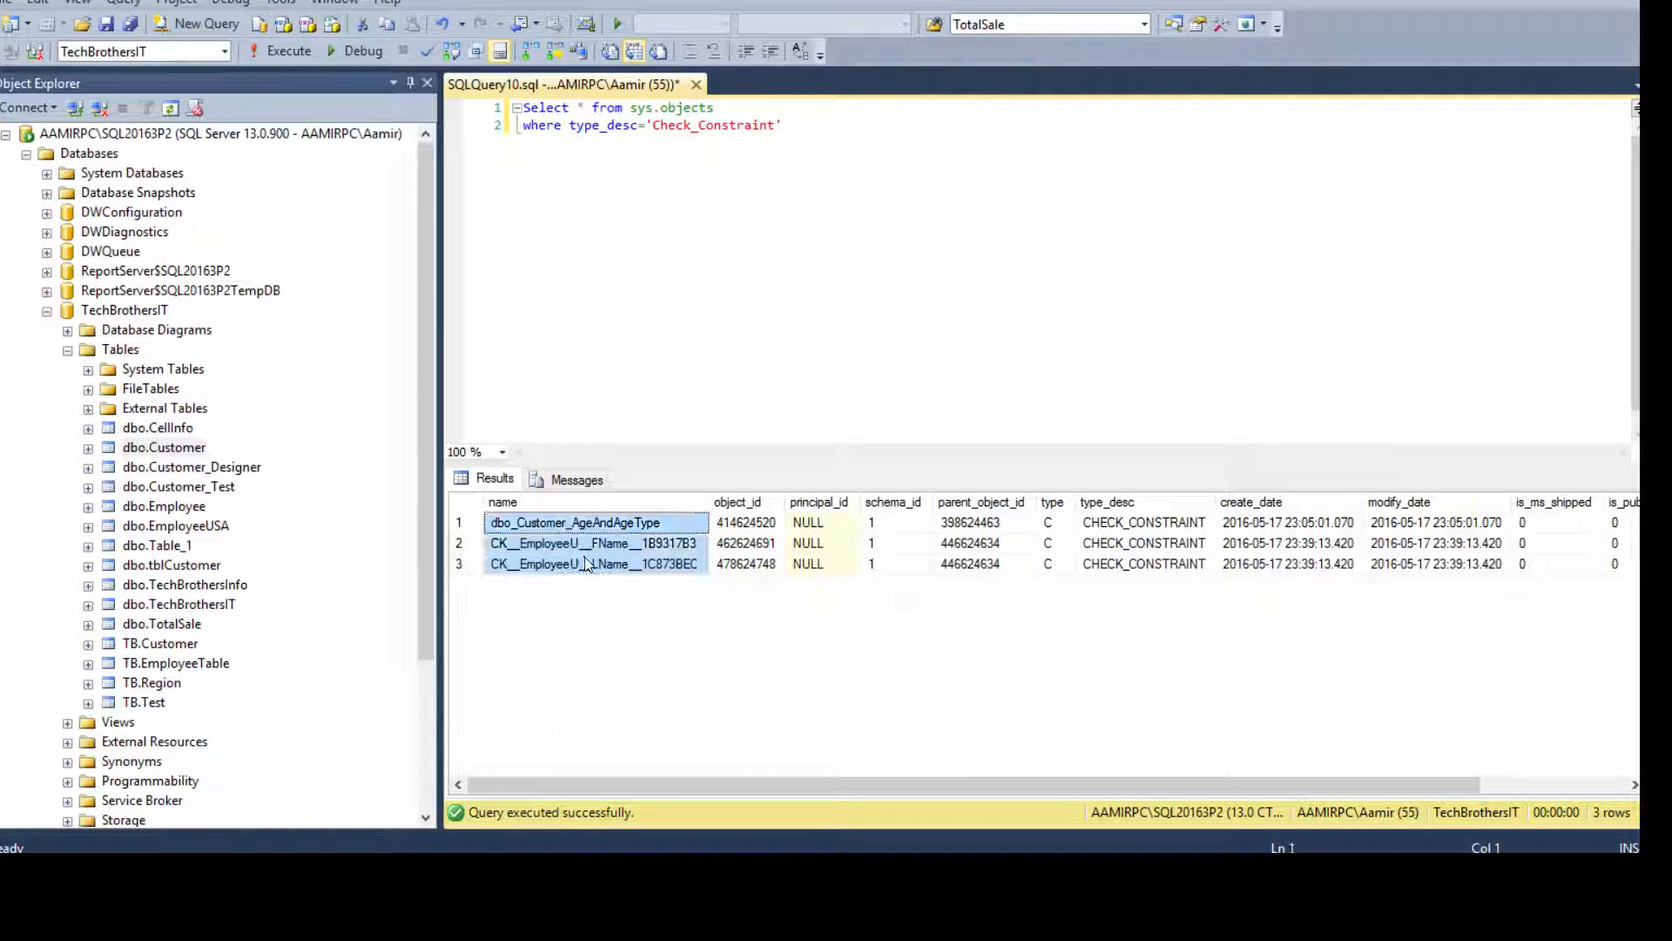
mouse_move(581, 106)
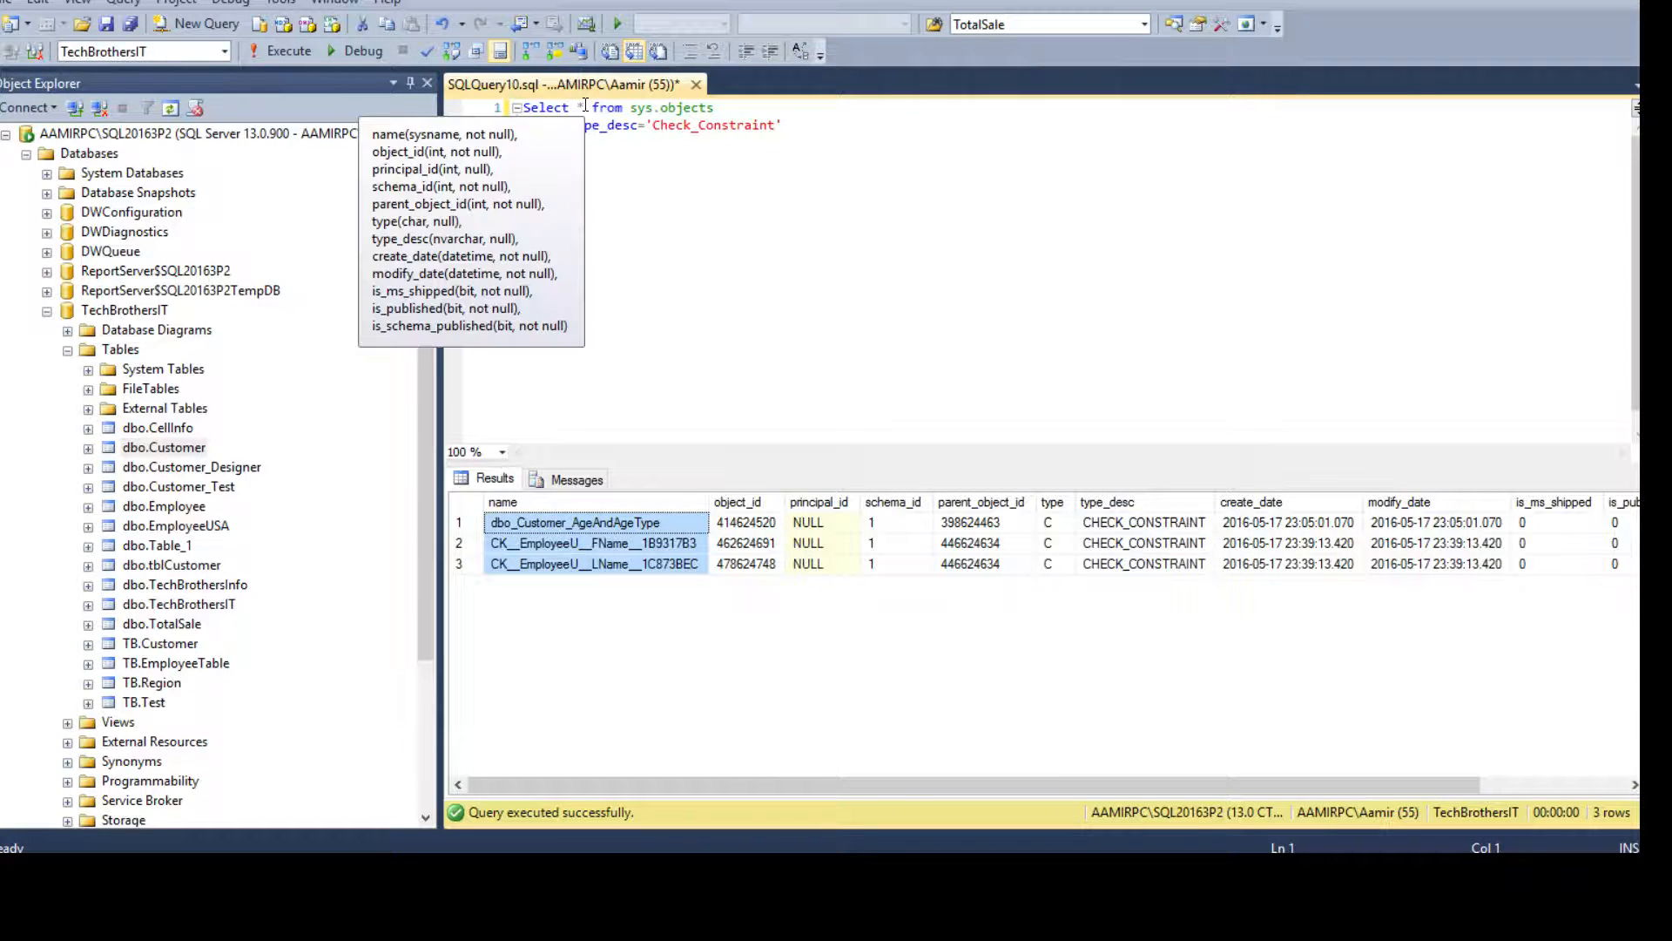
Step: Select name AS ConstraintName before * and rerun the check-constraint query
type("n")
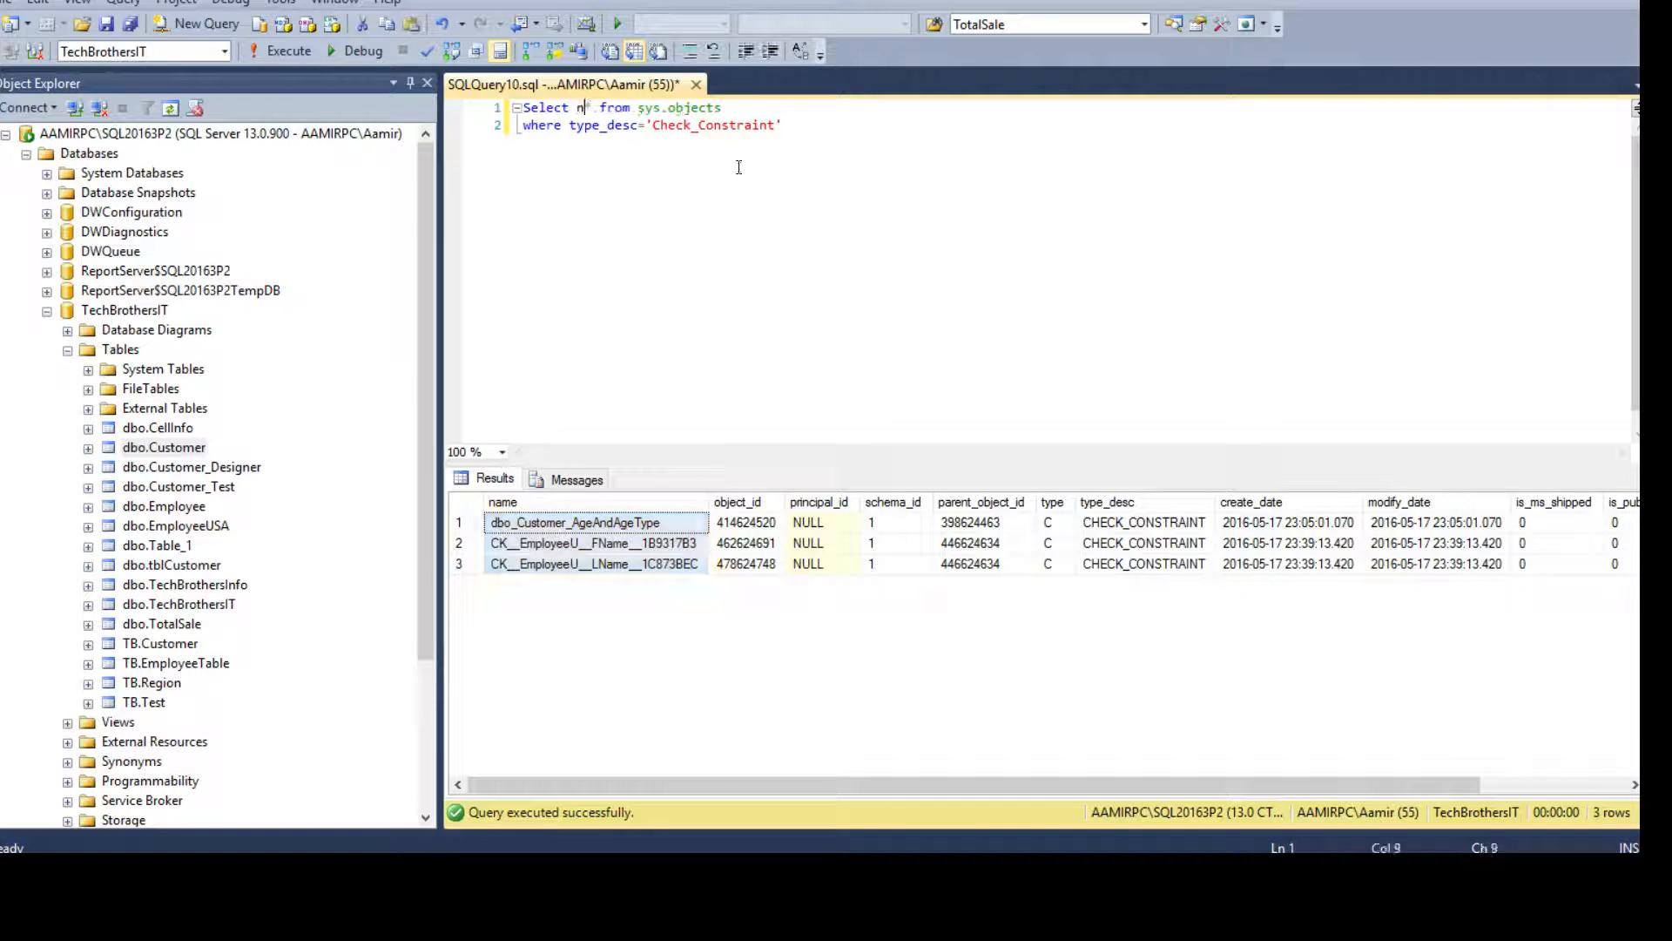
type("ame as on")
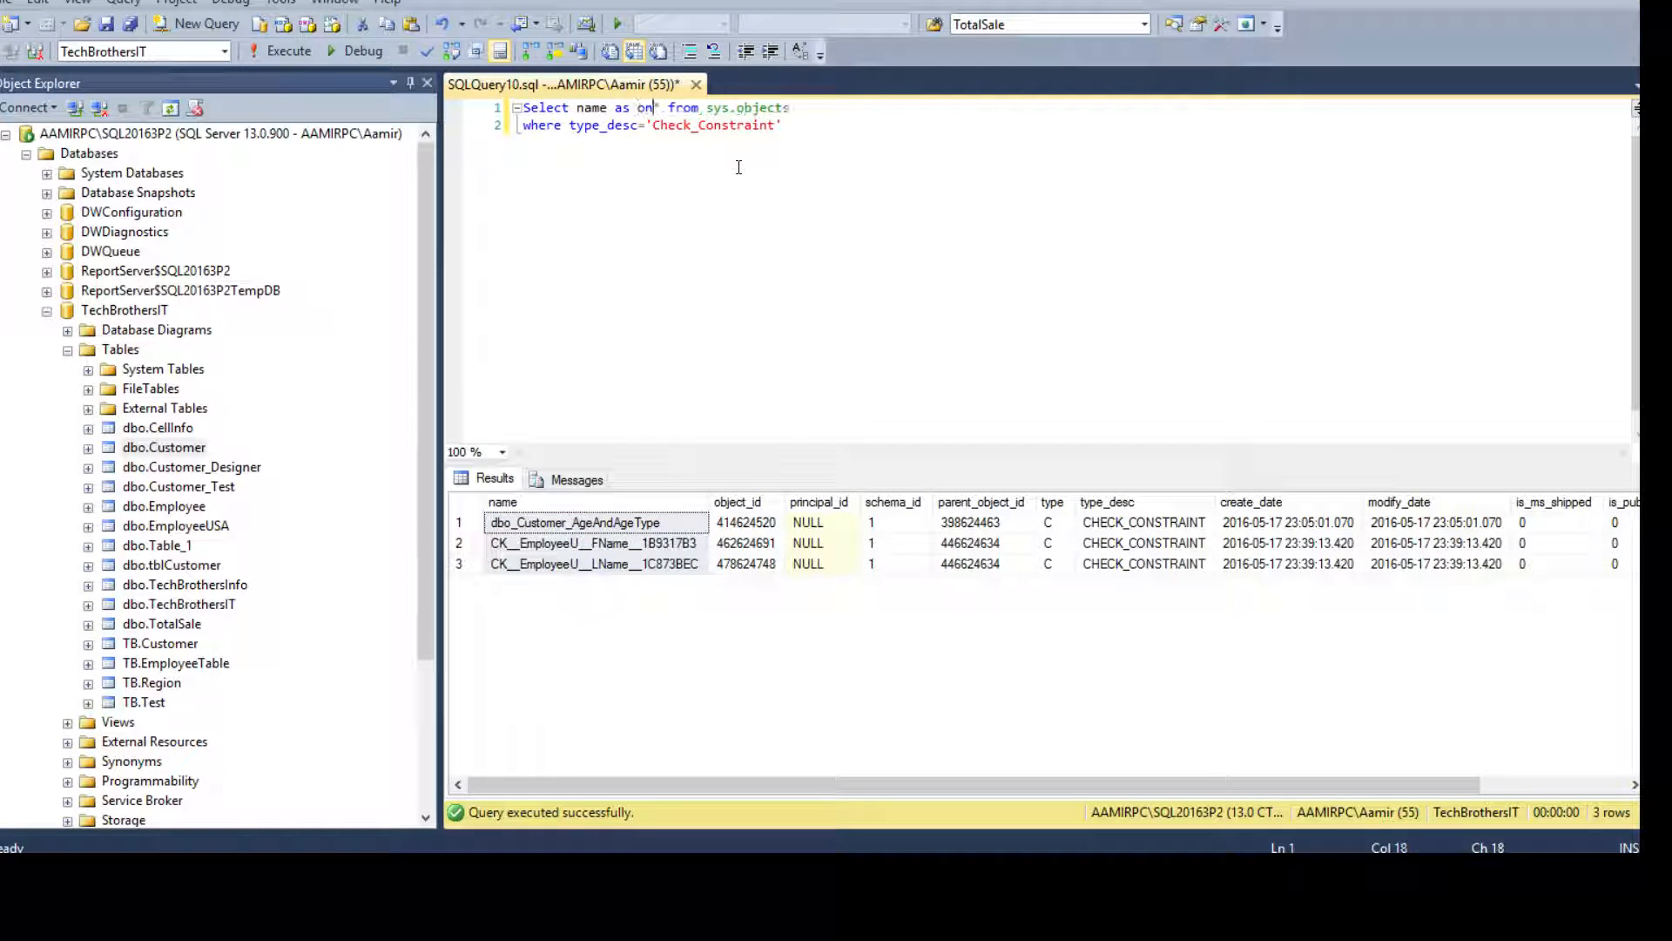
type("Constraint,")
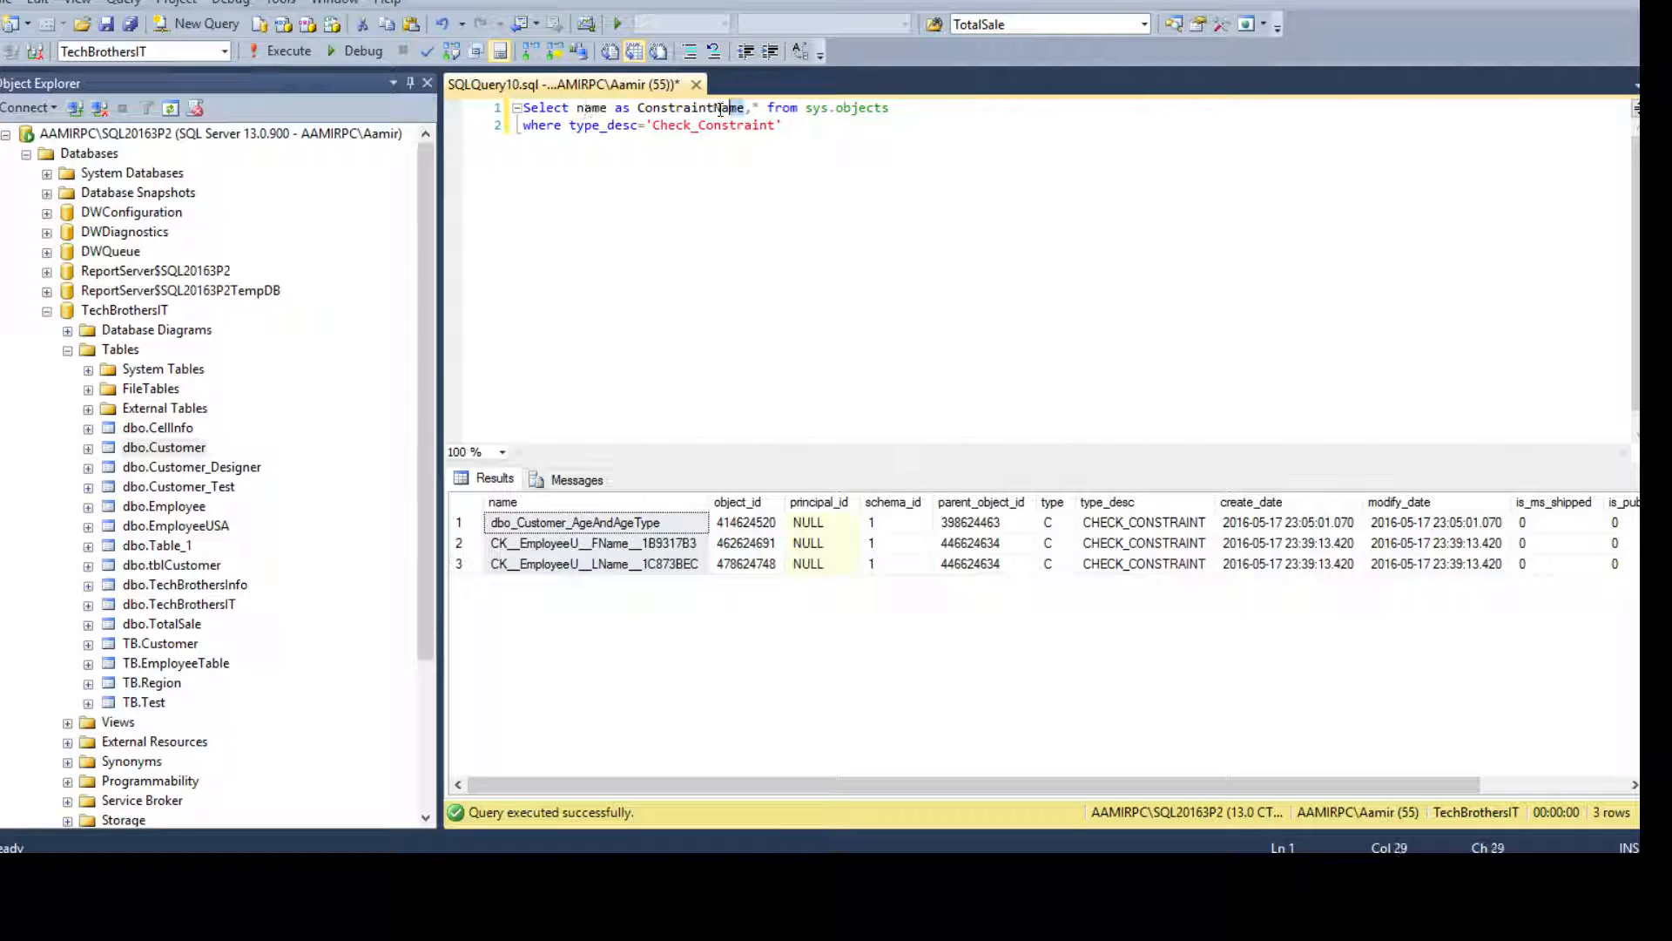
left_click(586, 106)
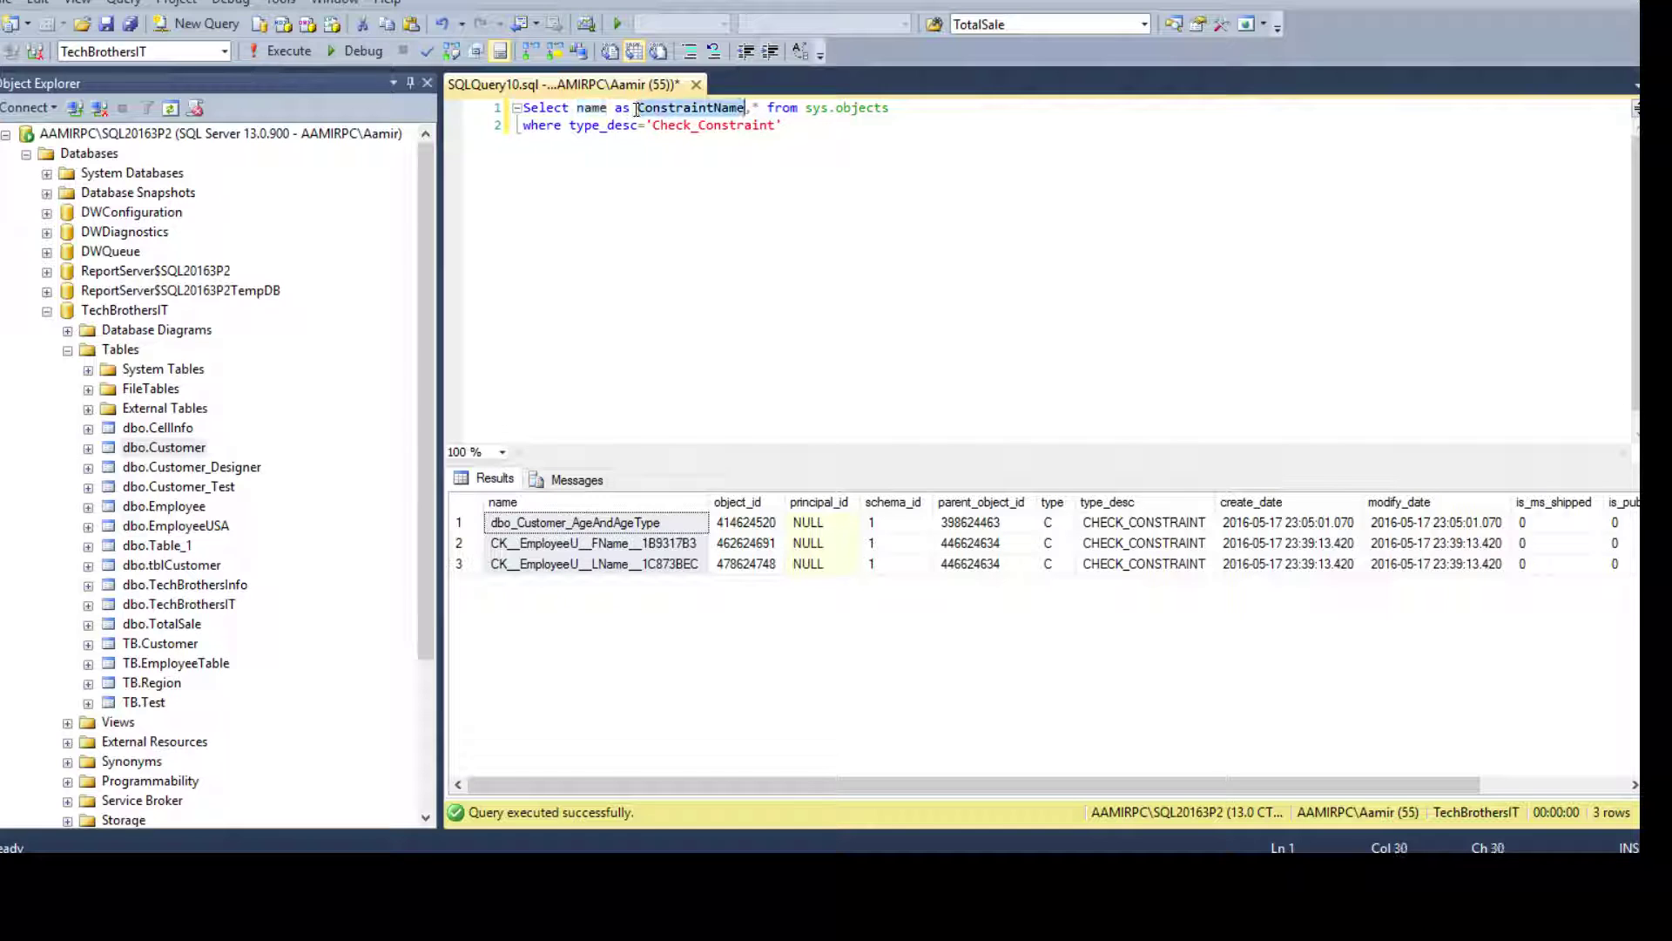
left_click(593, 106)
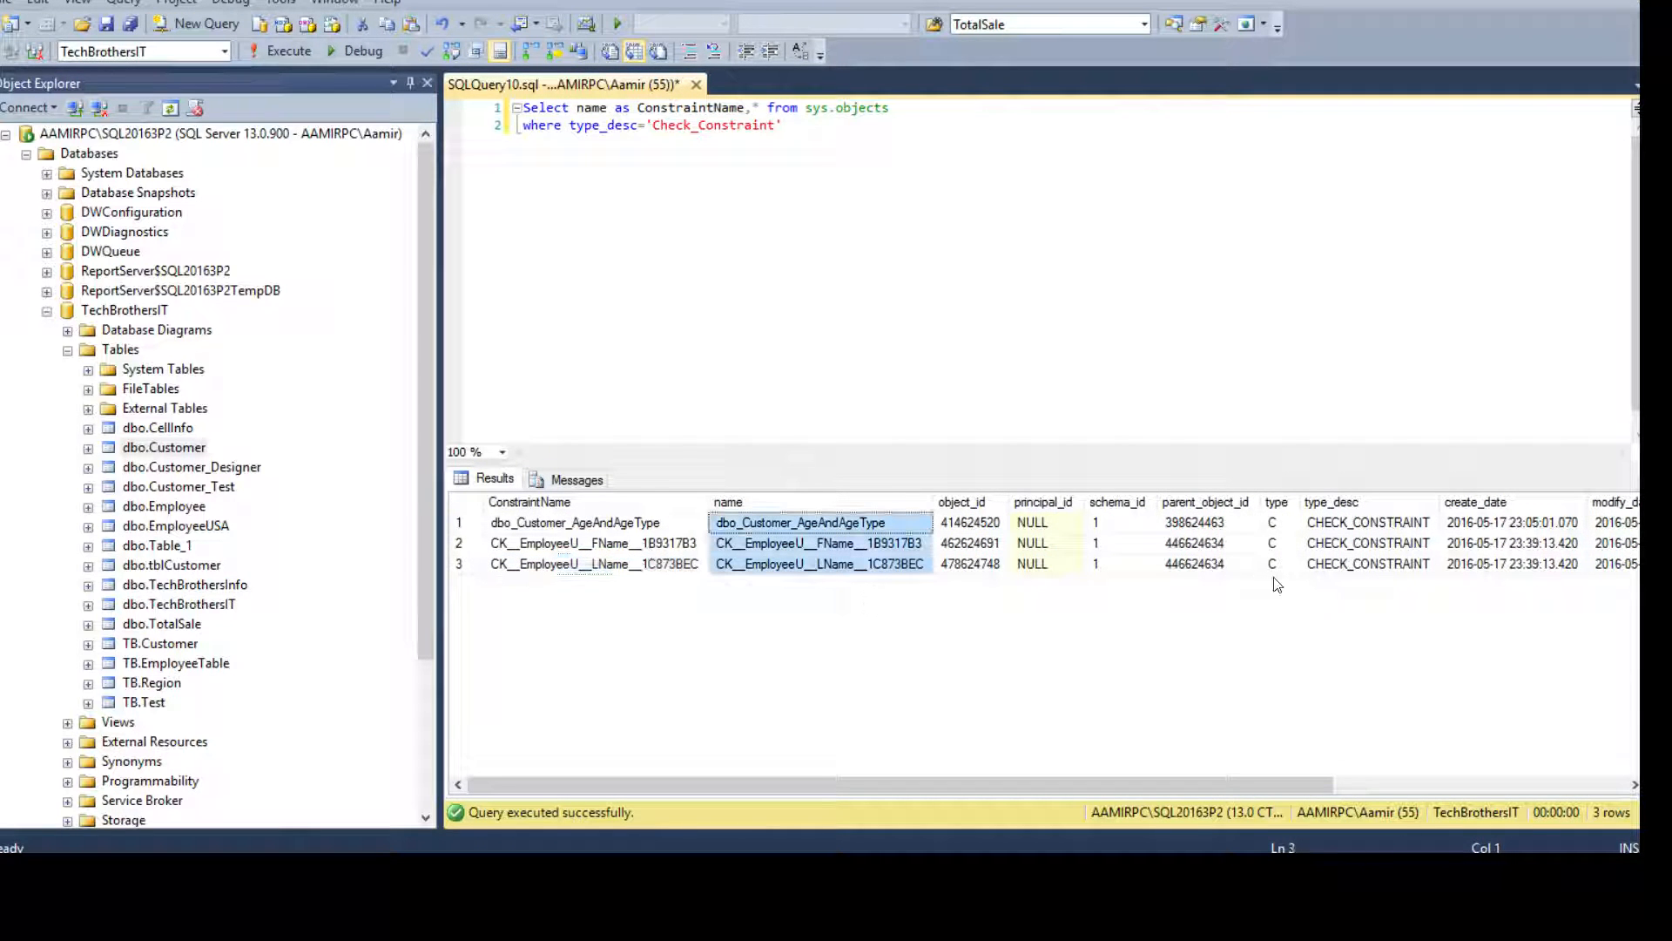
left_click(782, 124)
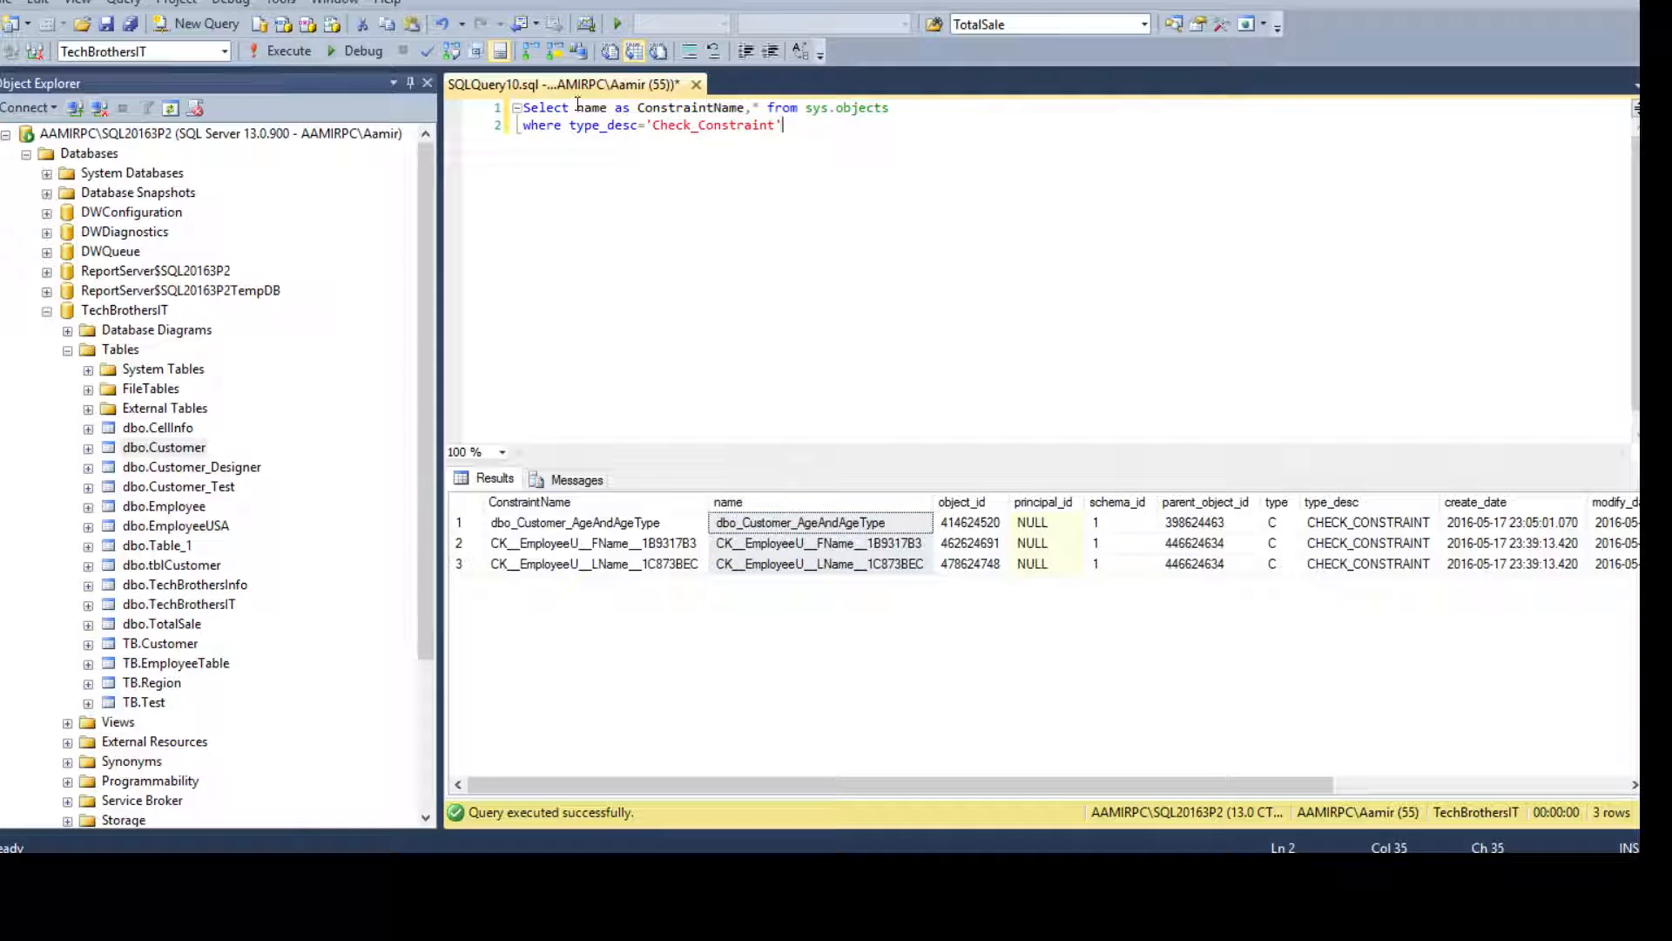
Step: Add DB_Name() AS DBName to the select list; results show TechBrothersIT for all three rows
key("Enter")
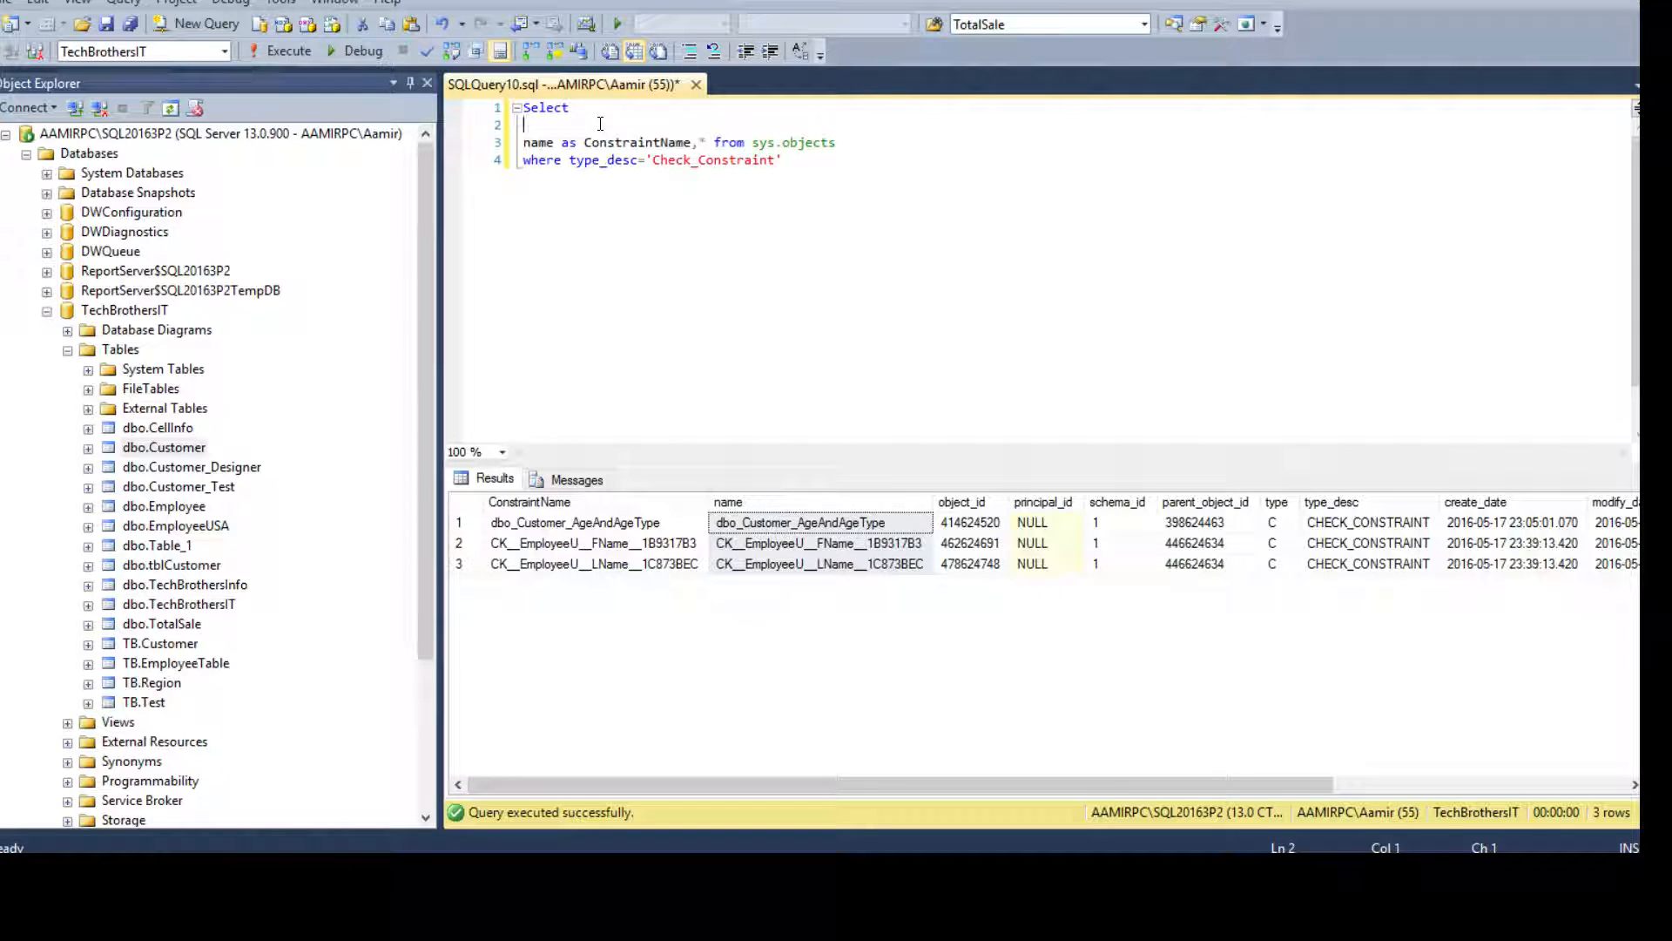
type("DB")
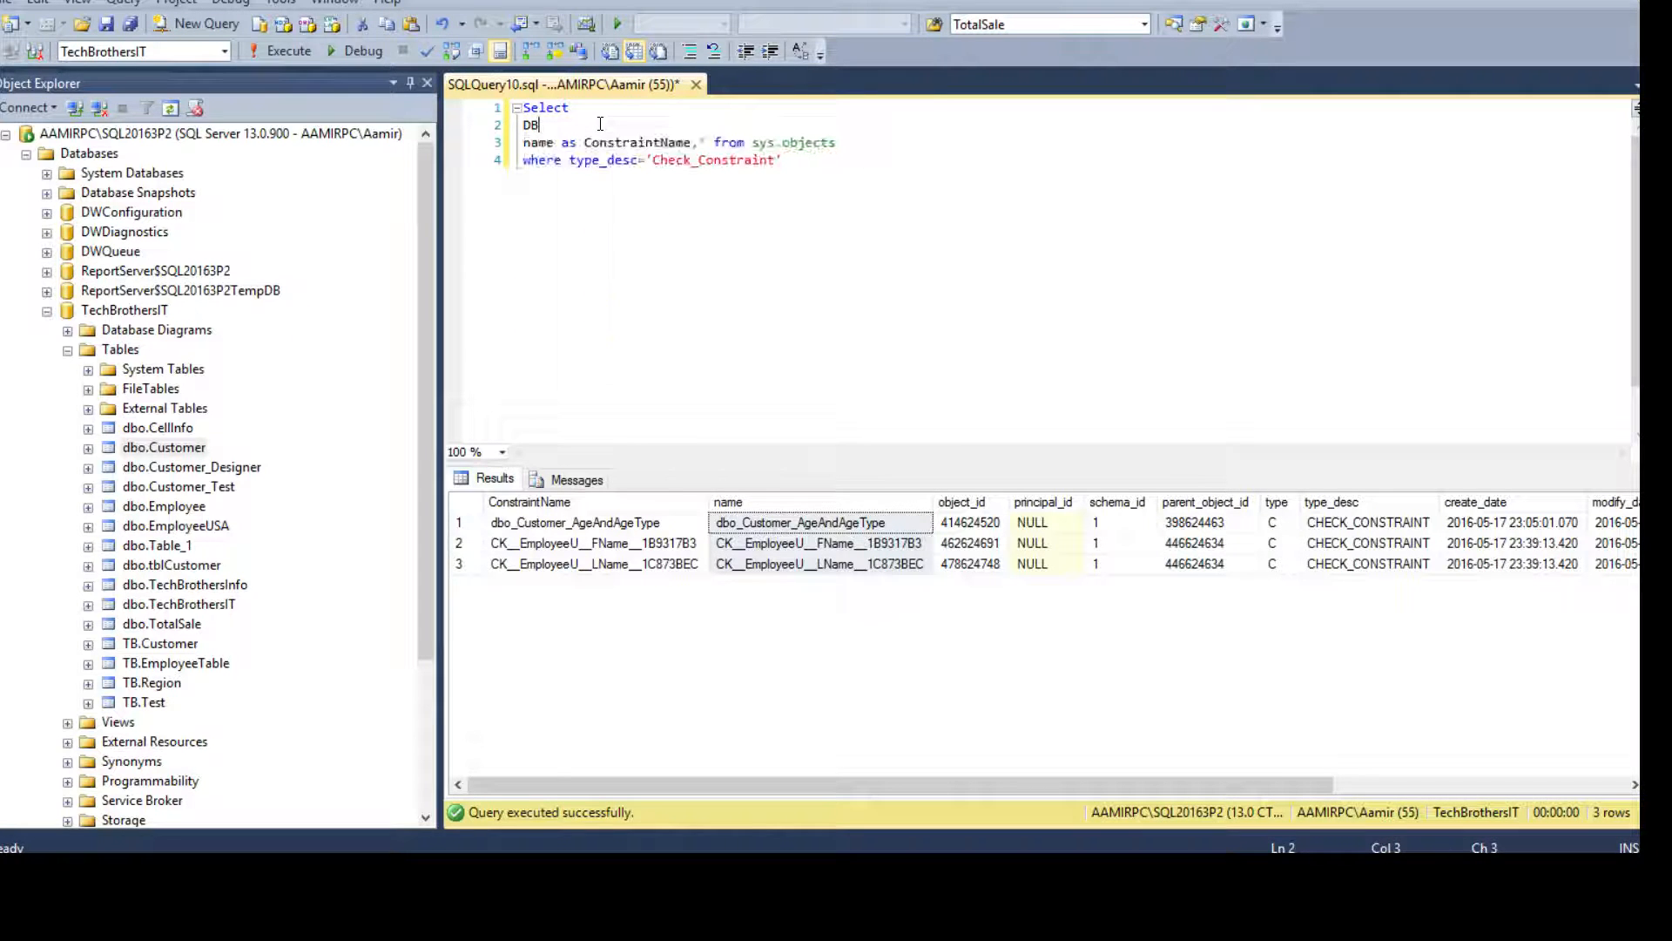
type("_Name(")
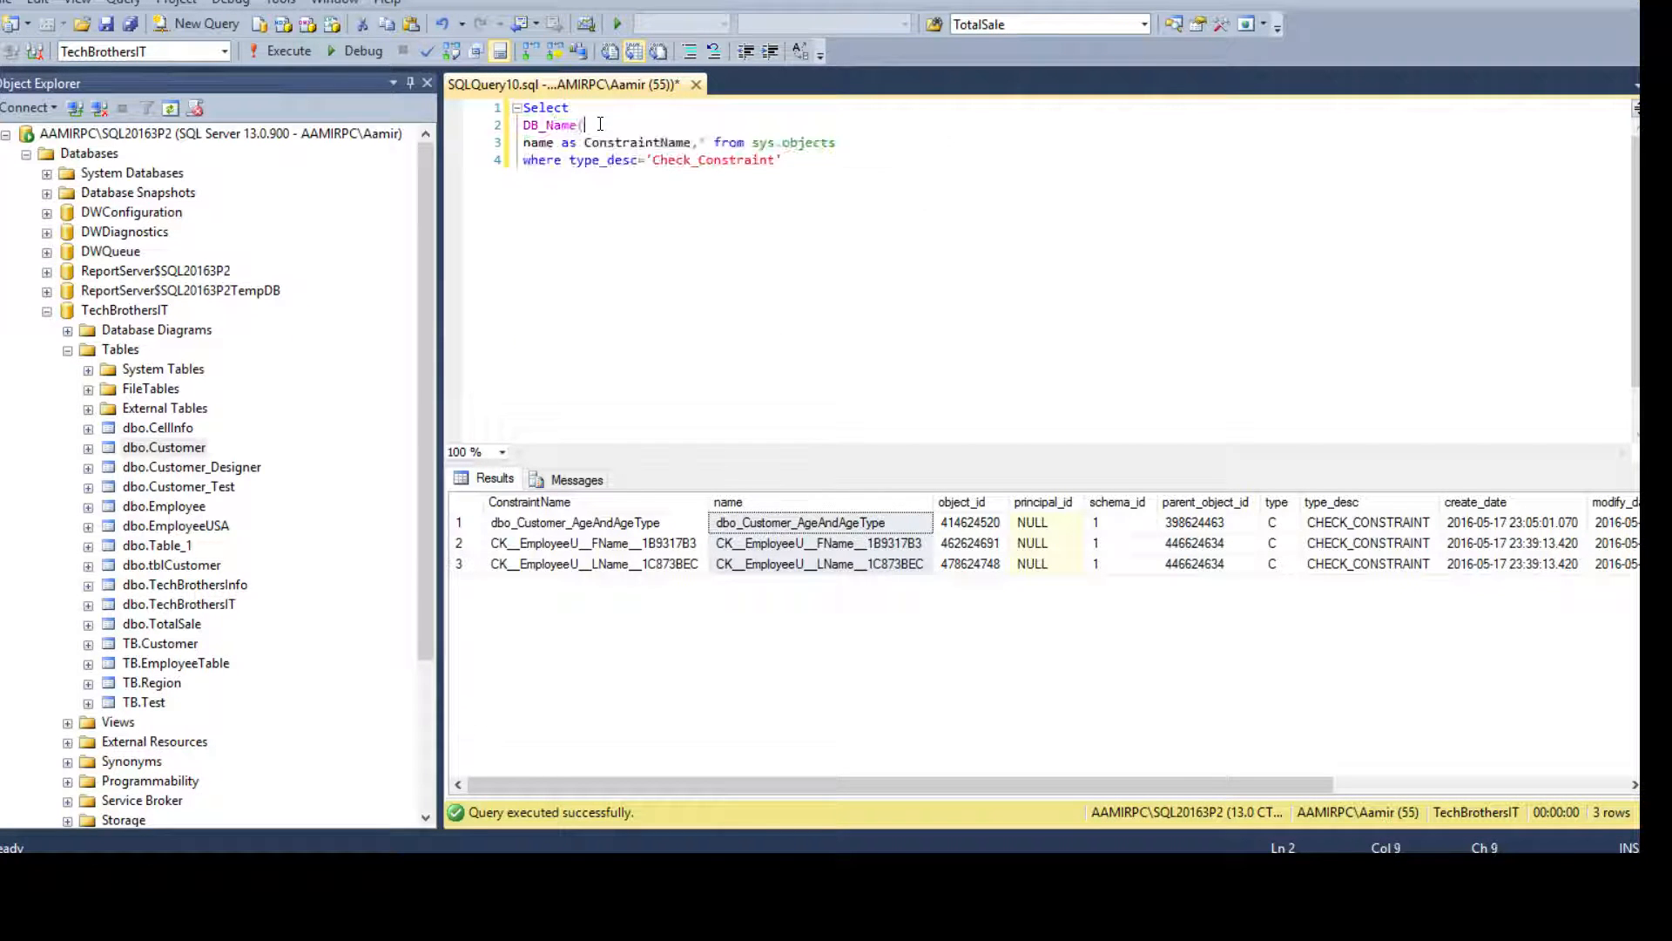
type(") as DB")
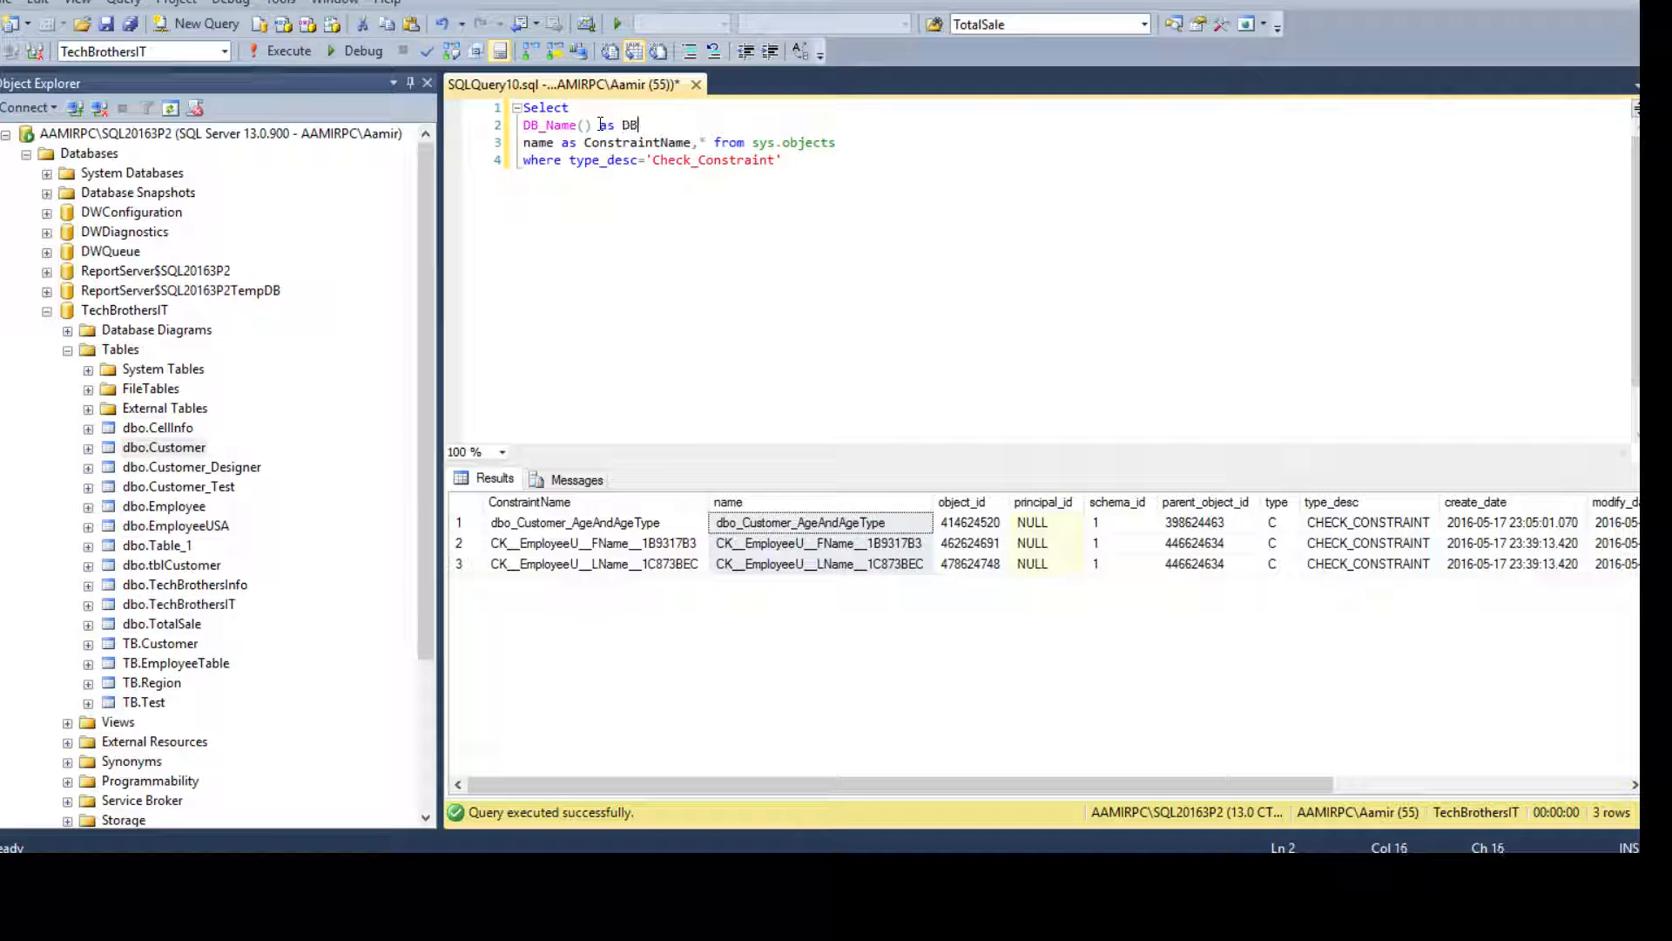
type("Name,")
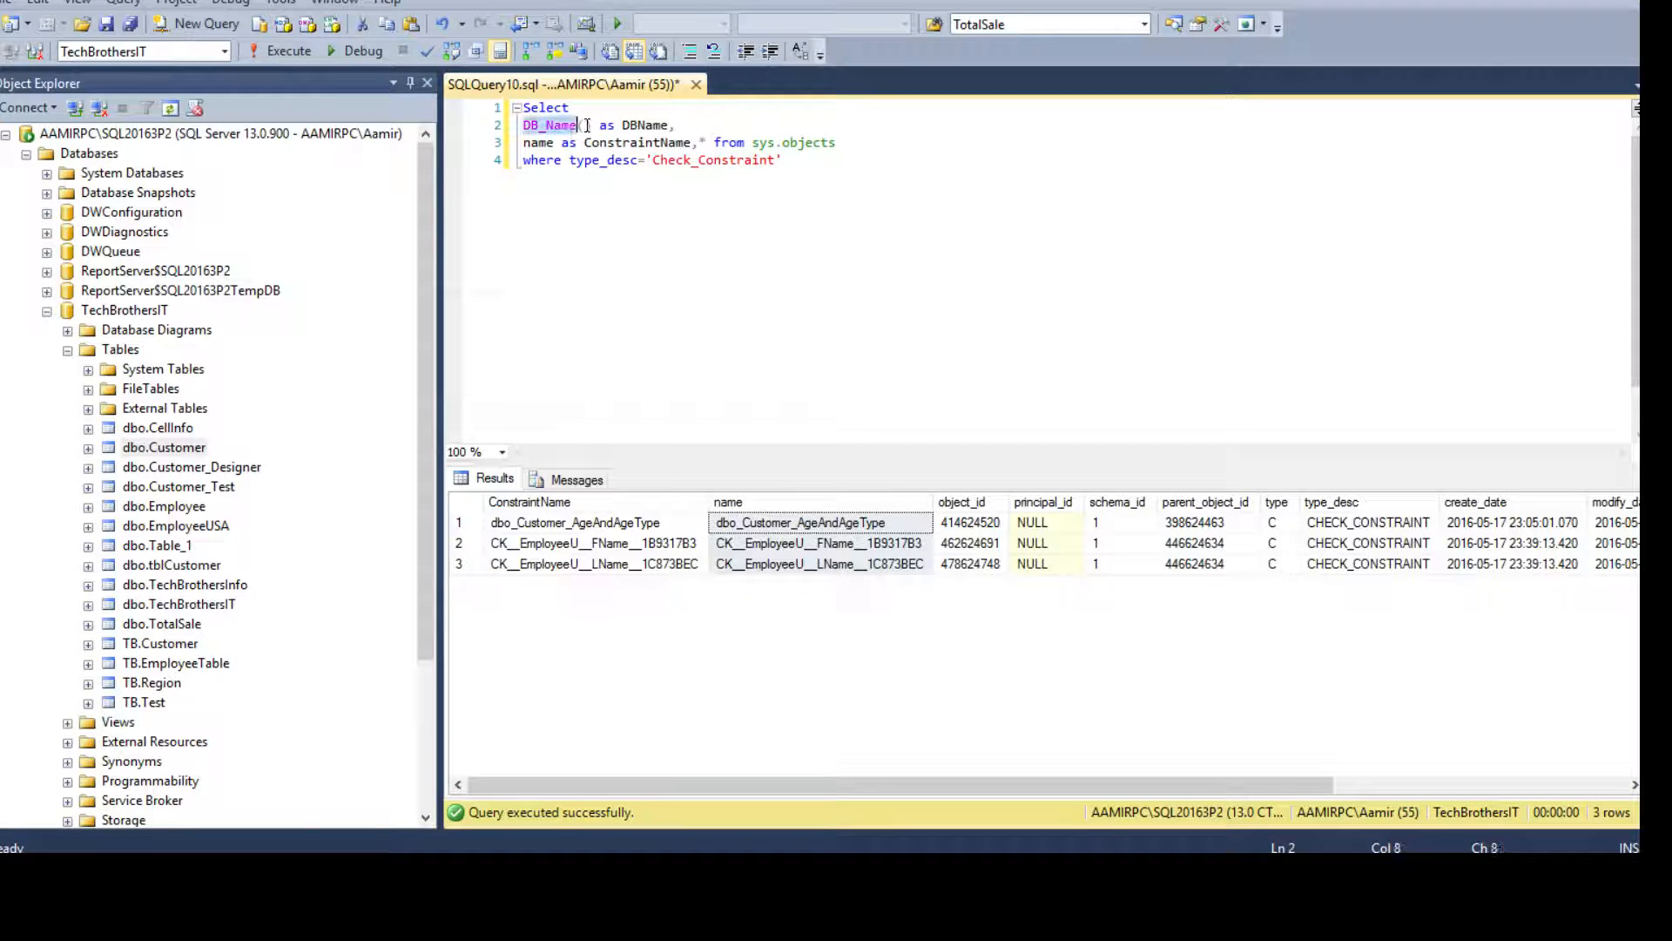
type("()")
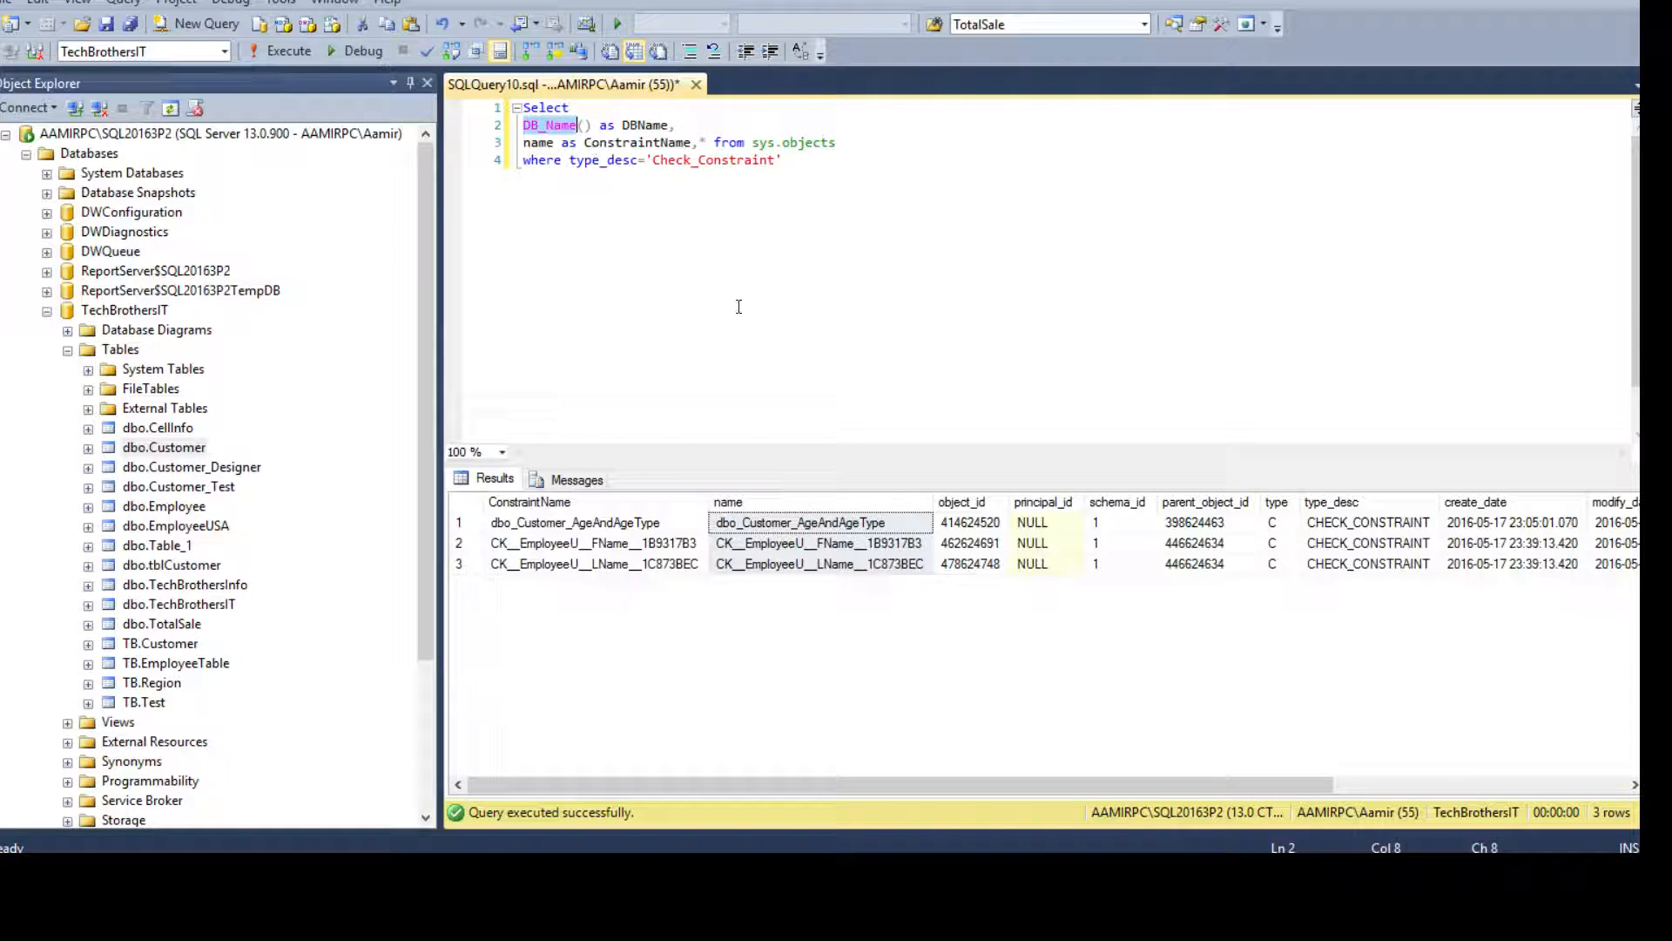
mouse_move(819, 186)
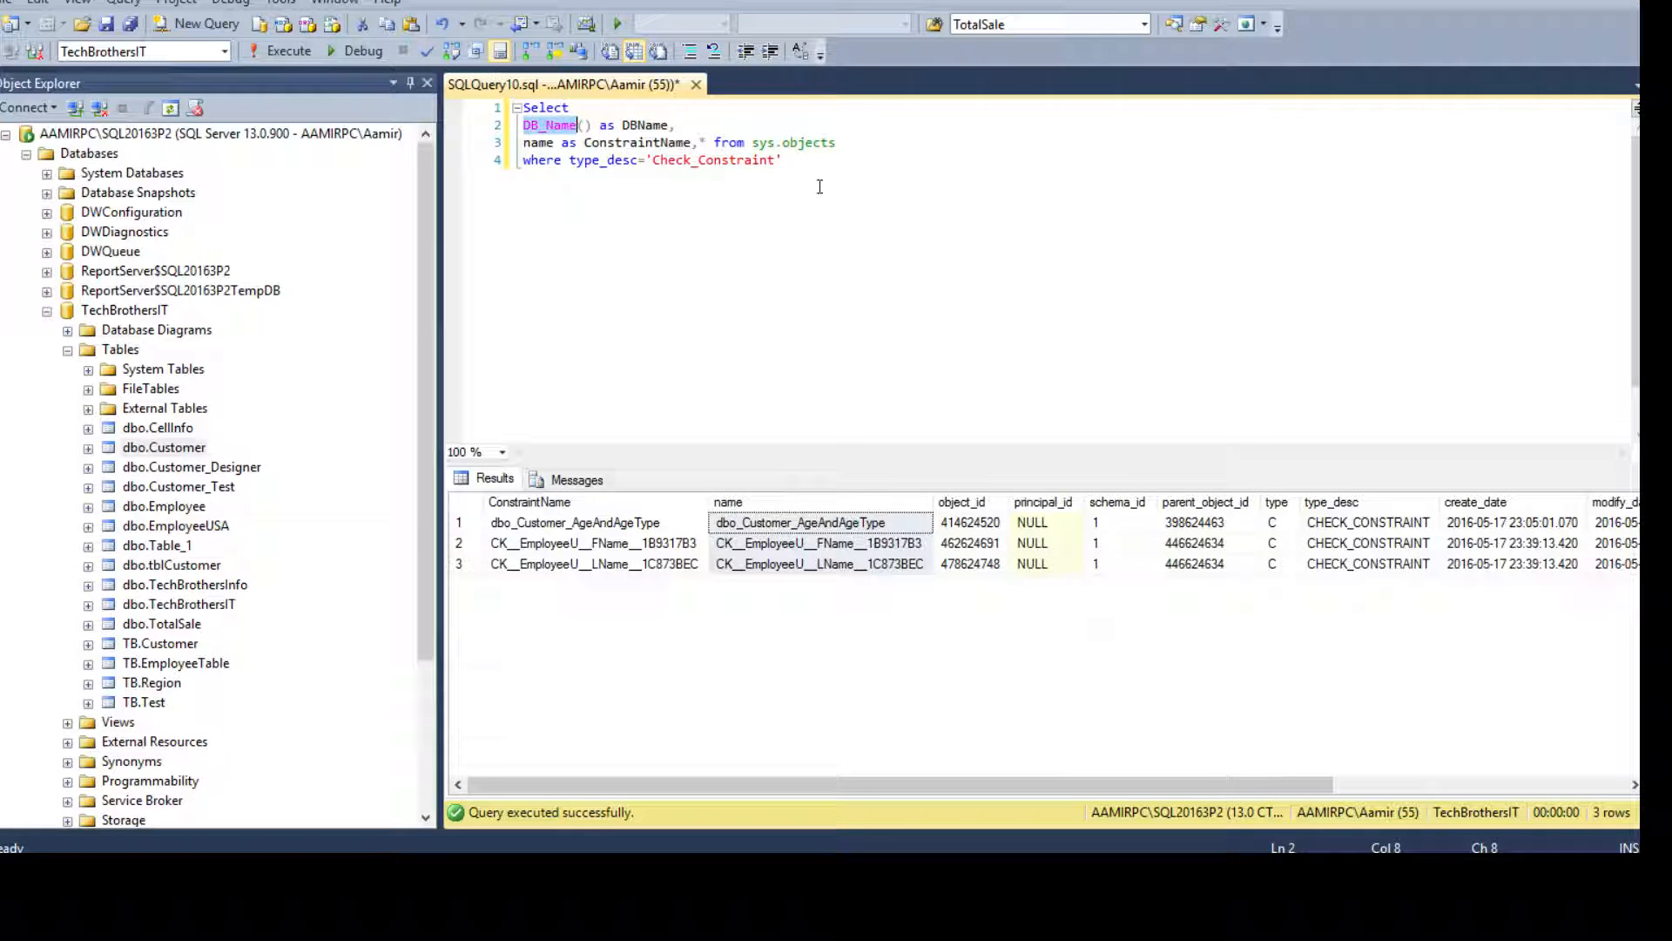
left_click(287, 50)
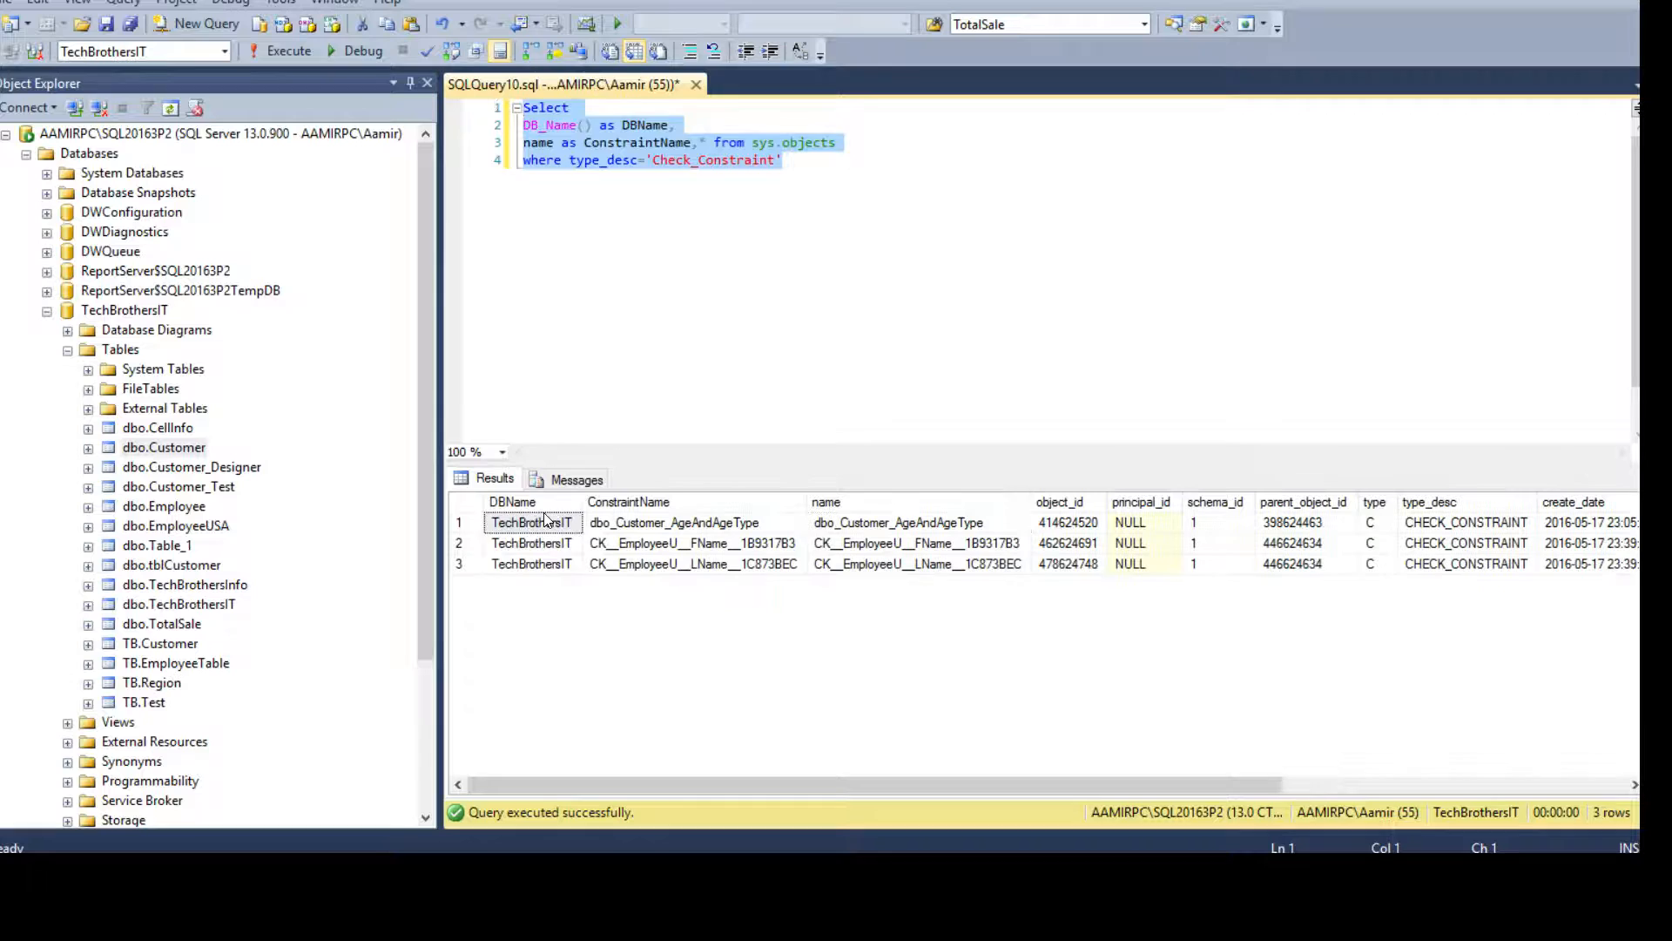
left_click(694, 563)
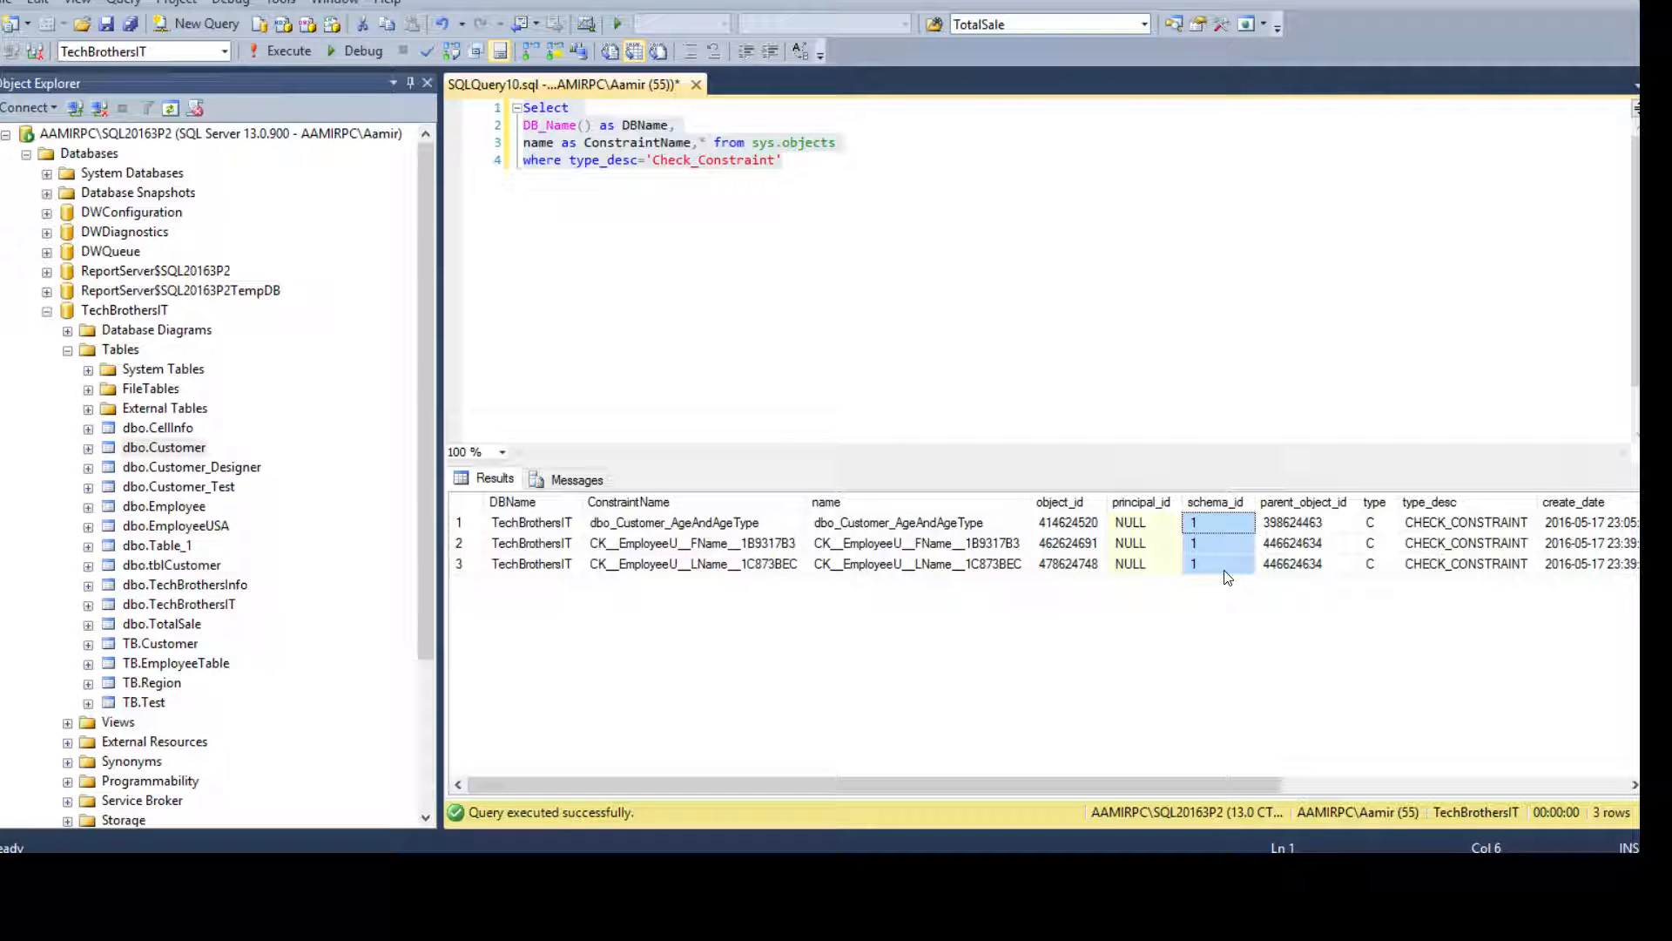
left_click(674, 125)
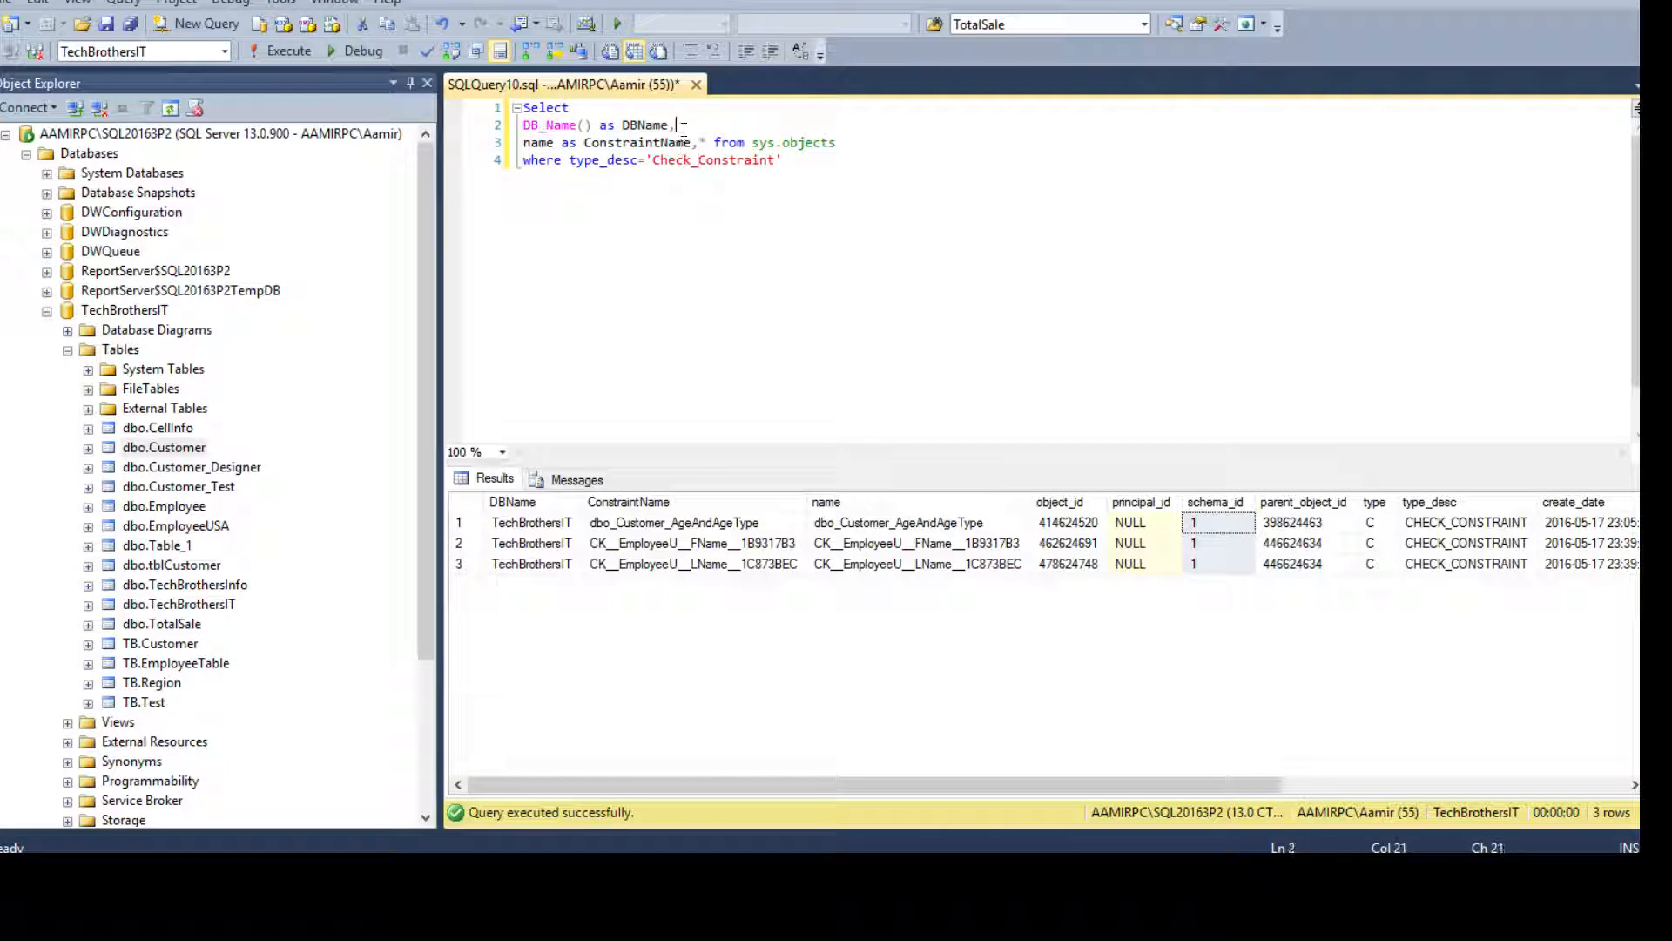
Step: Add Schema_Name(Schema_id) AS SchemaName and rerun; results show dbo for all three constraints
type("Schem")
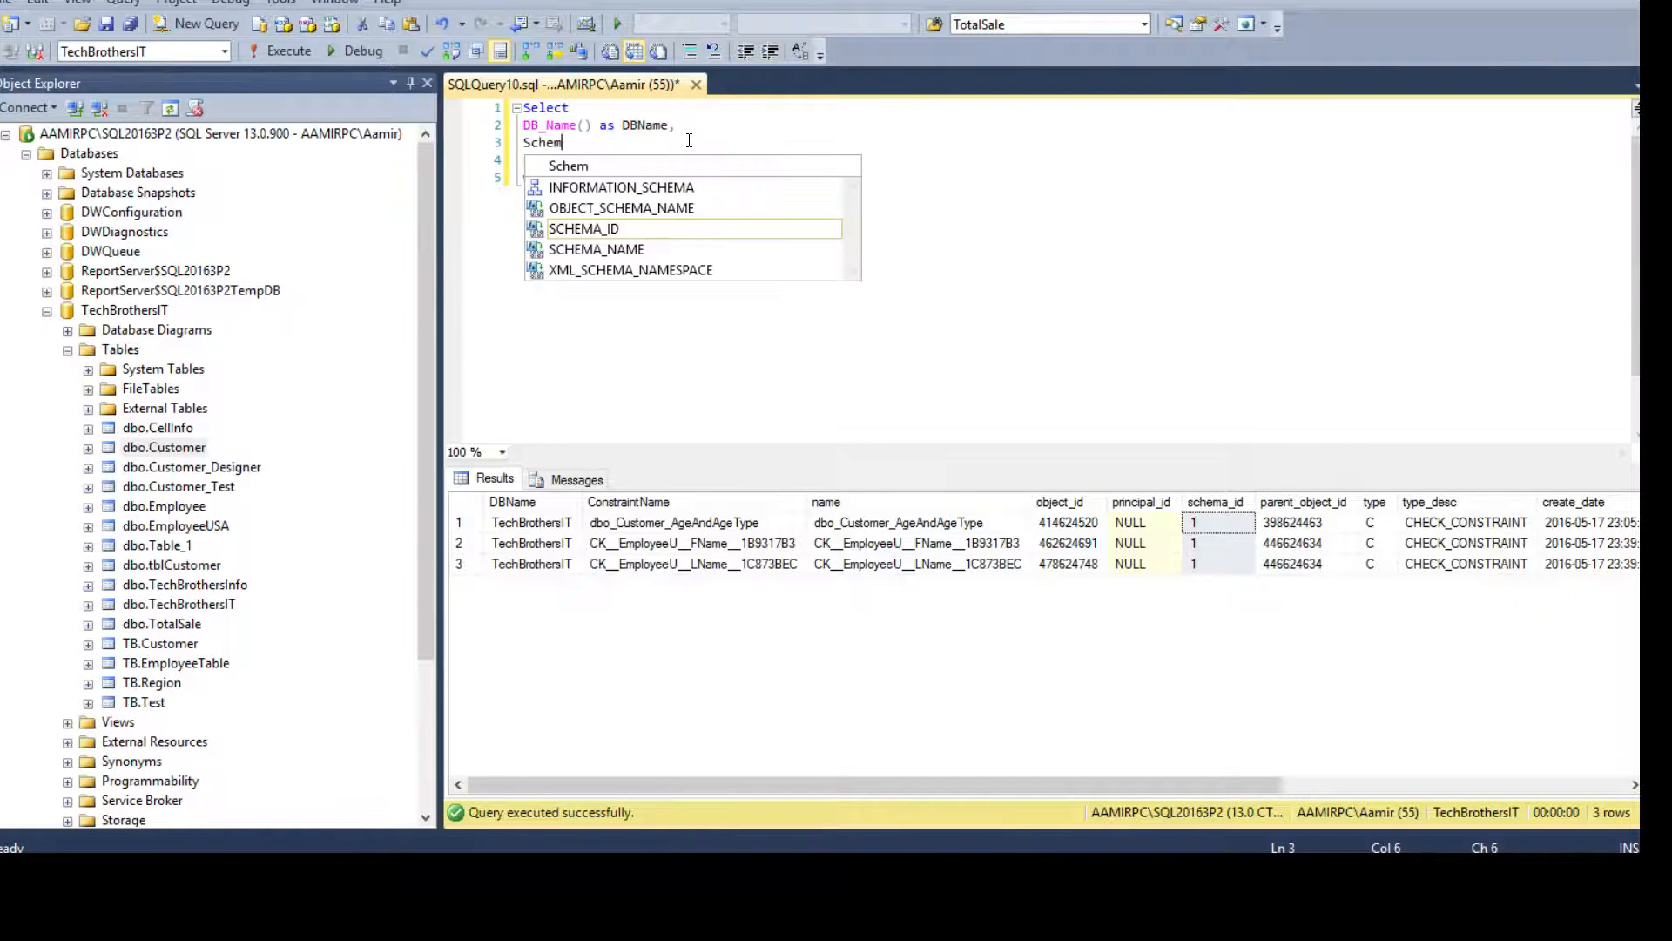
type("a_Name(")
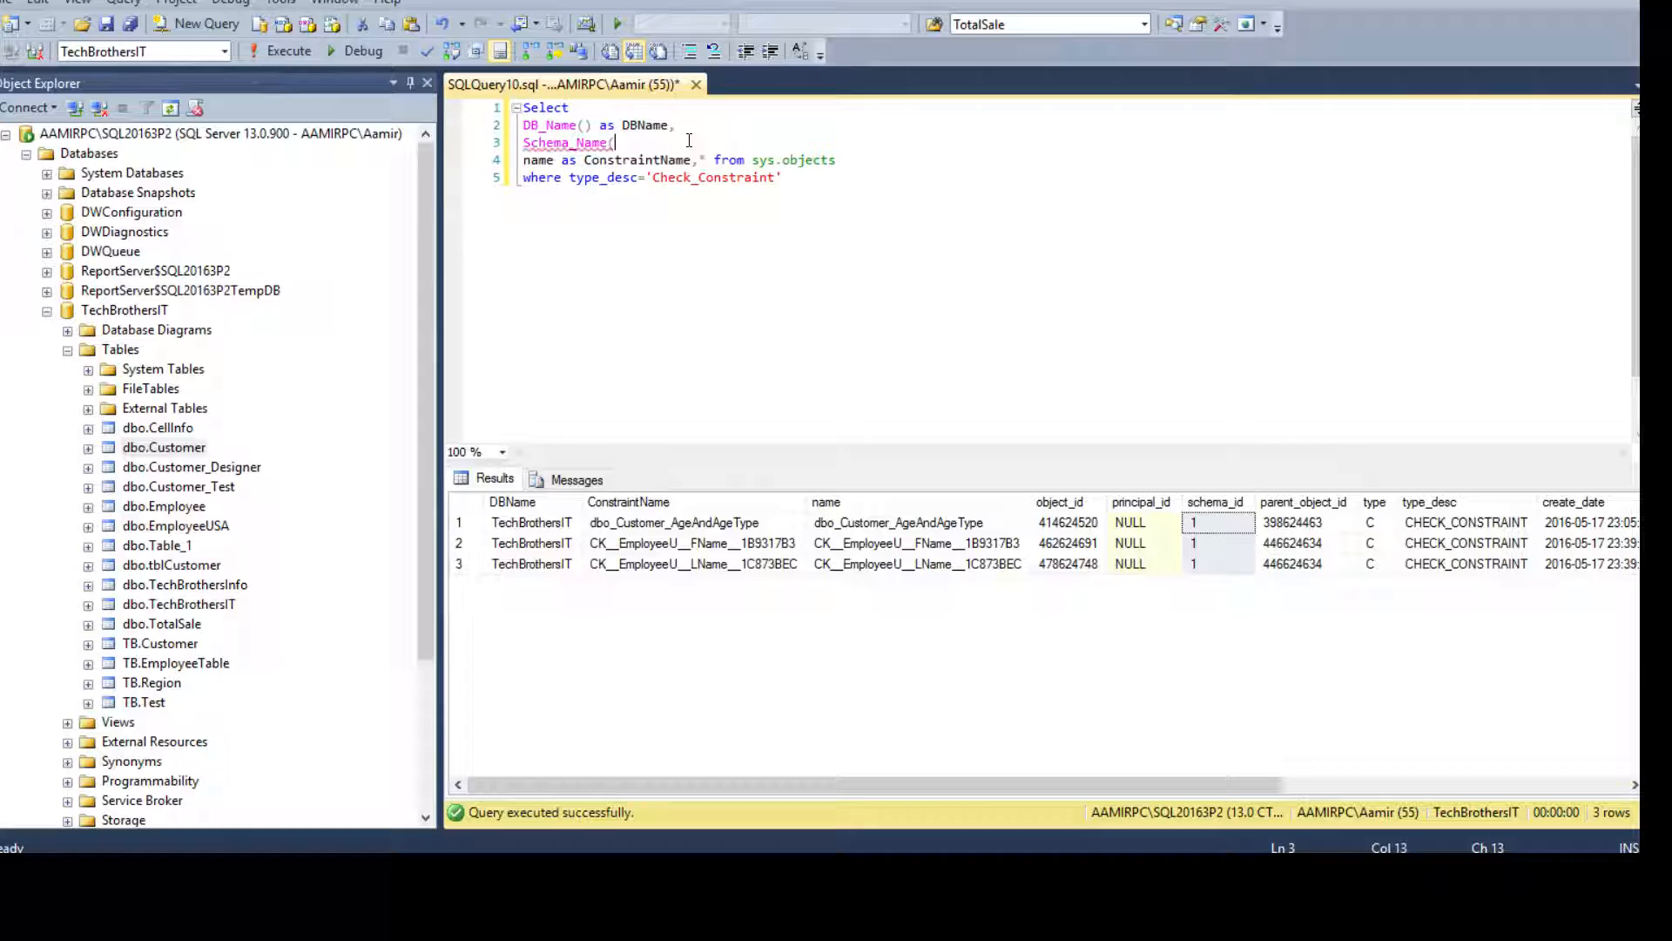
type("Schema_id)")
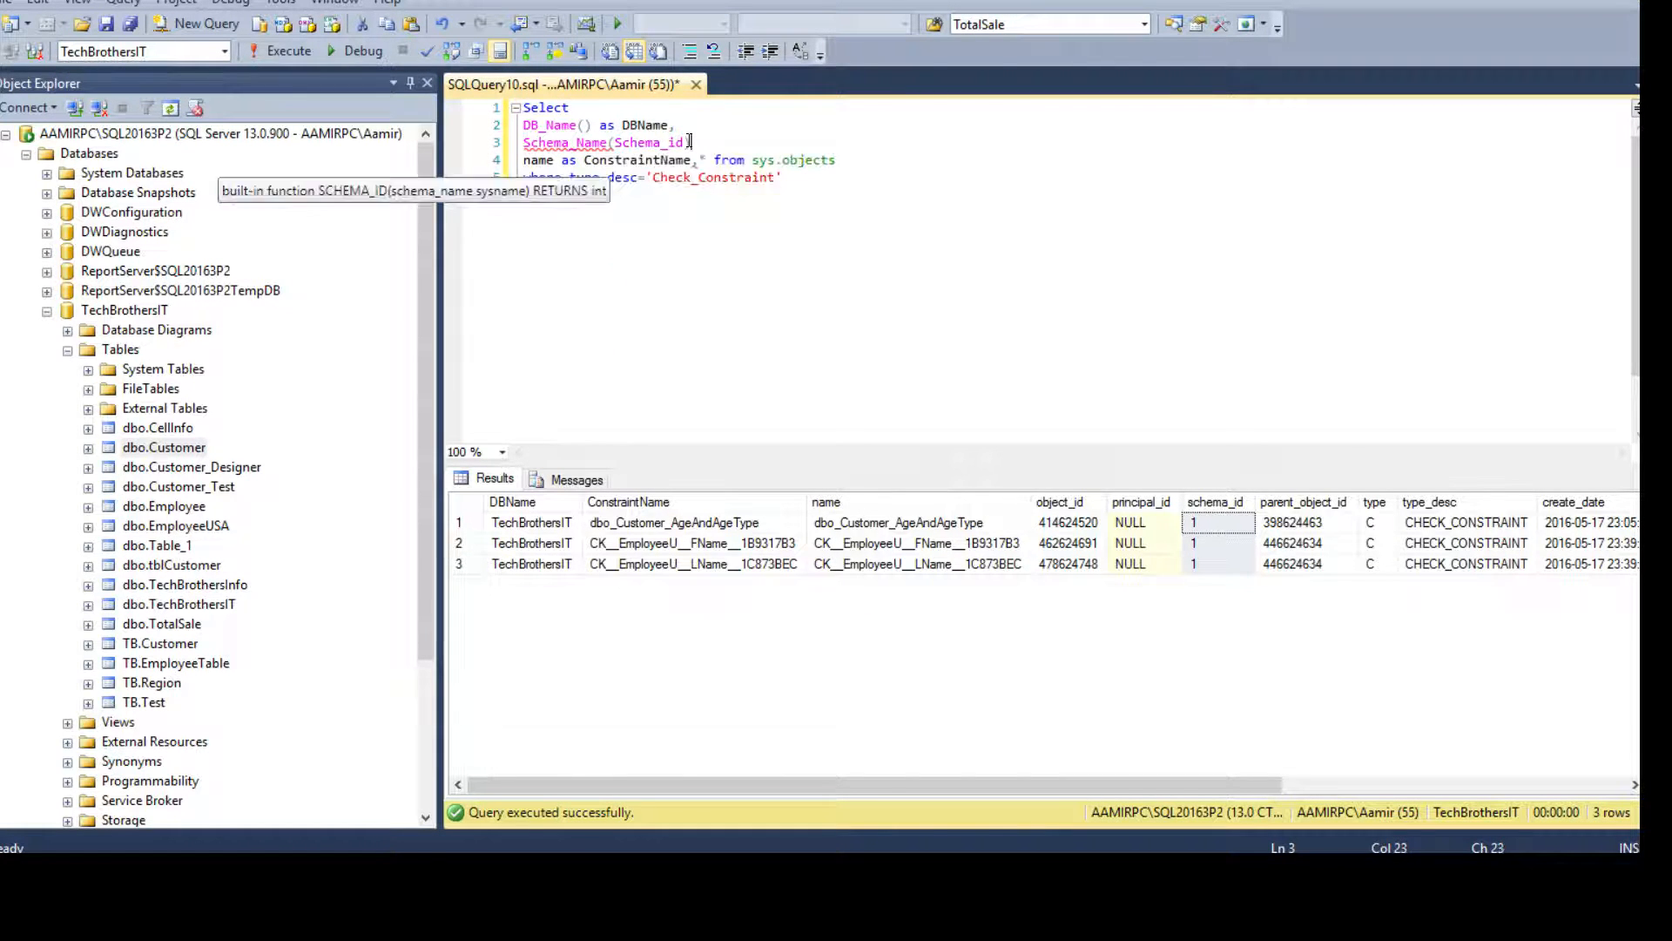
type("AS SchemaName")
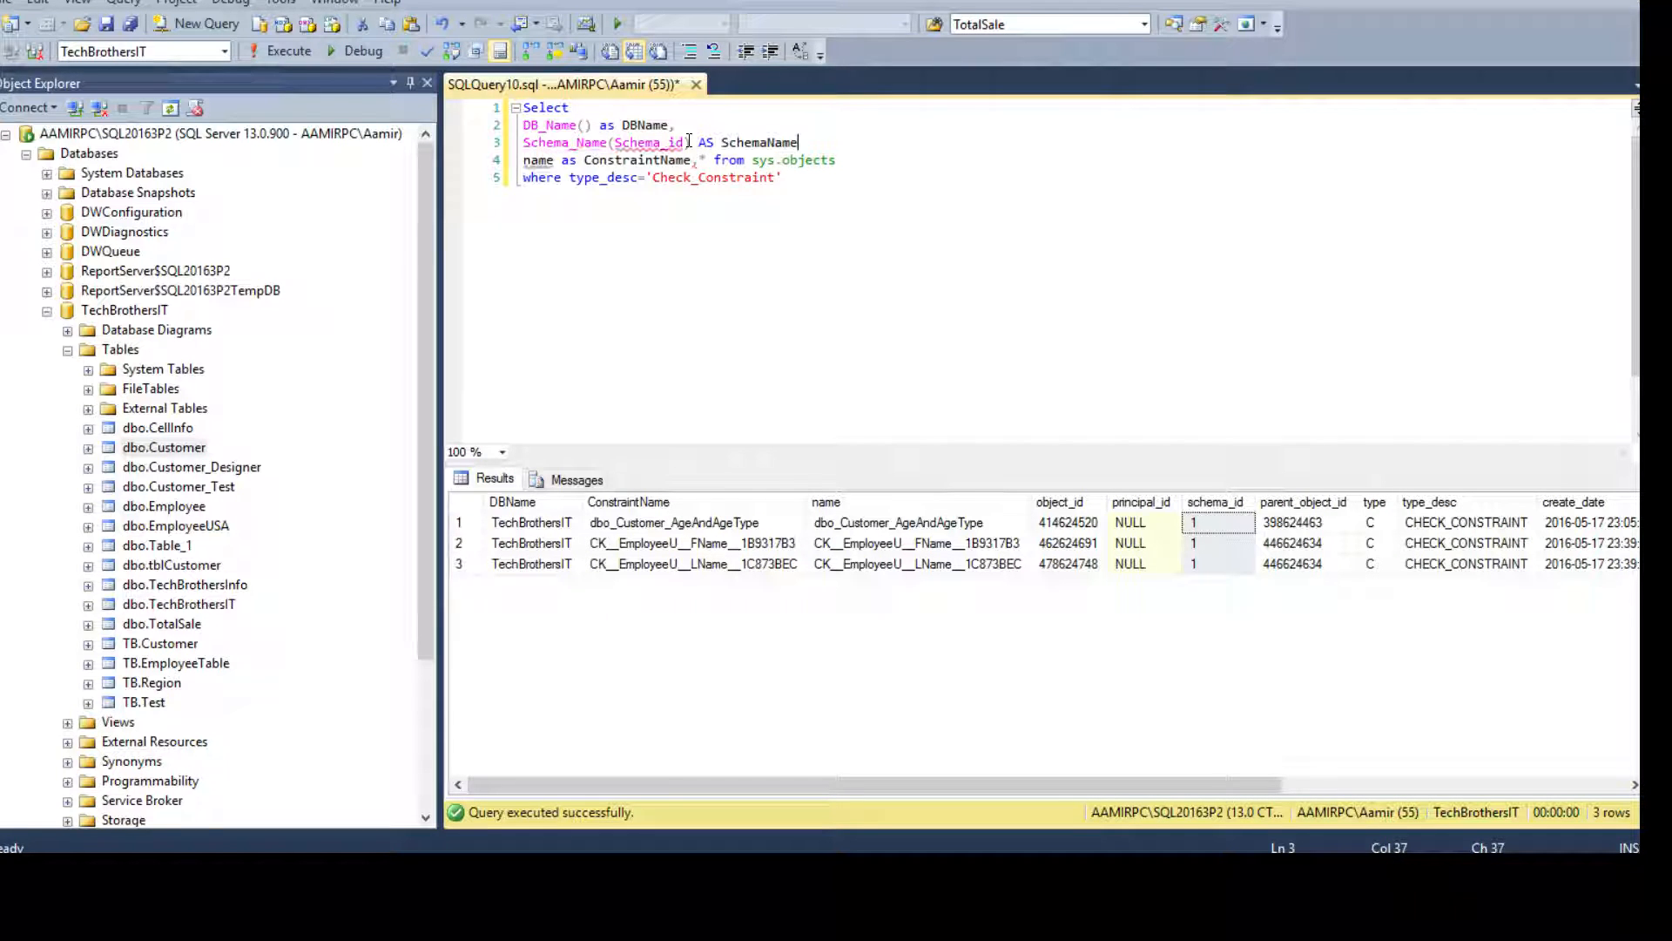
left_click(784, 177)
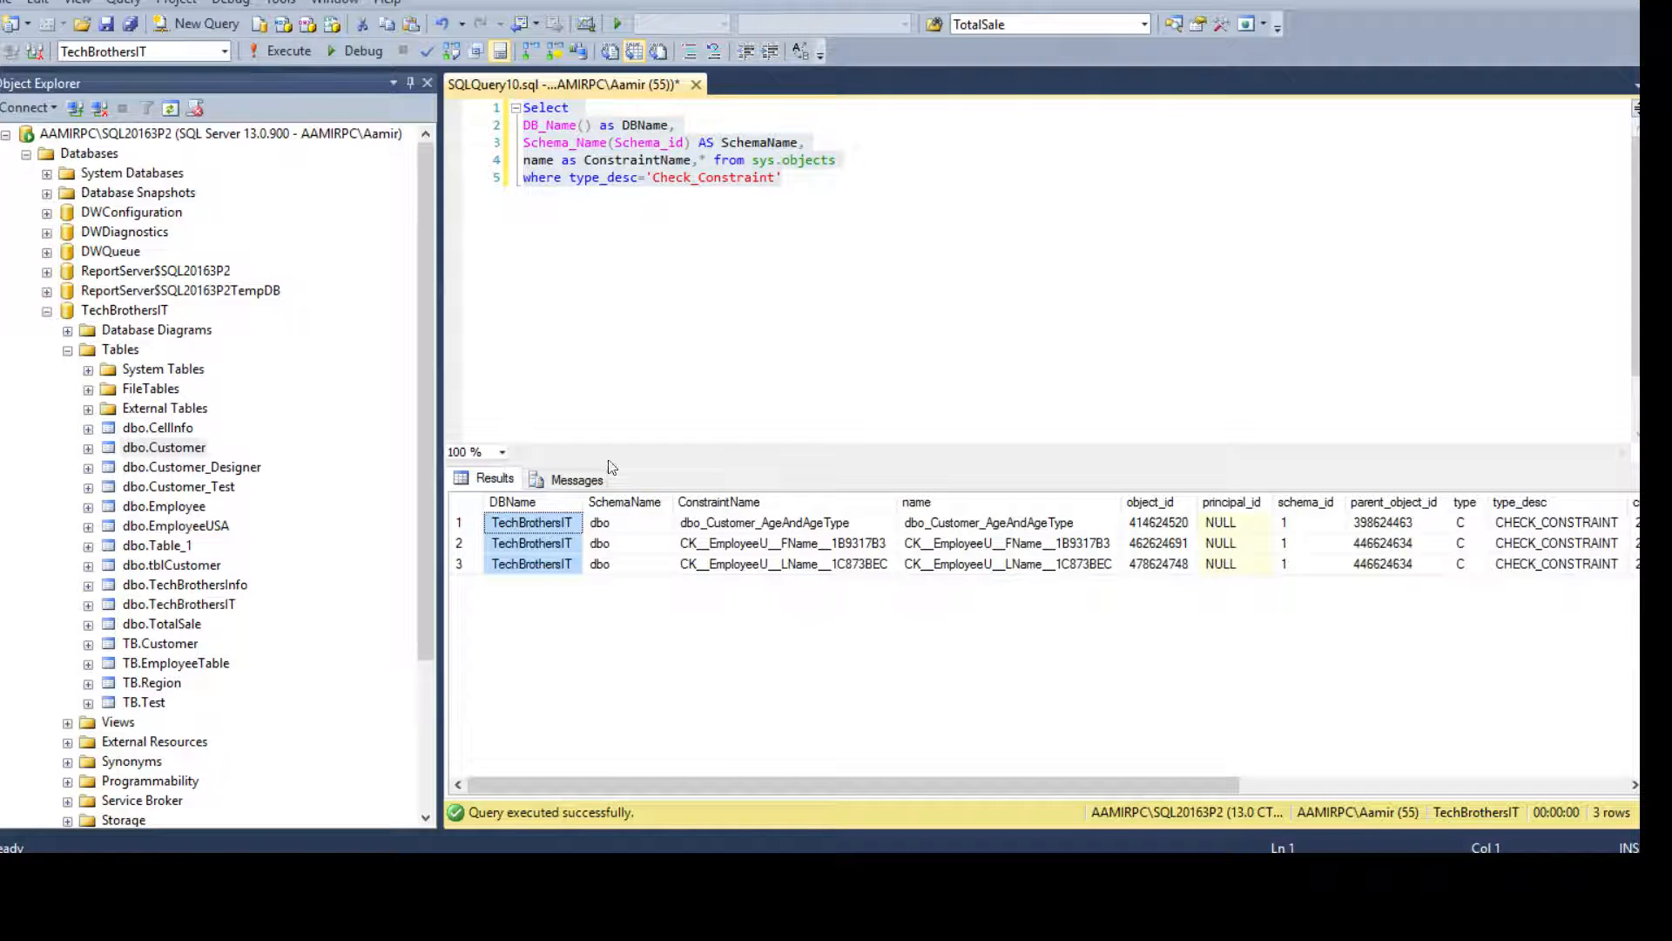
left_click(676, 142)
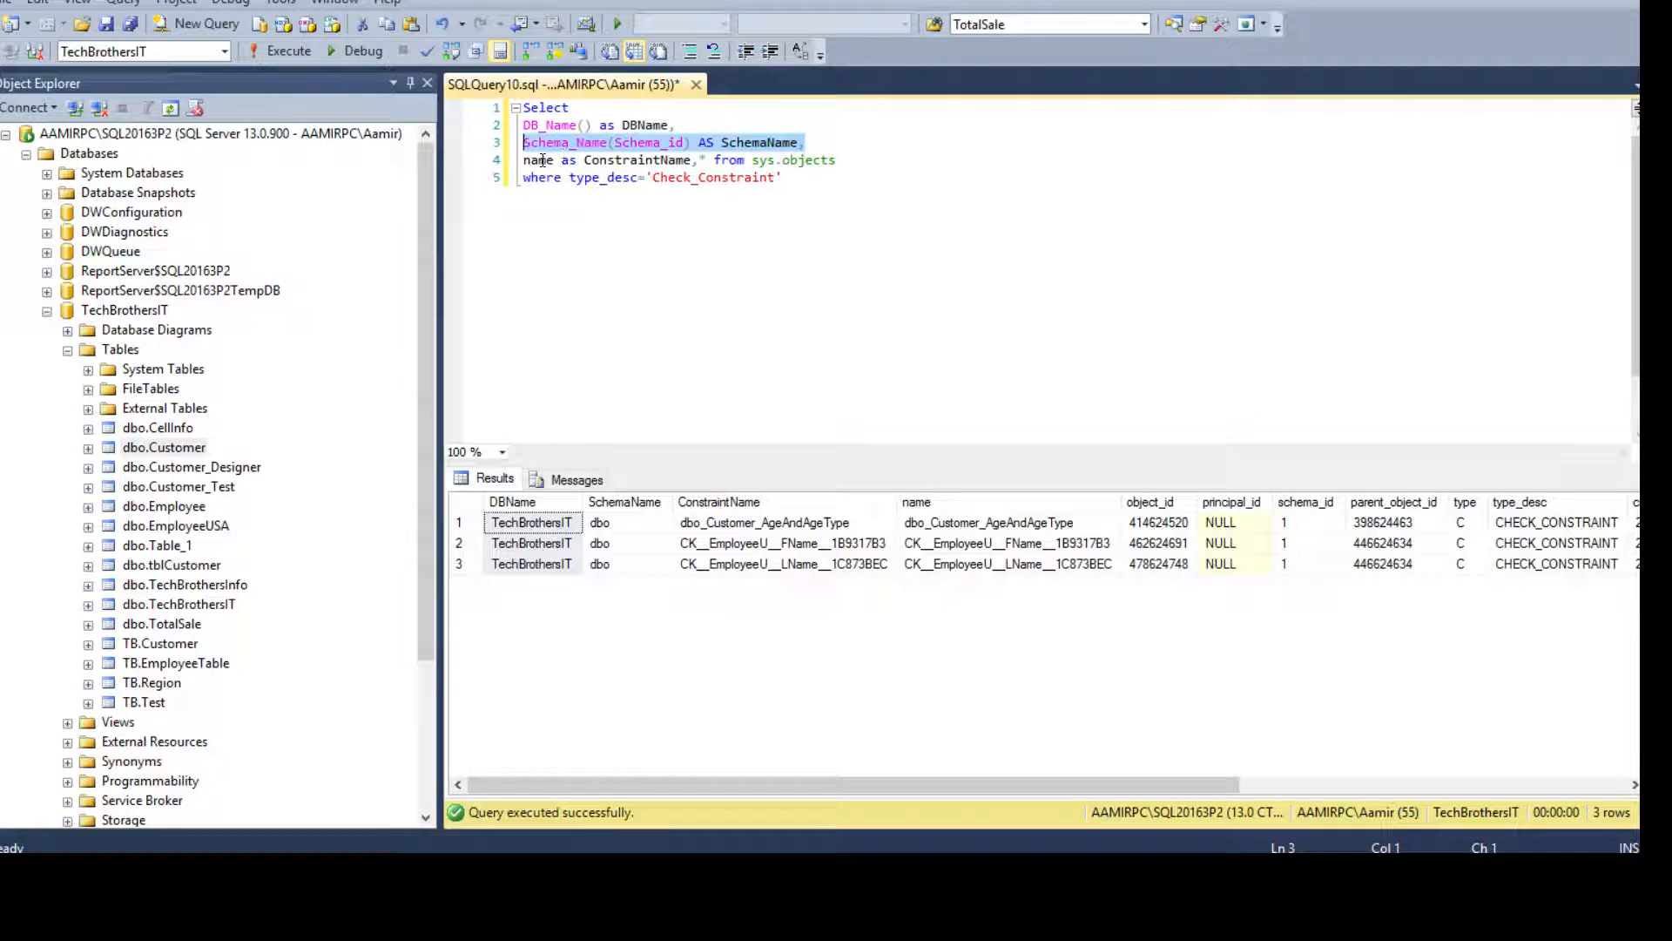
left_click(784, 543)
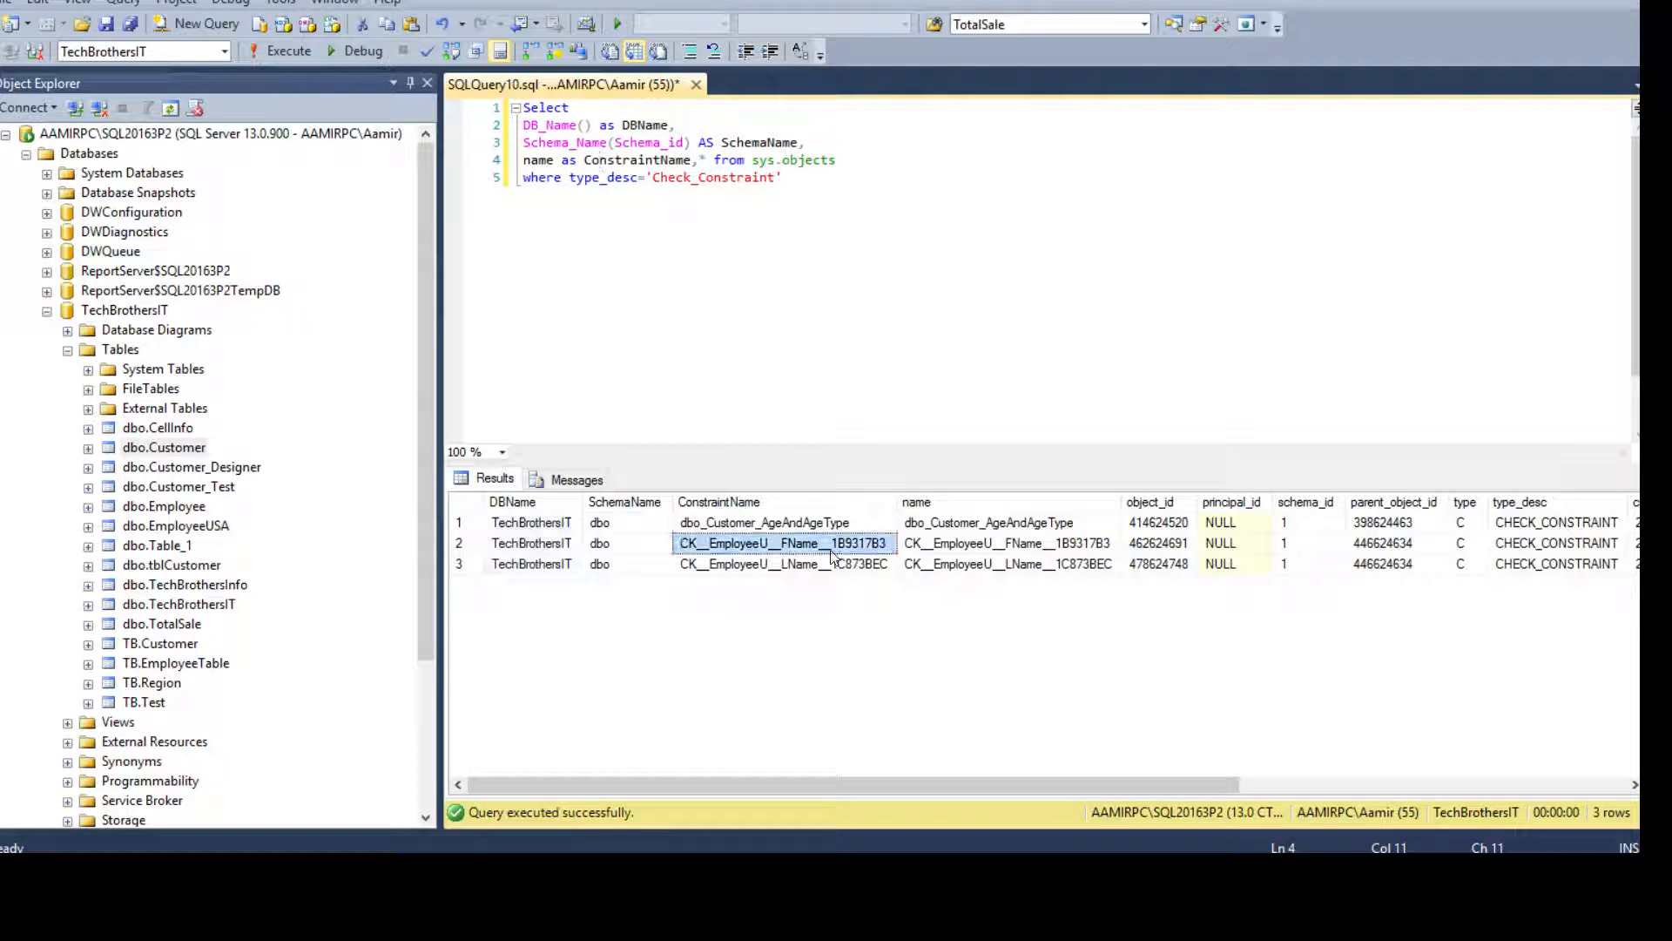
left_click(785, 565)
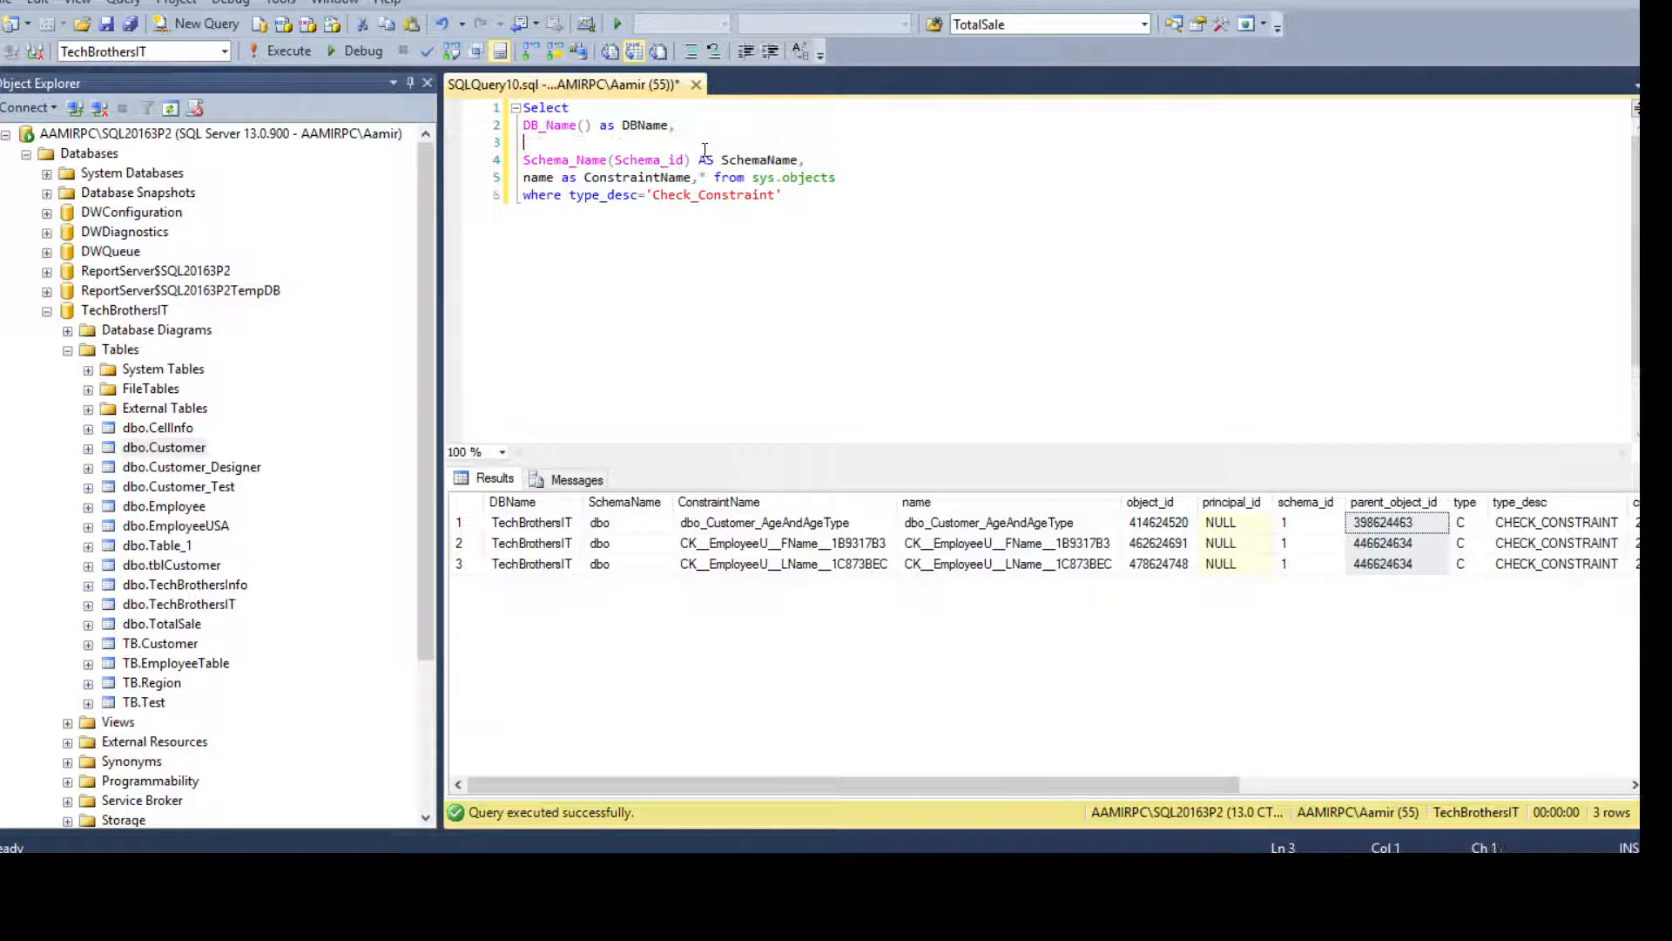
Step: Add Object_Name(parent_object_id) AS TableName and rerun; results show Customer and EmployeeUSA
type("Object_")
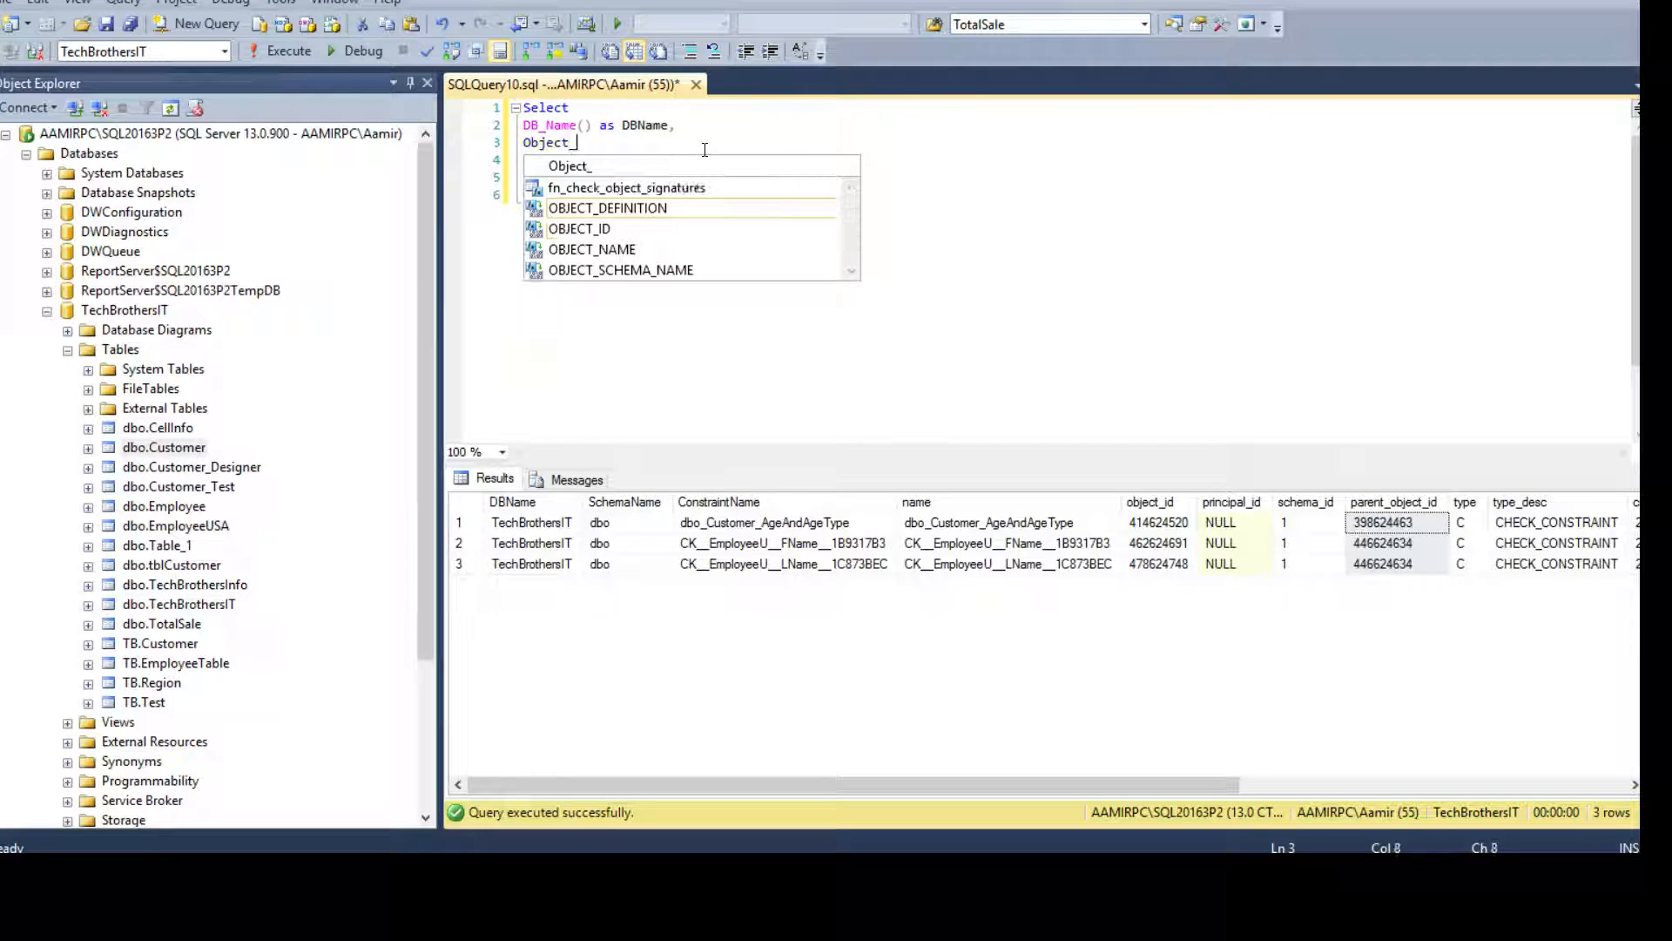
type("Name(")
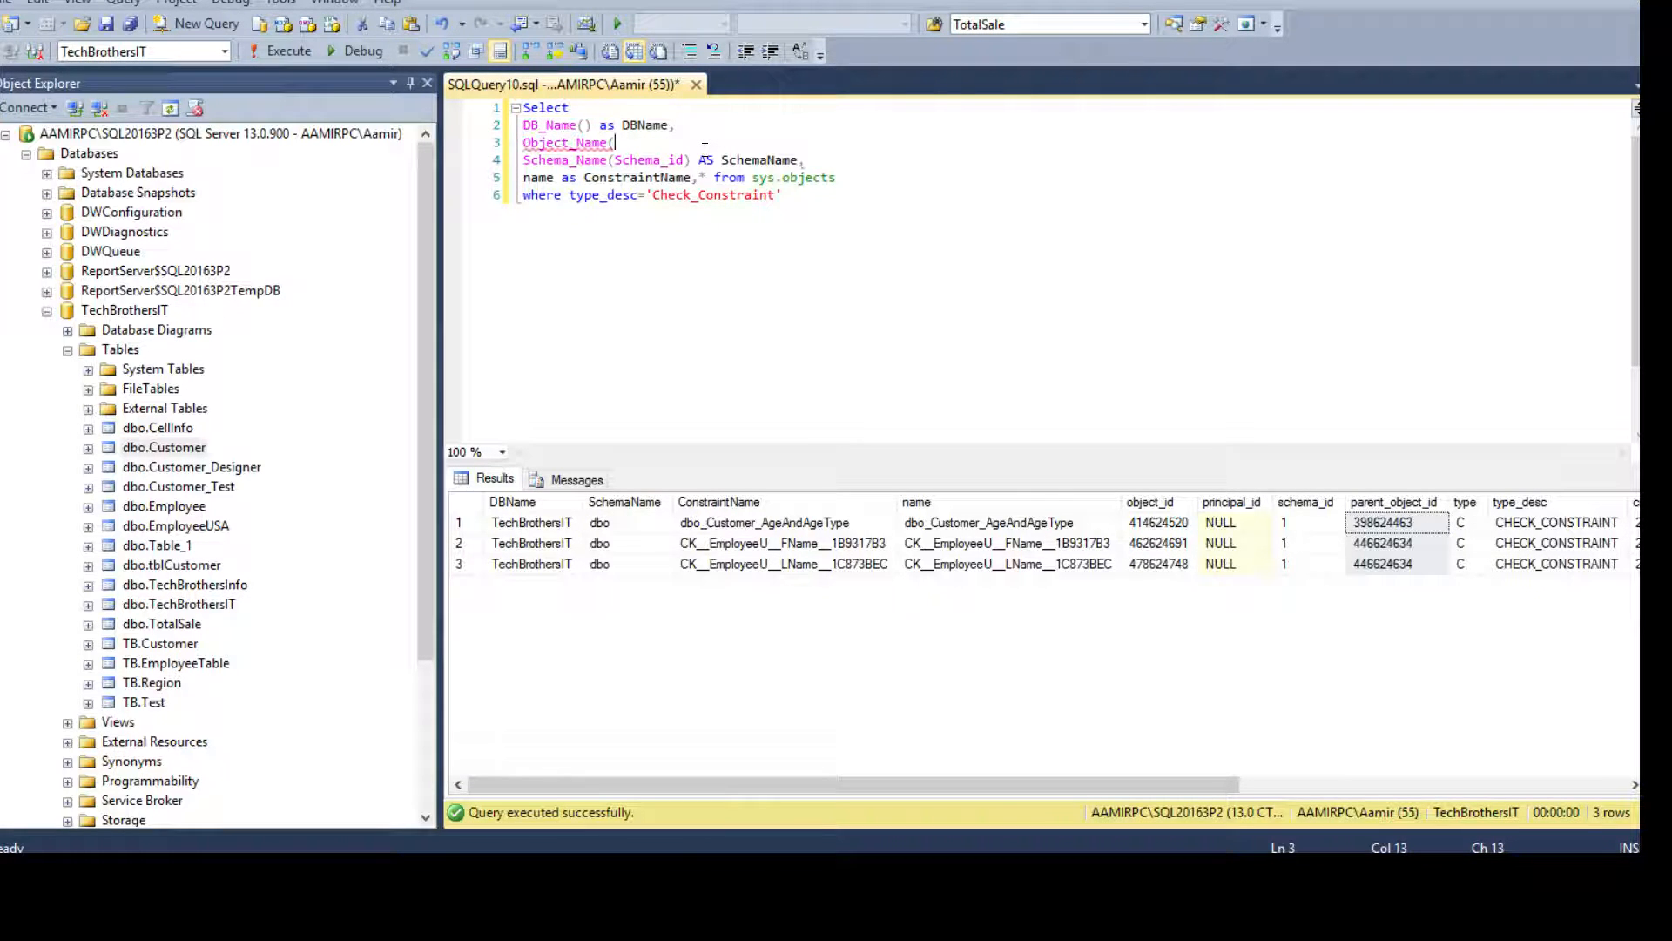
type("parent_object_id(")
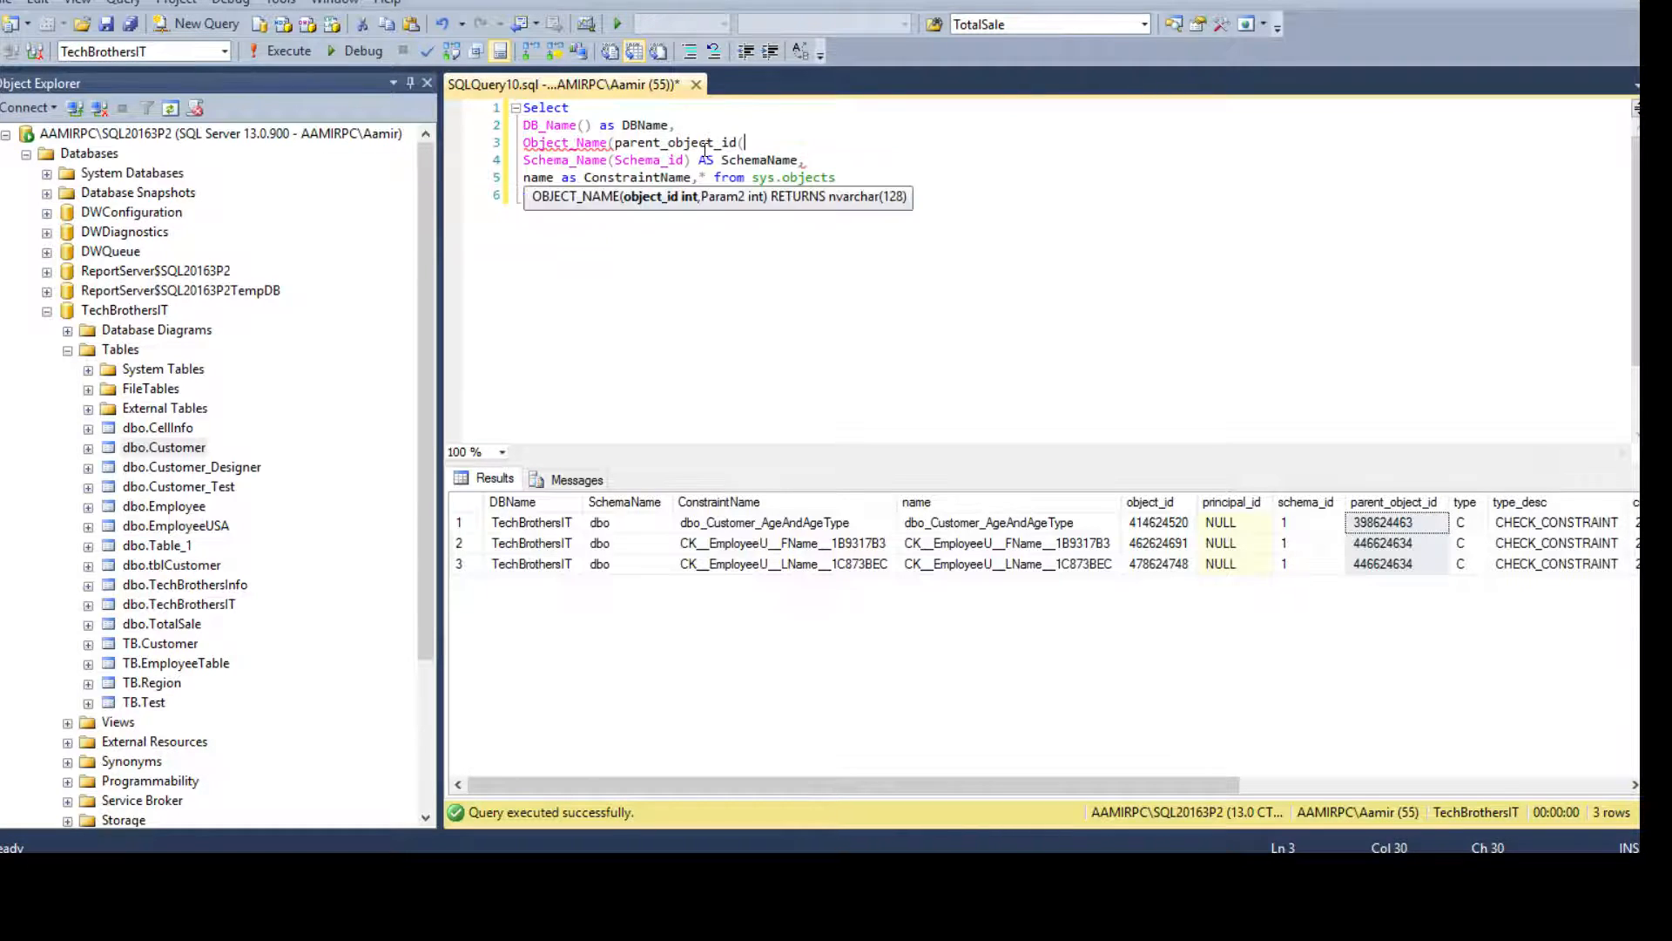
type(") AS Ta")
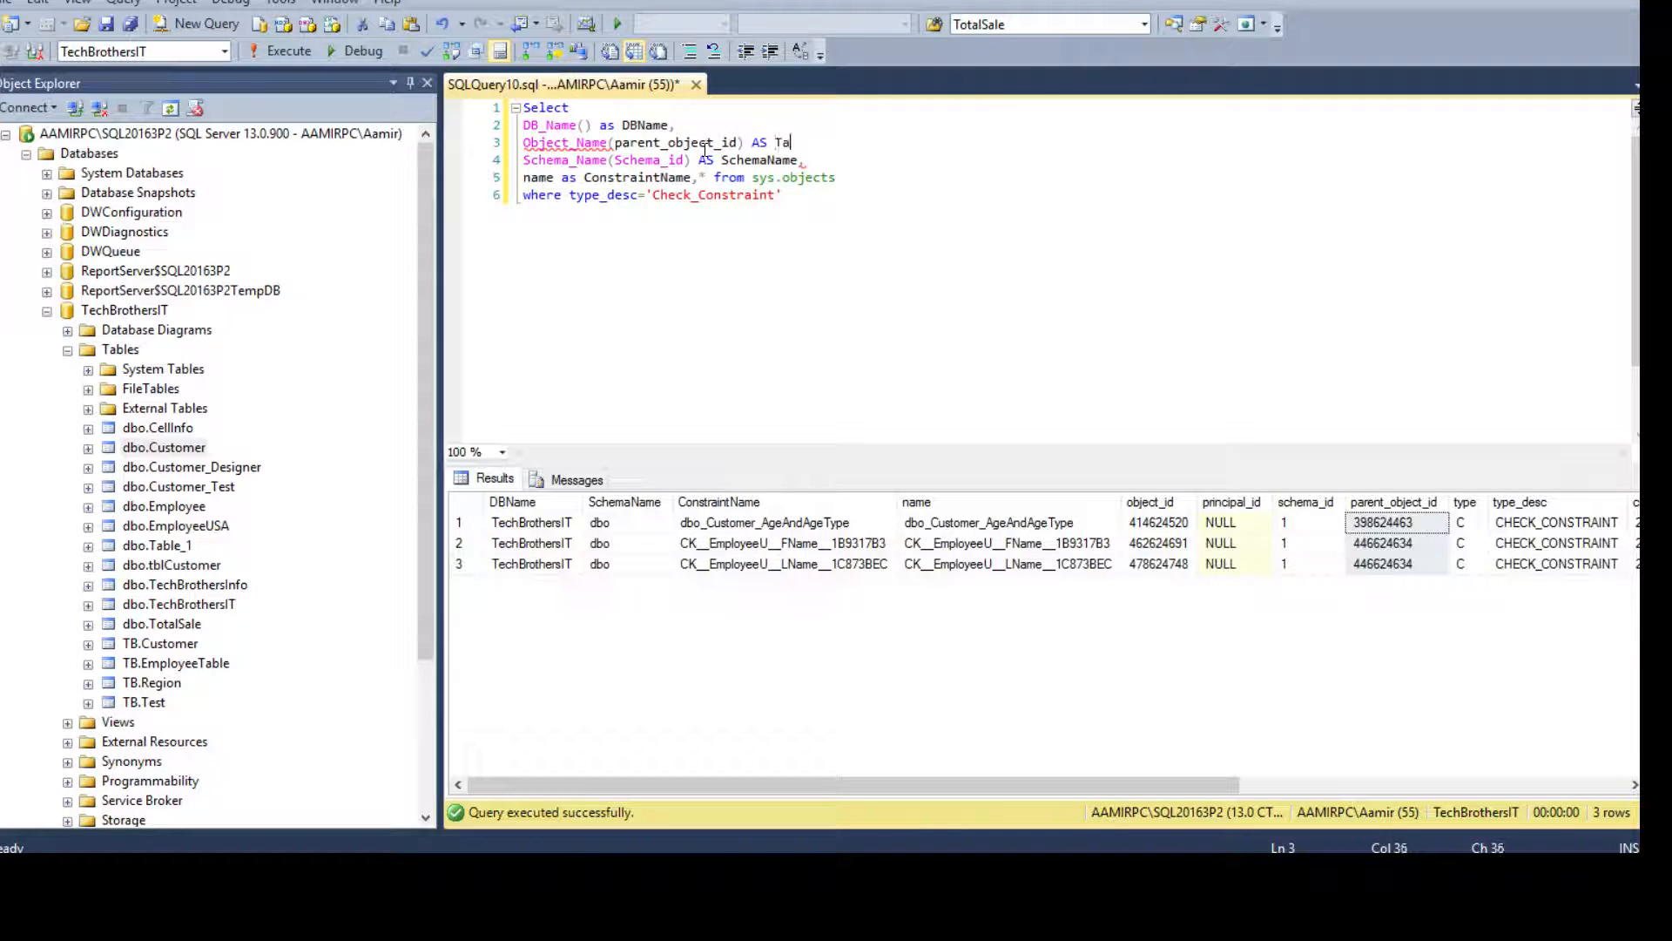
type("bleName")
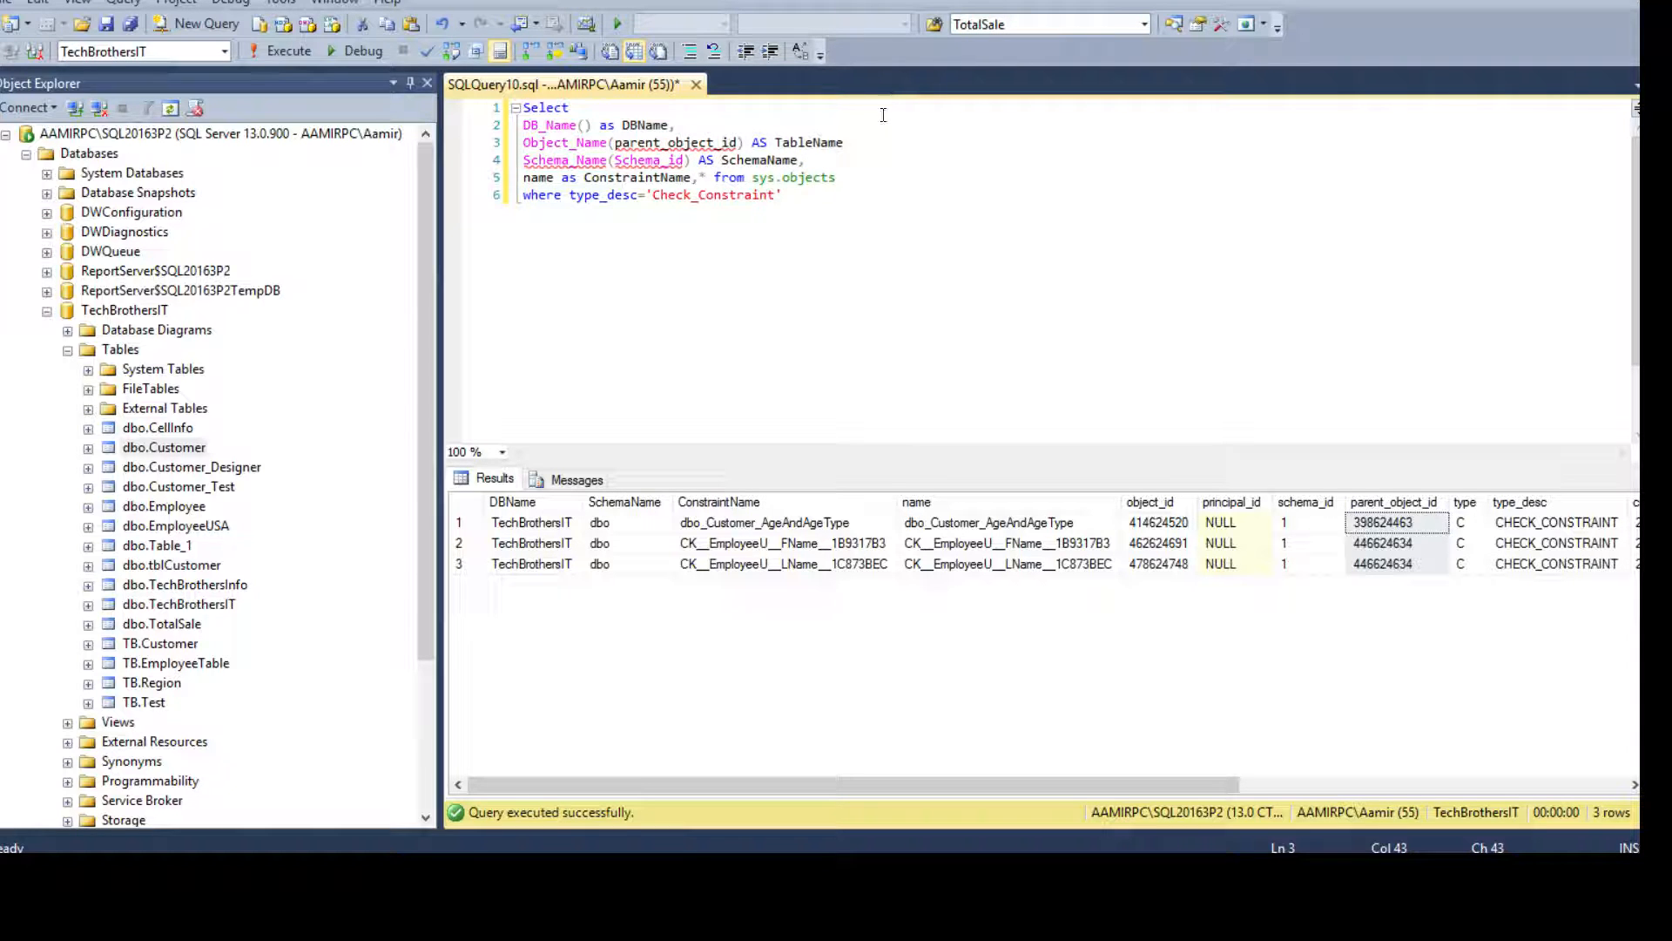
left_click(280, 52)
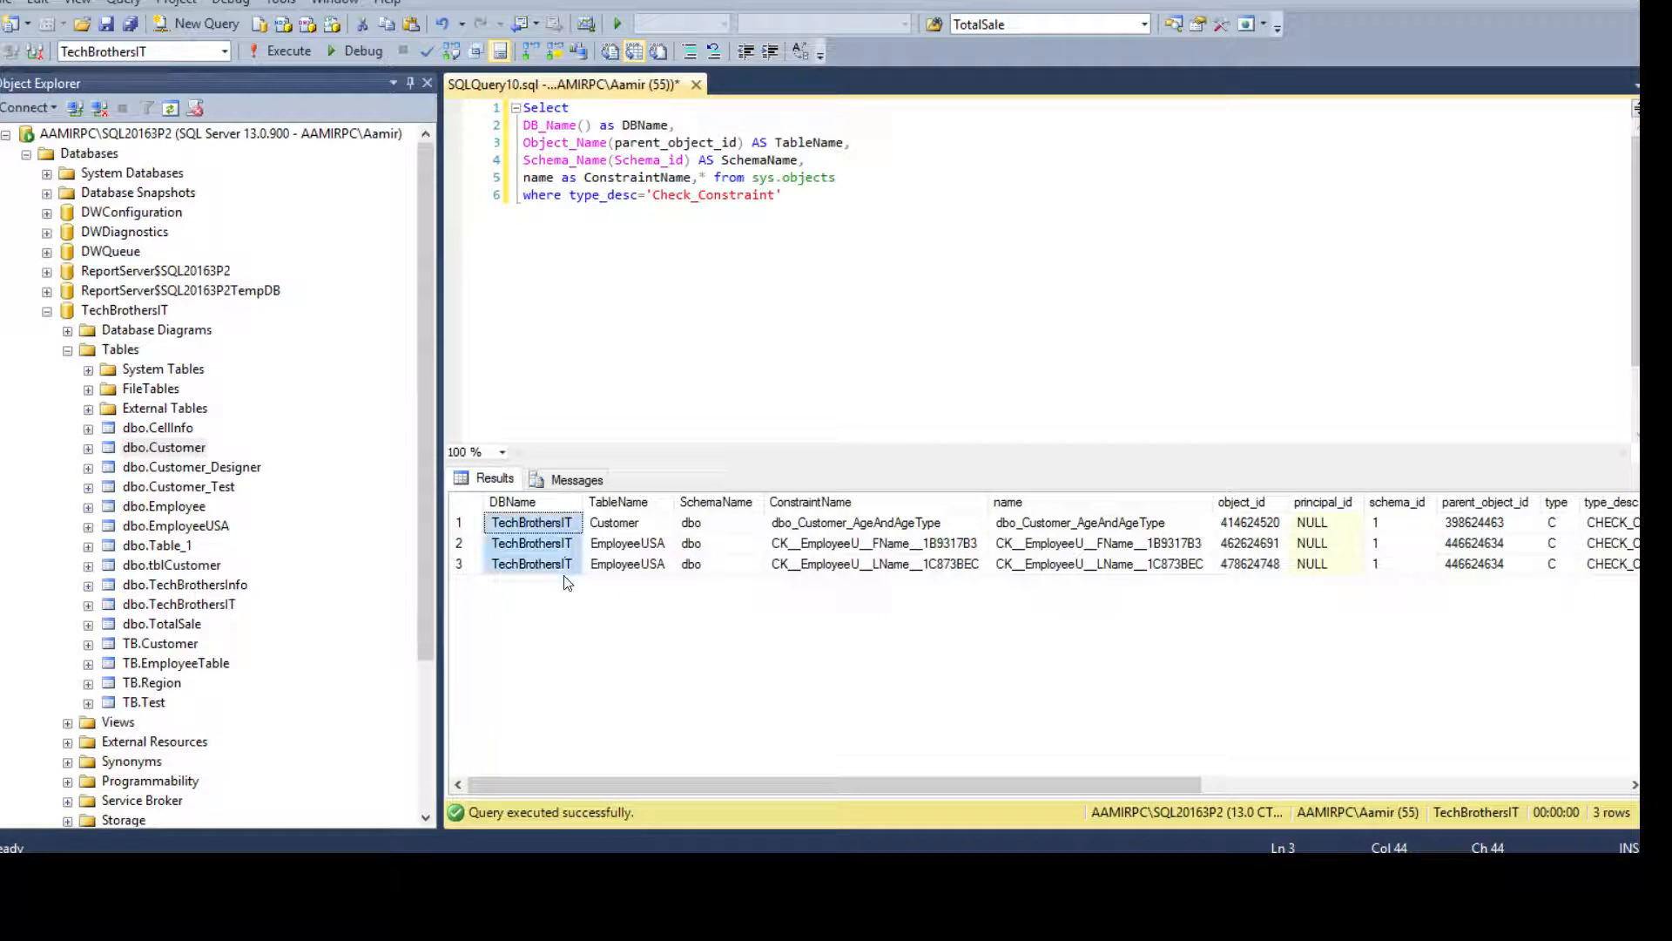
left_click(627, 543)
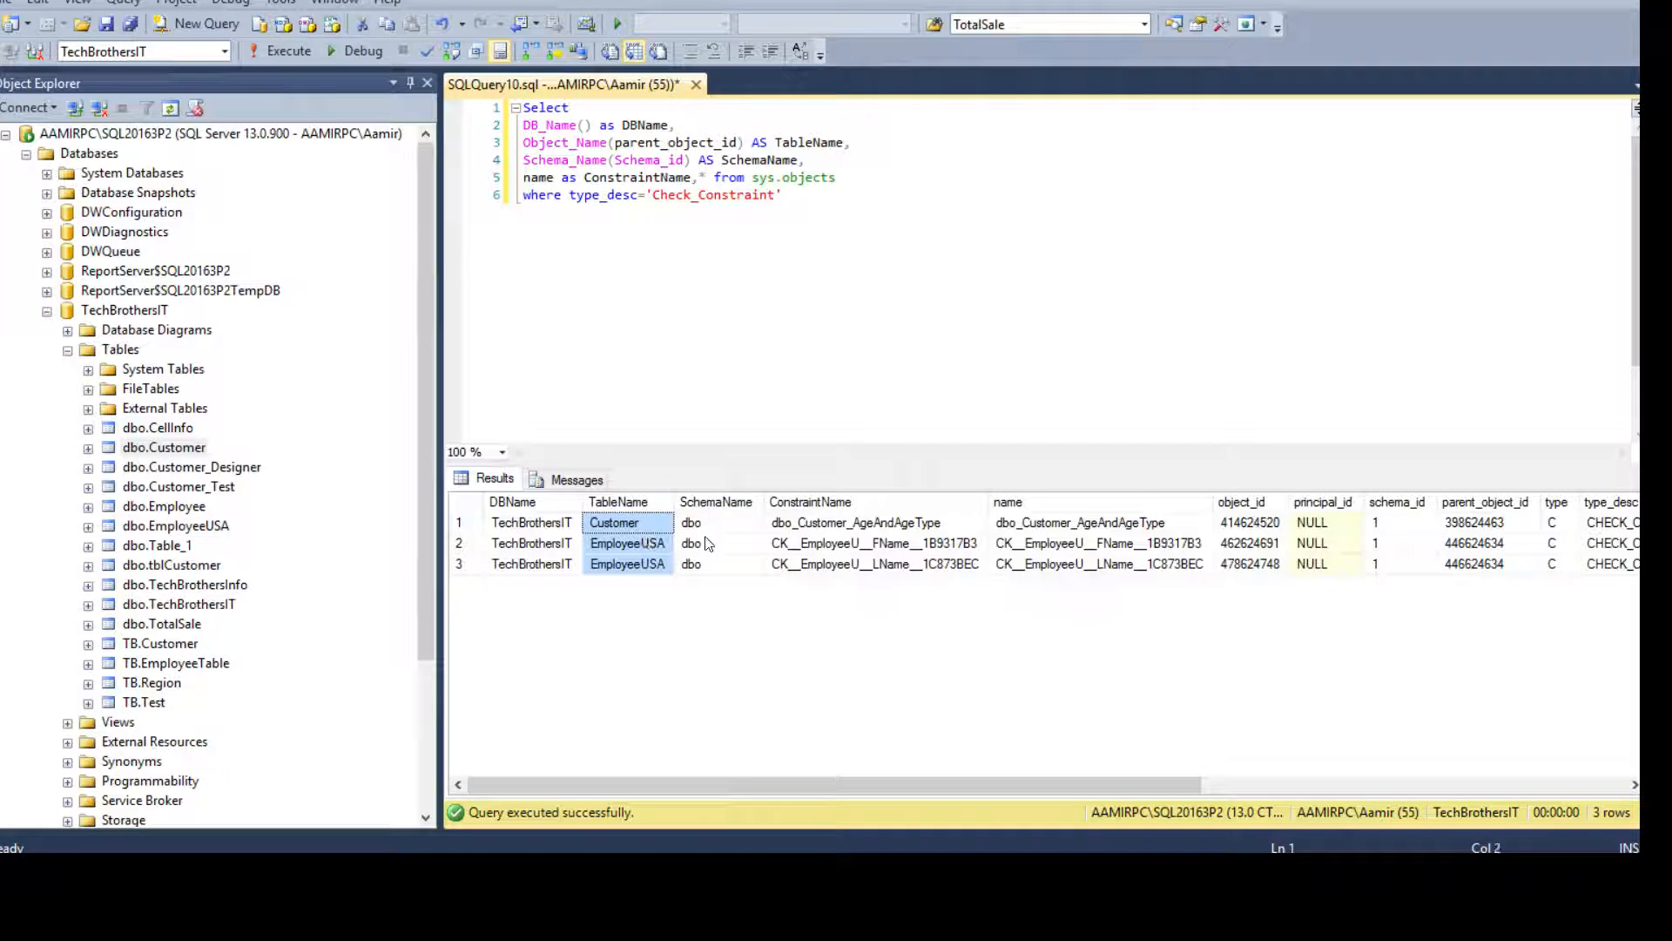
left_click(690, 522)
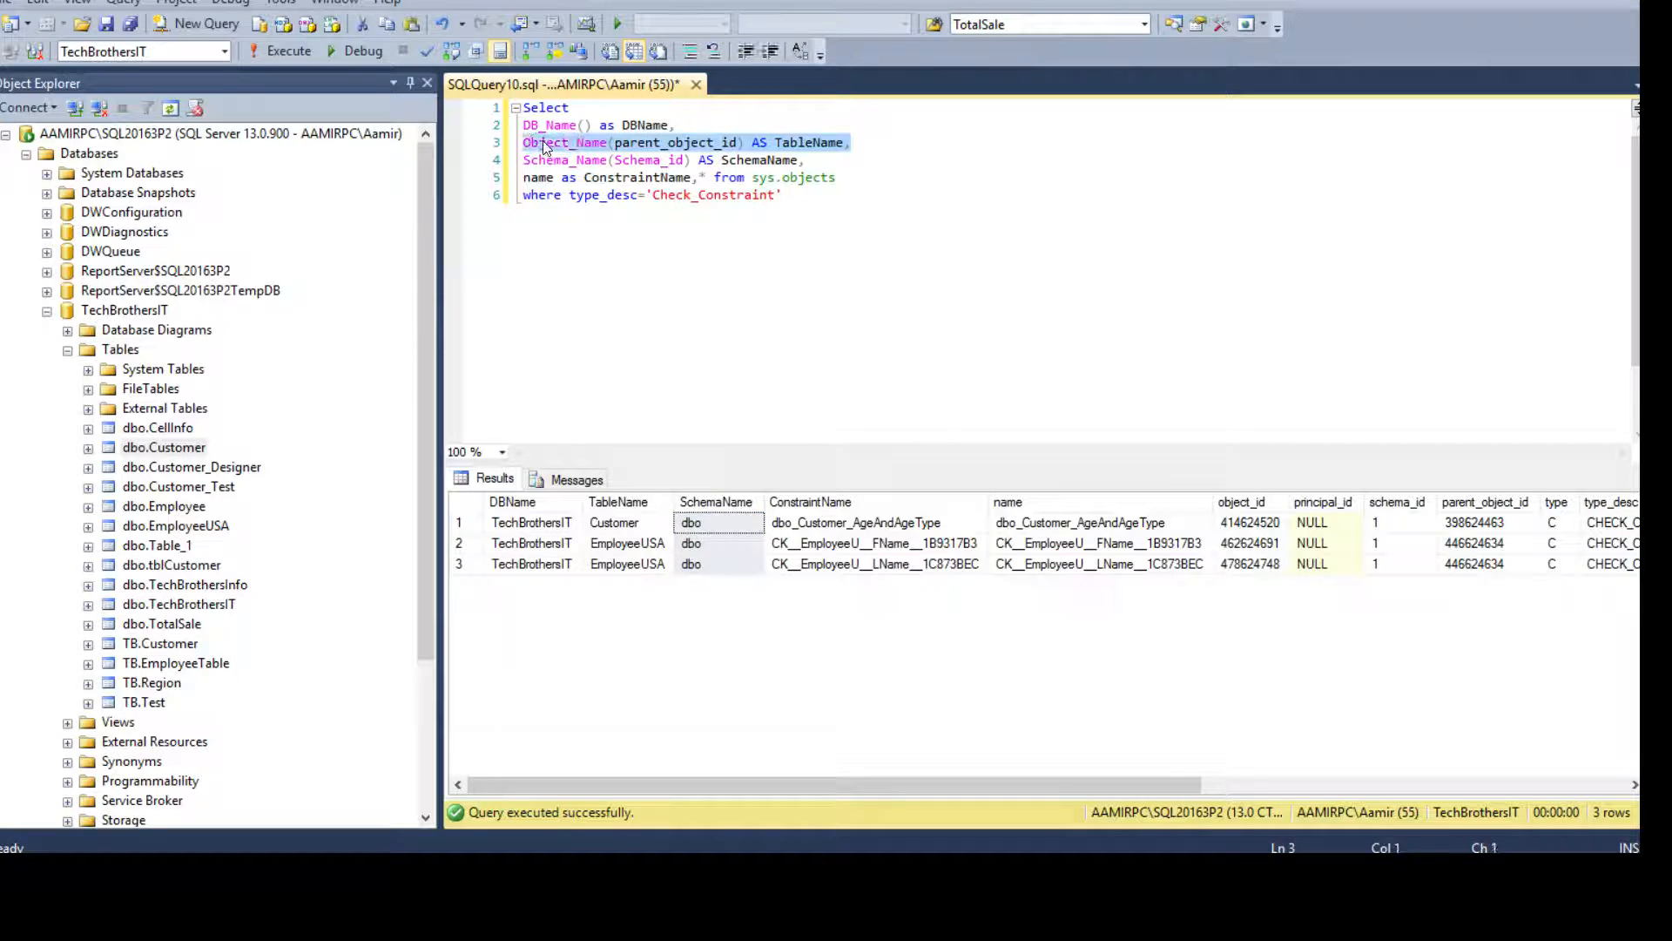
Step: Move the Object_Name TableName line after SchemaName so columns read DBName, SchemaName, TableName, ConstraintName
key("Delete")
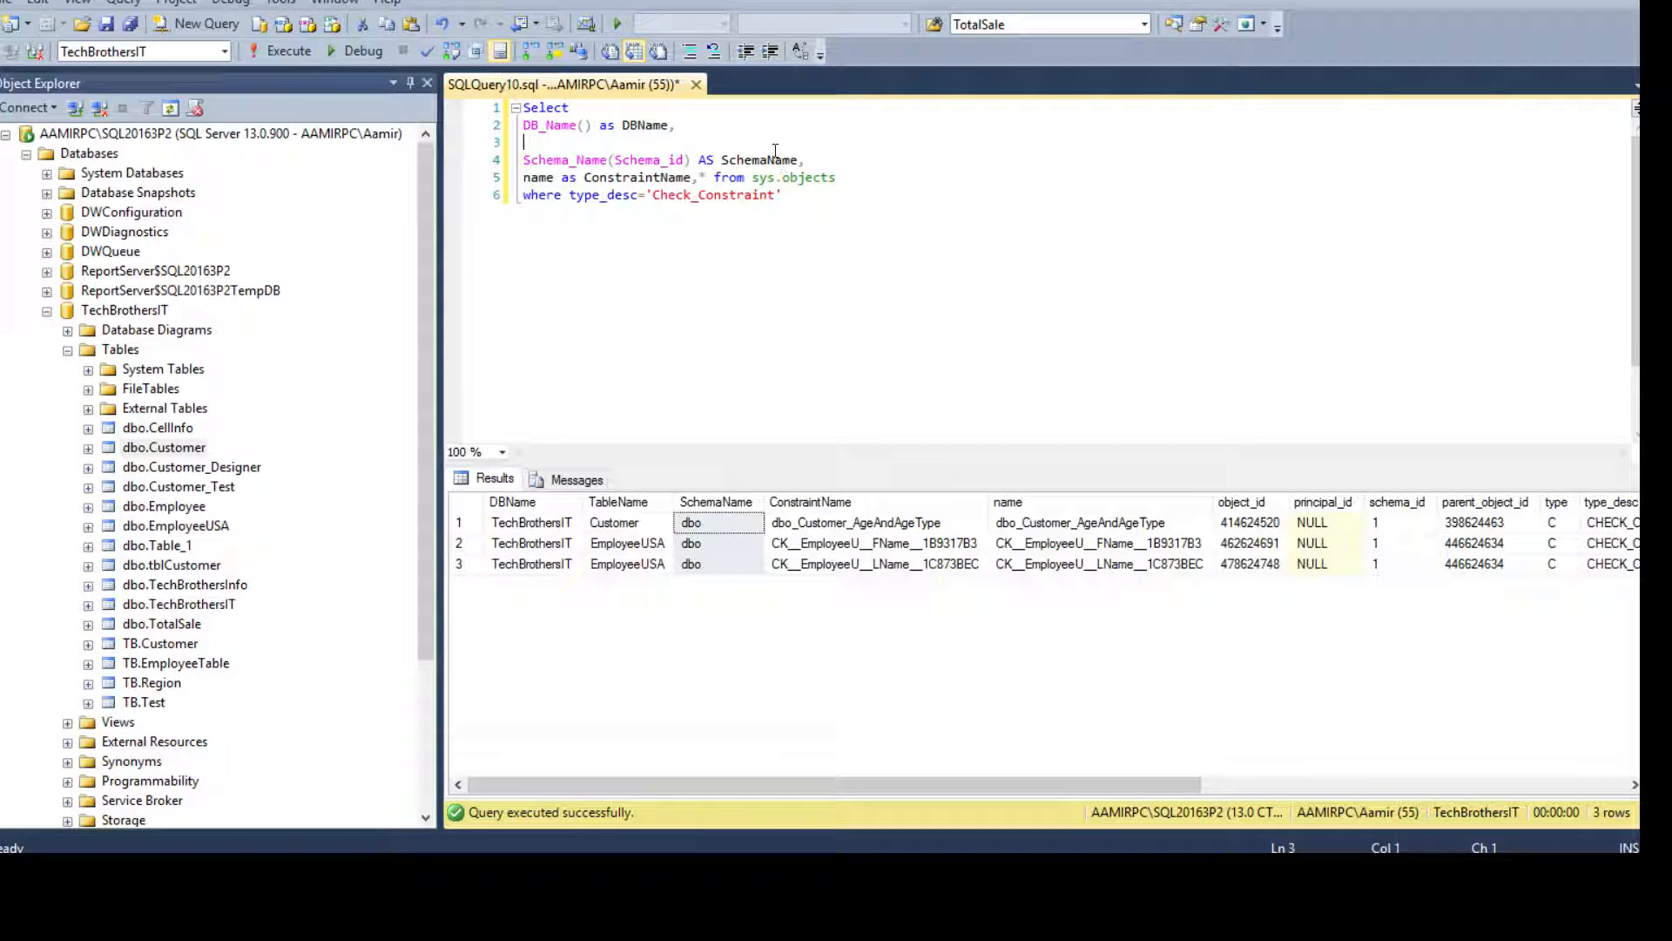
type("Dbject_Name(parent_object_id) AS TableName,")
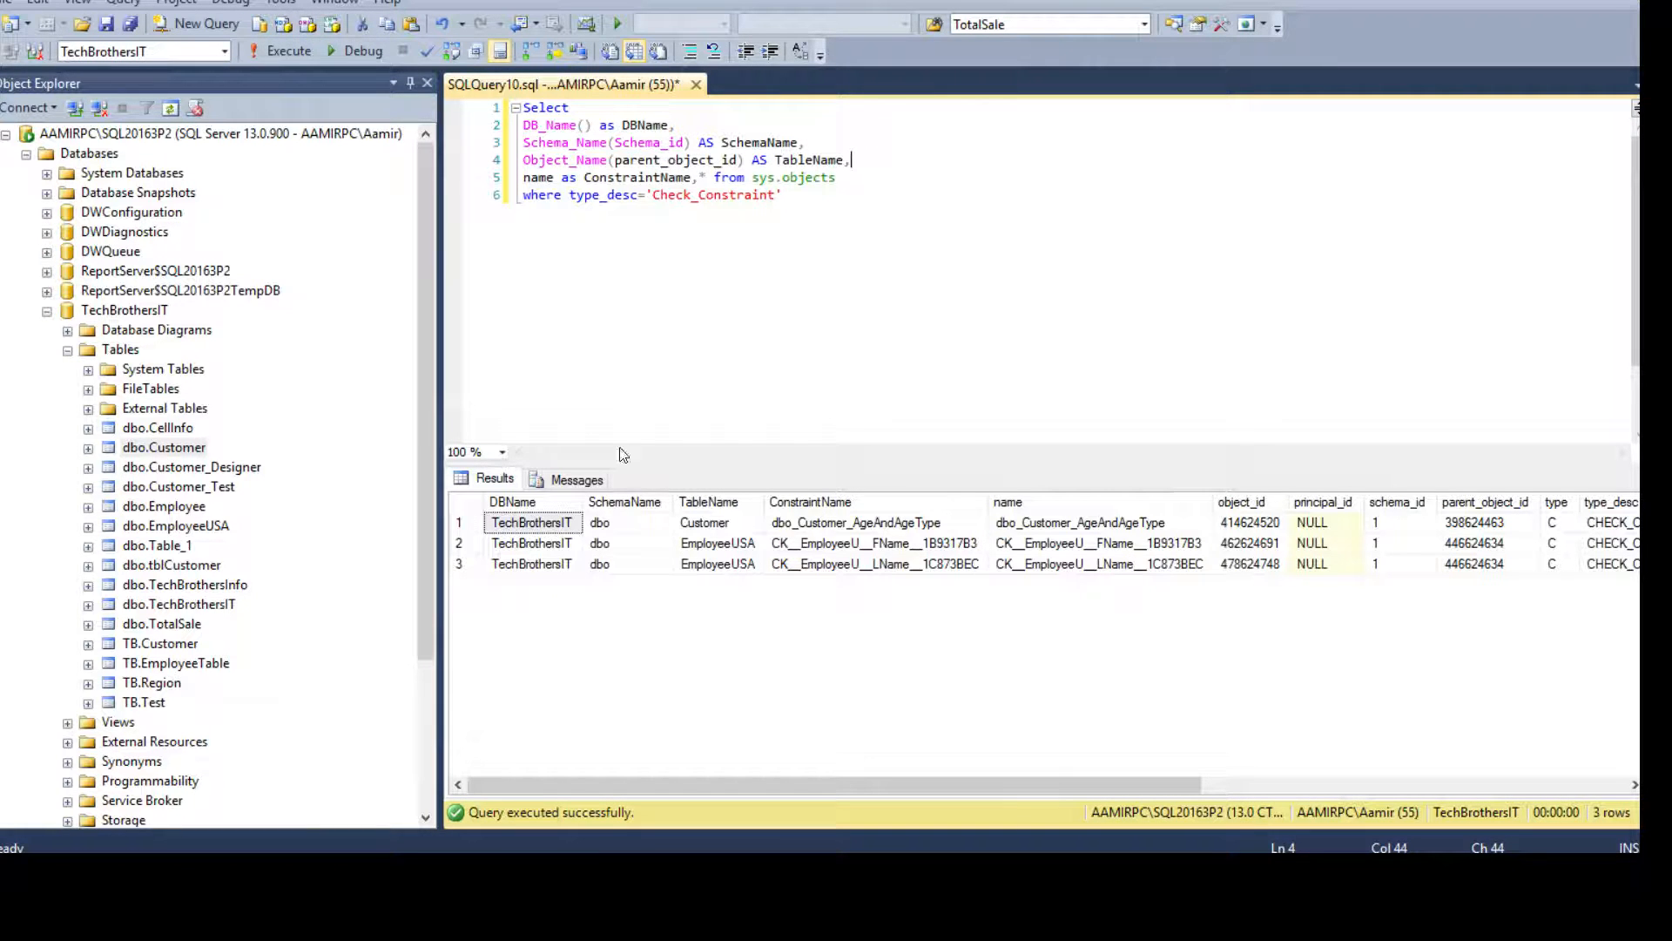
left_click(624, 501)
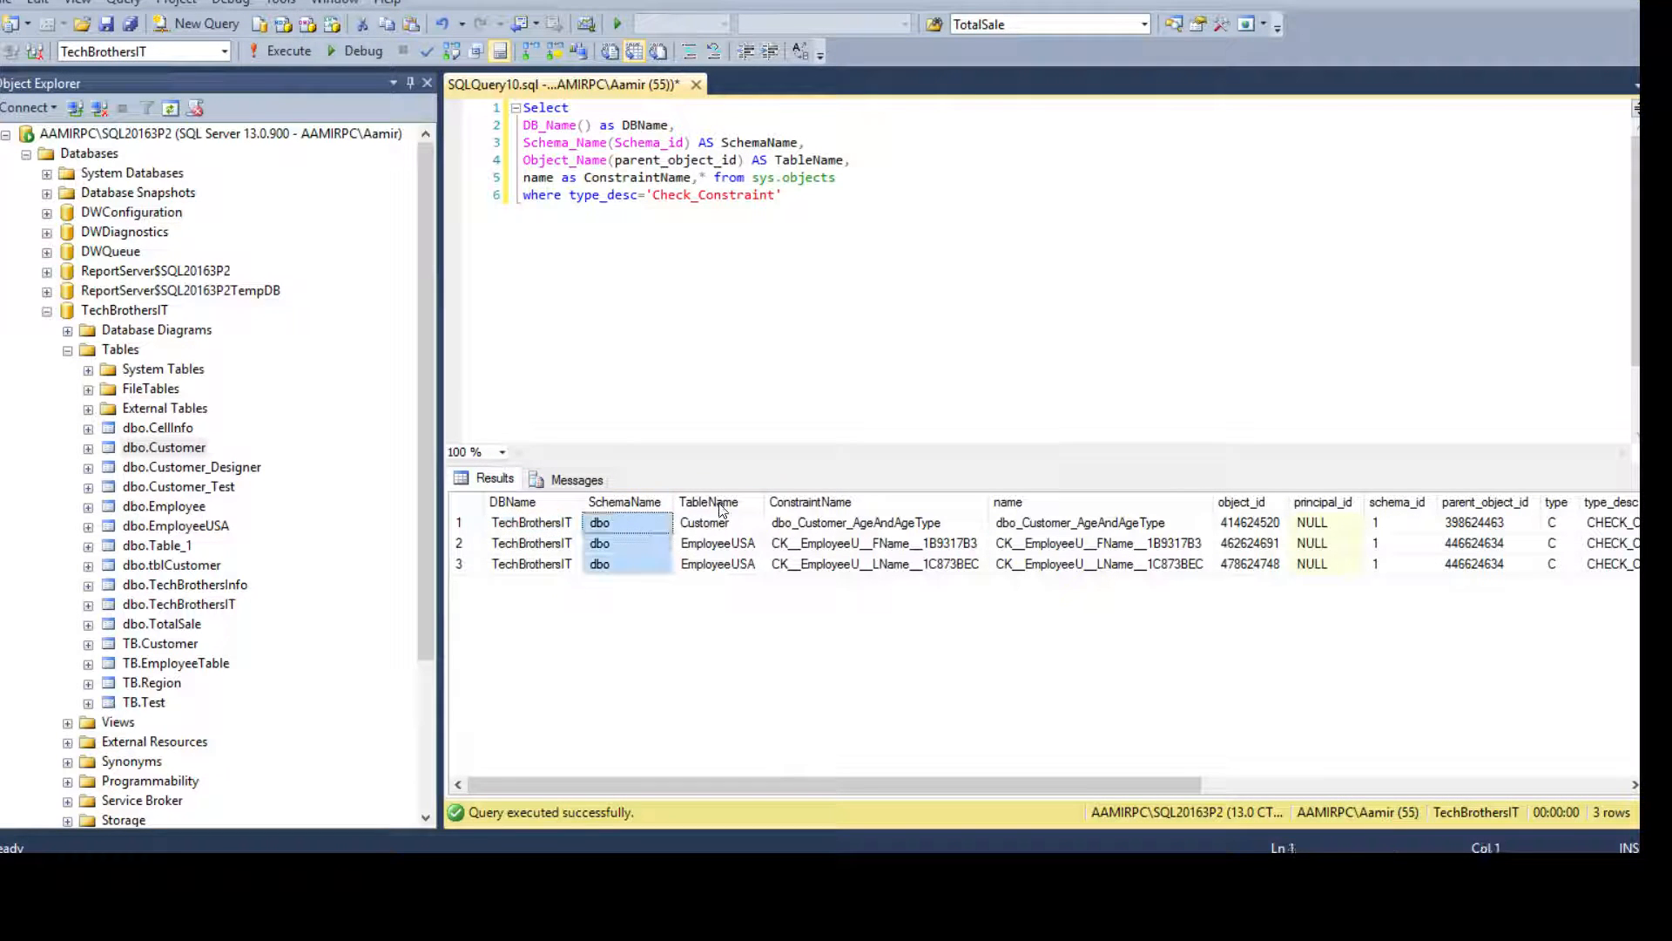
left_click(809, 502)
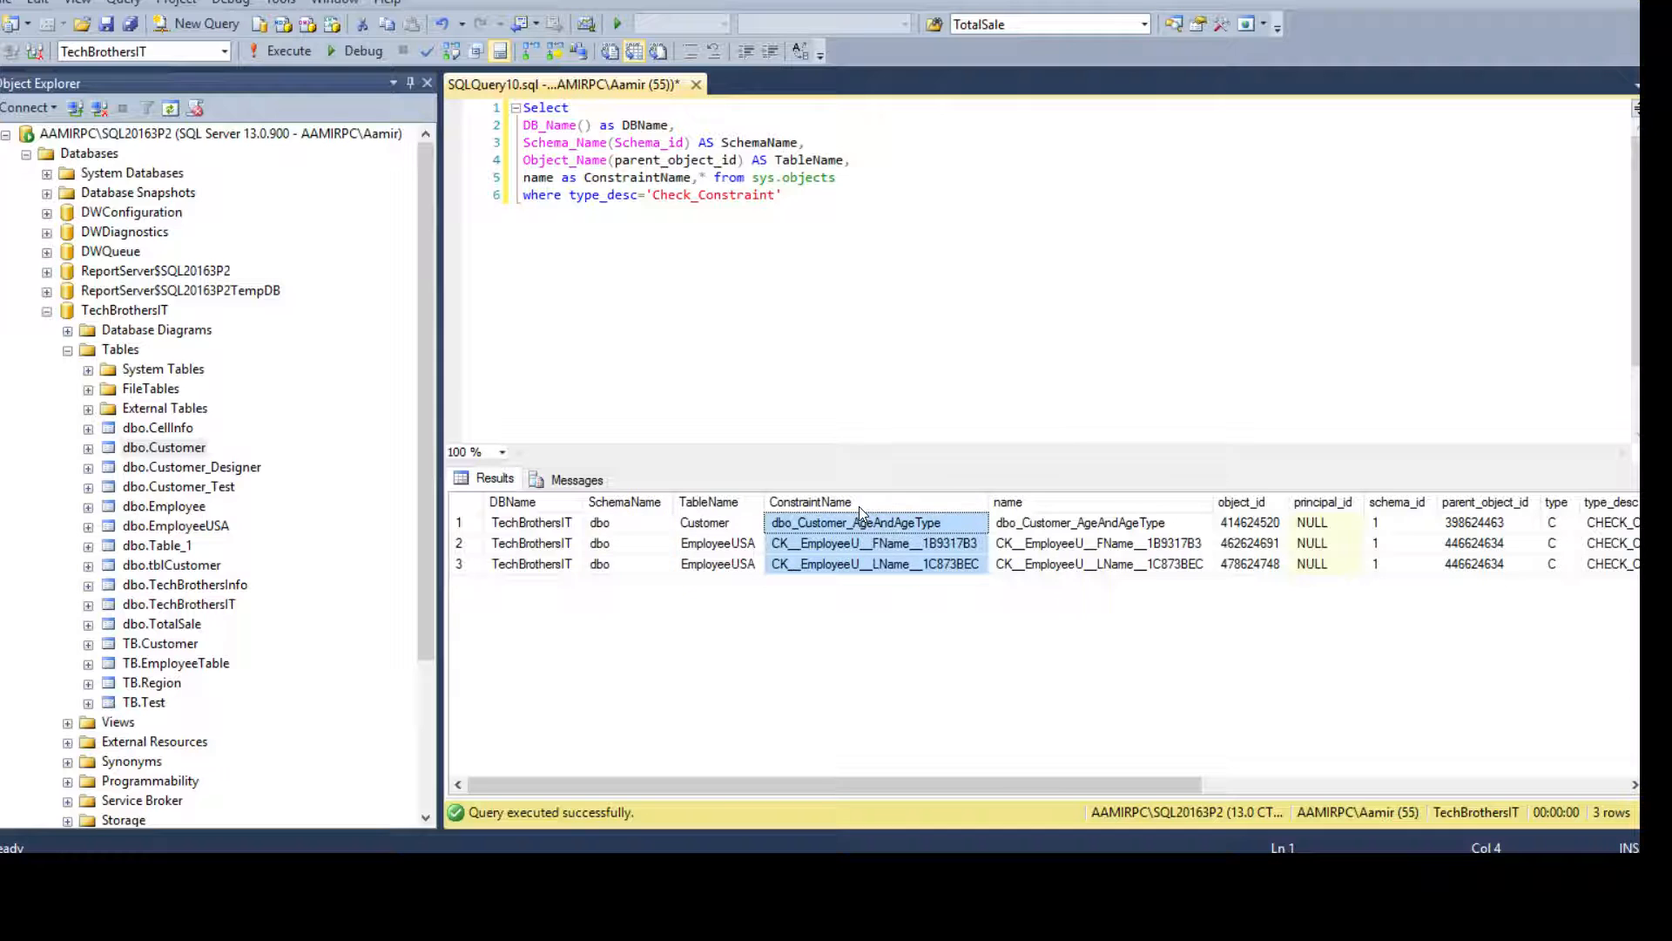
Step: Scroll the results grid to check the is_ms_shipped value of the first constraint
scroll("right", 3)
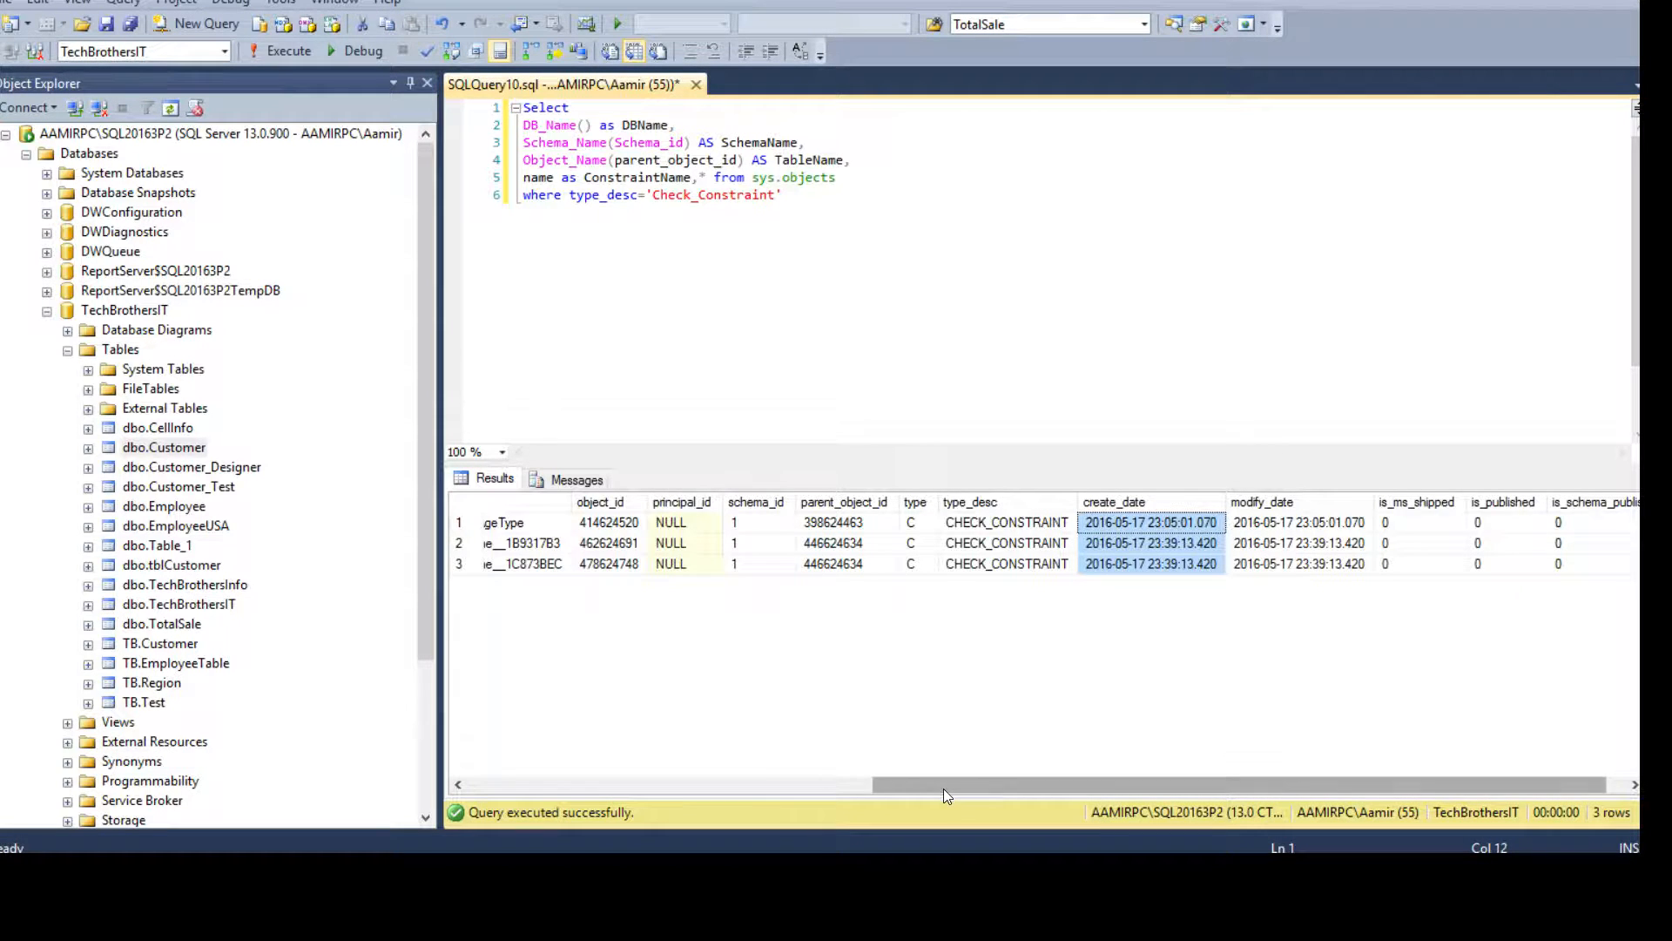
scroll("left", 3)
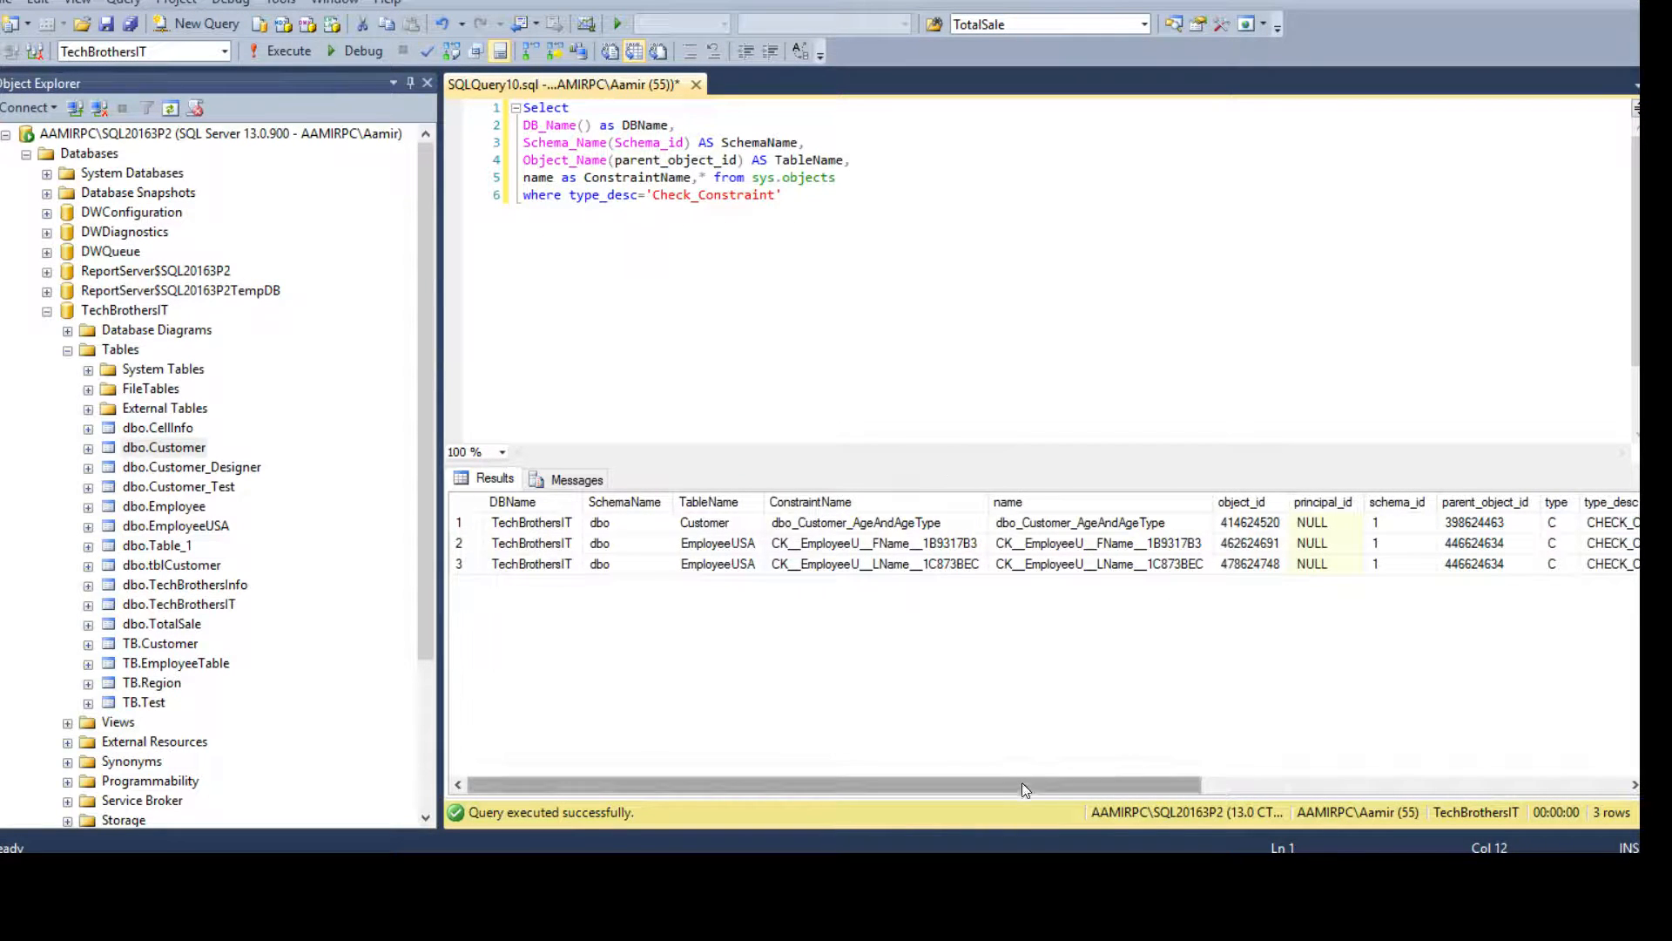
scroll("right", 3)
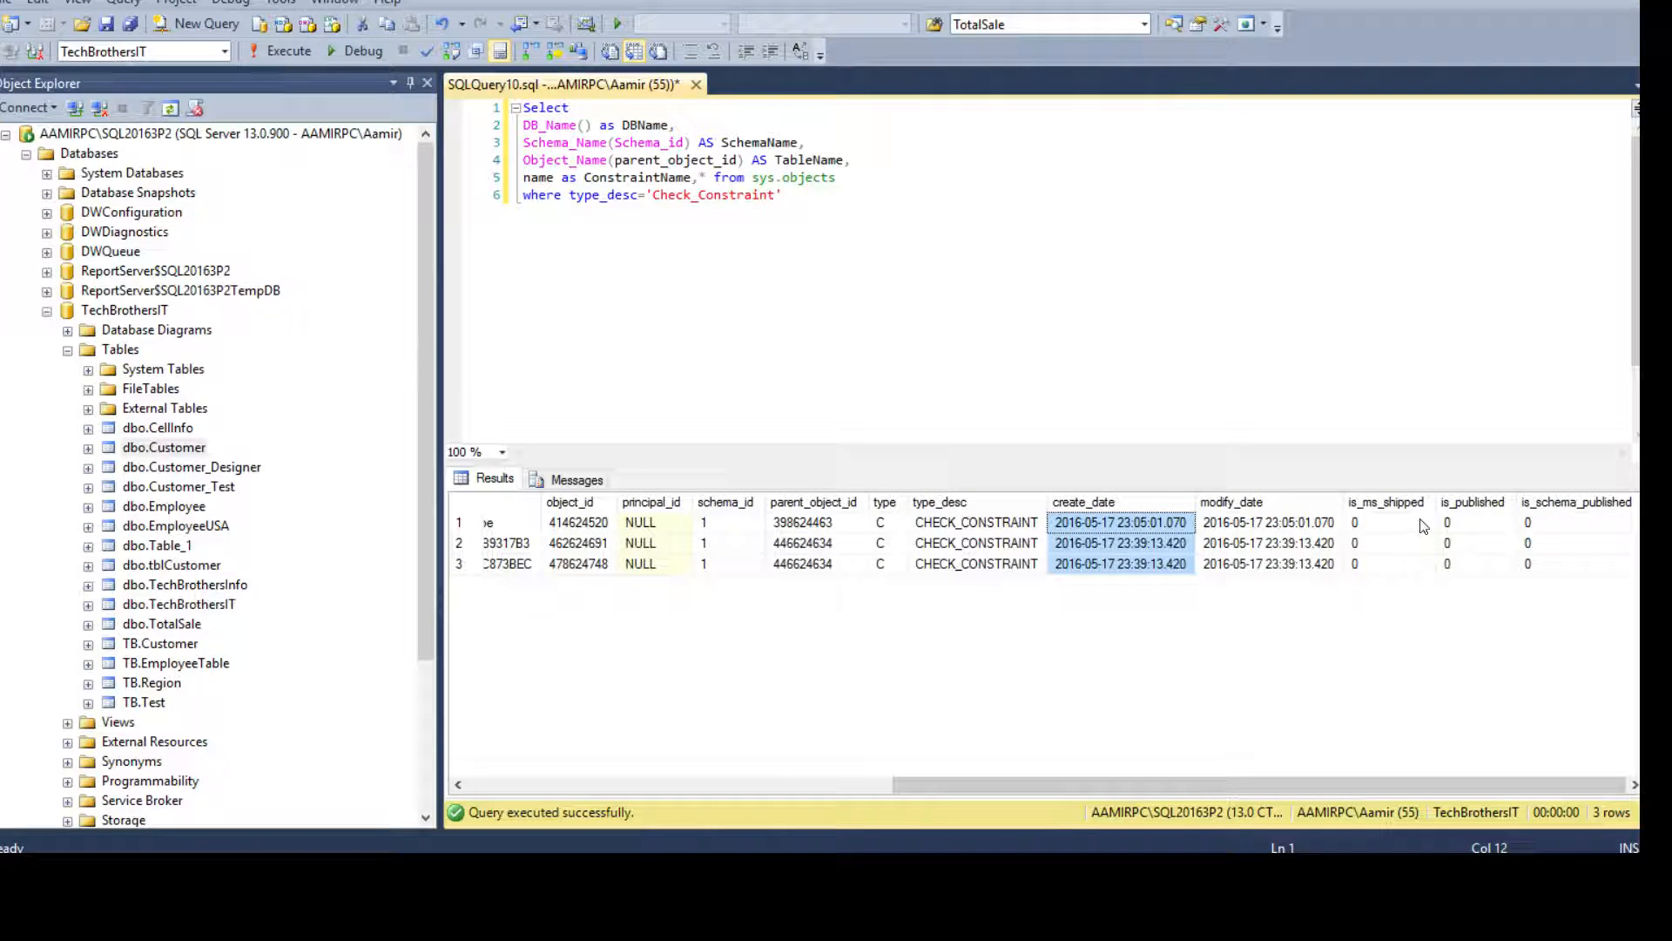
left_click(1387, 521)
type("and is_ms_shipped")
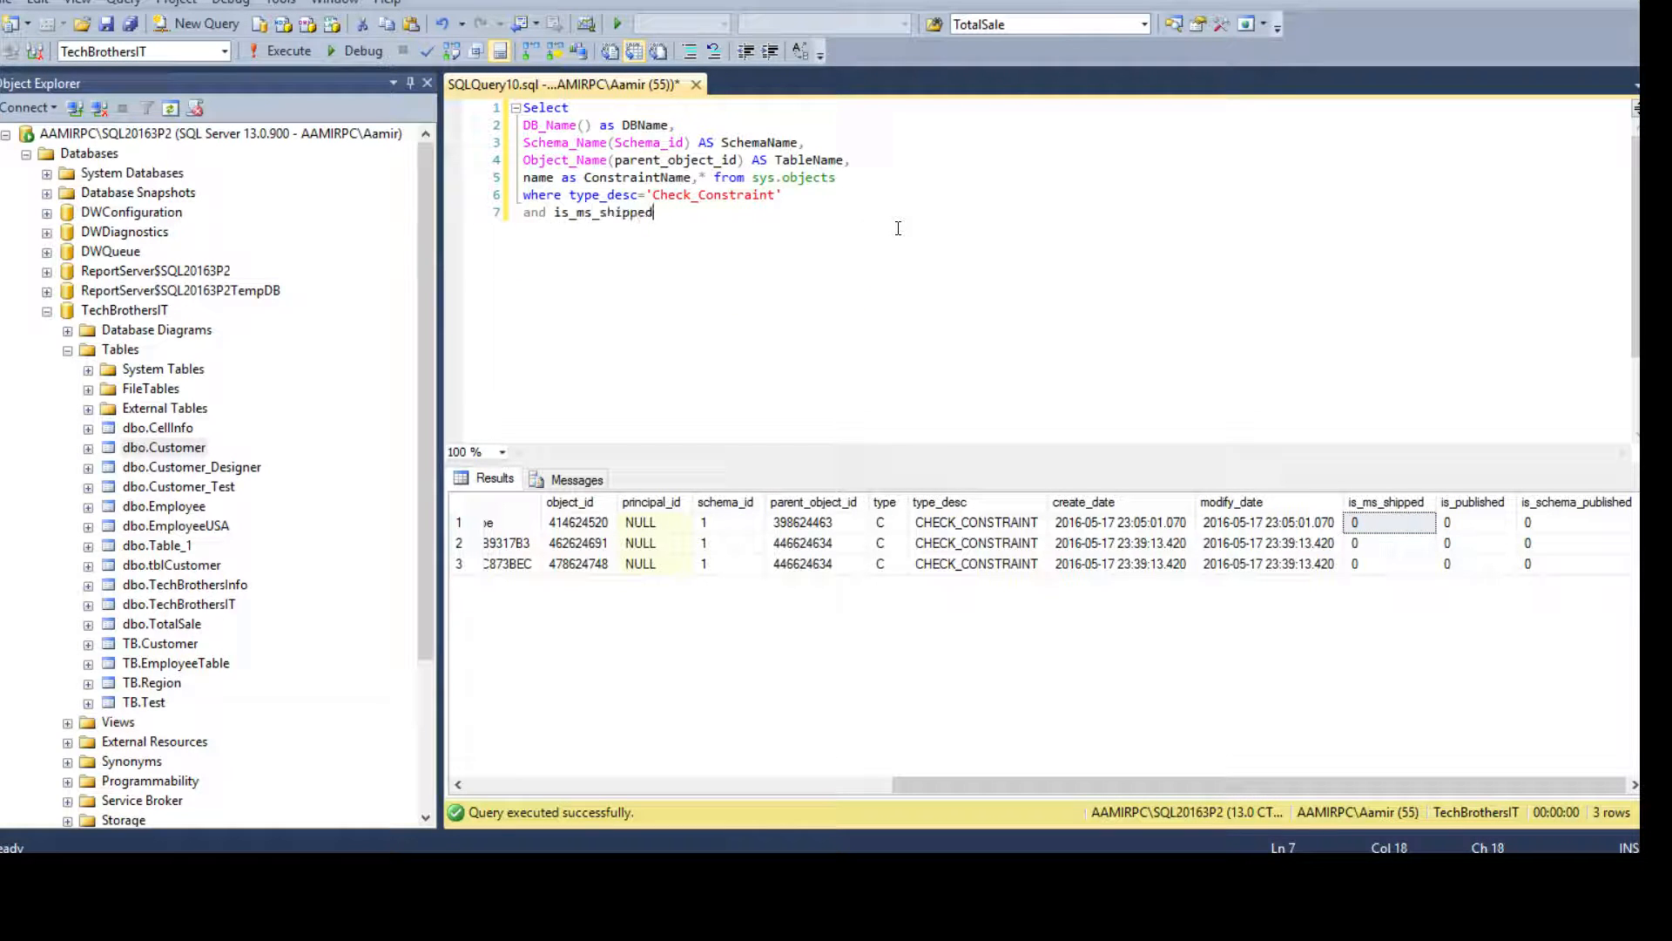
Step: Filter on is_ms_shipped=0, drop the trailing ',*', and rerun to return only the four named columns
type("=0")
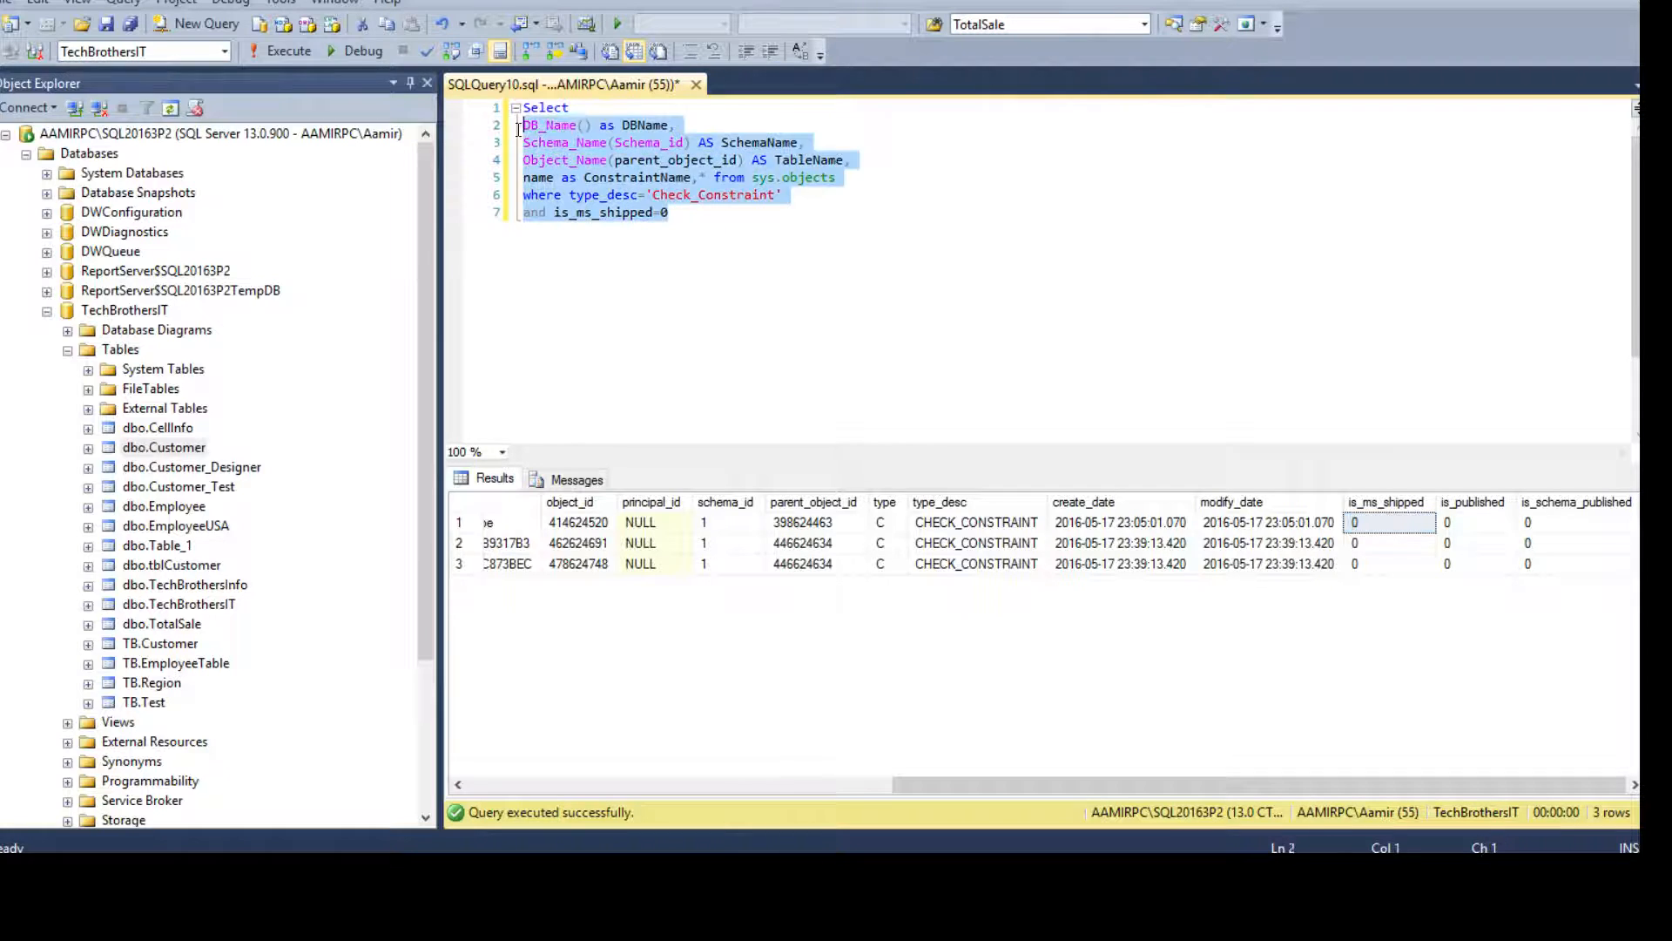
scroll("left", 3)
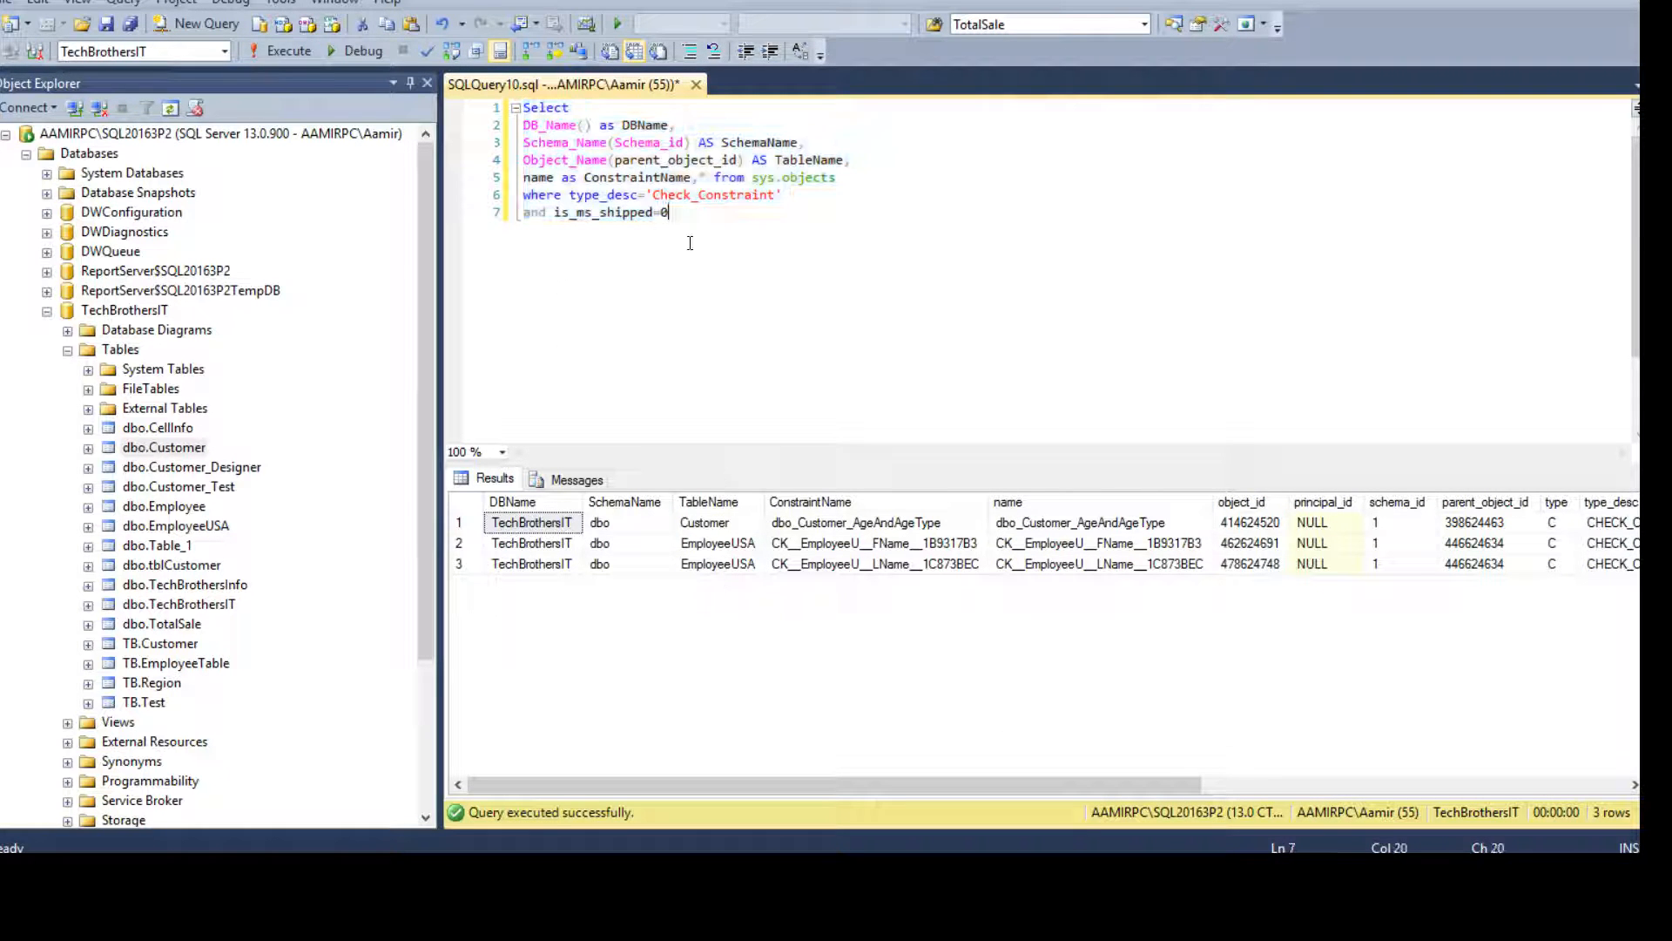
left_click(703, 177)
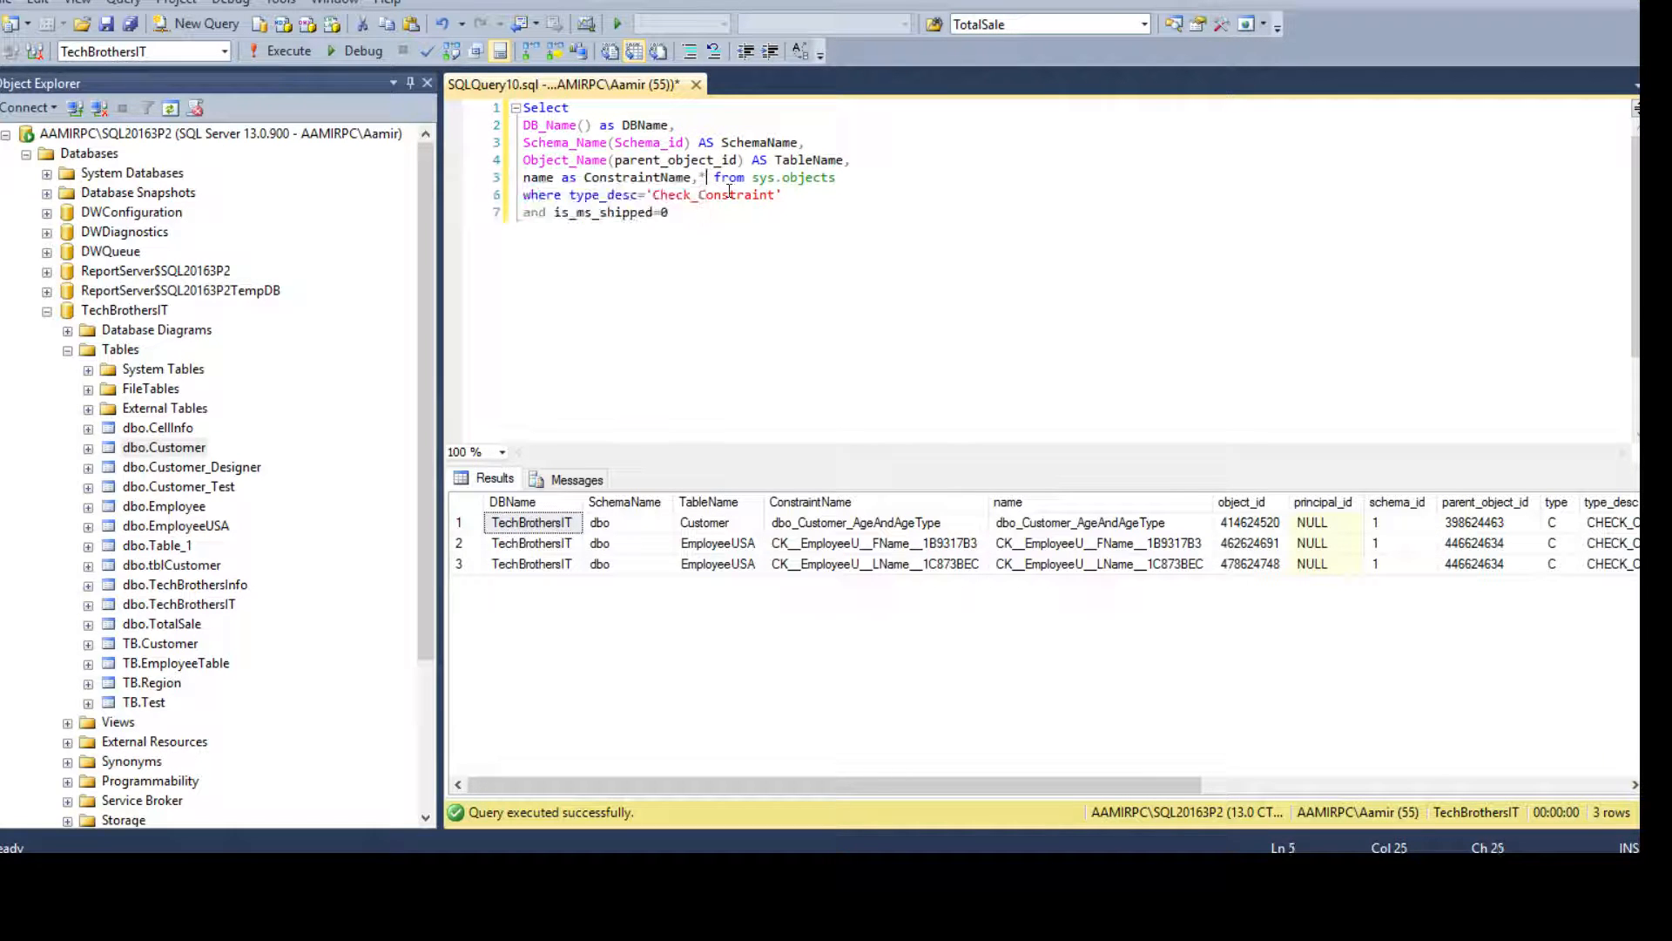
left_click(288, 51)
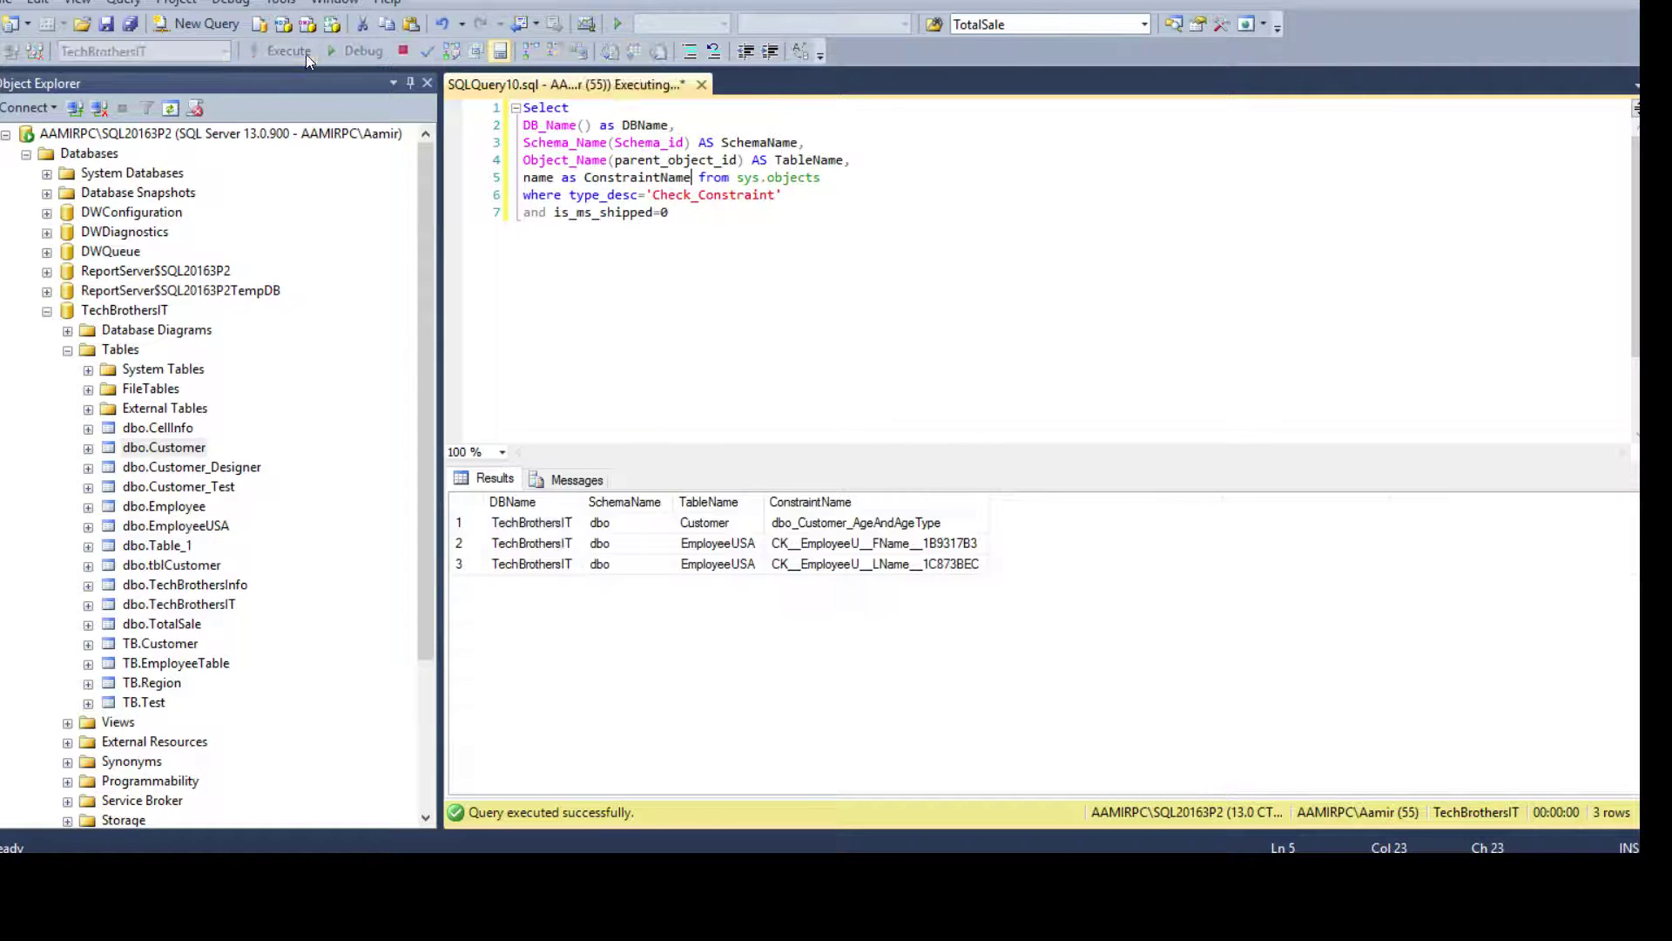
left_click(855, 542)
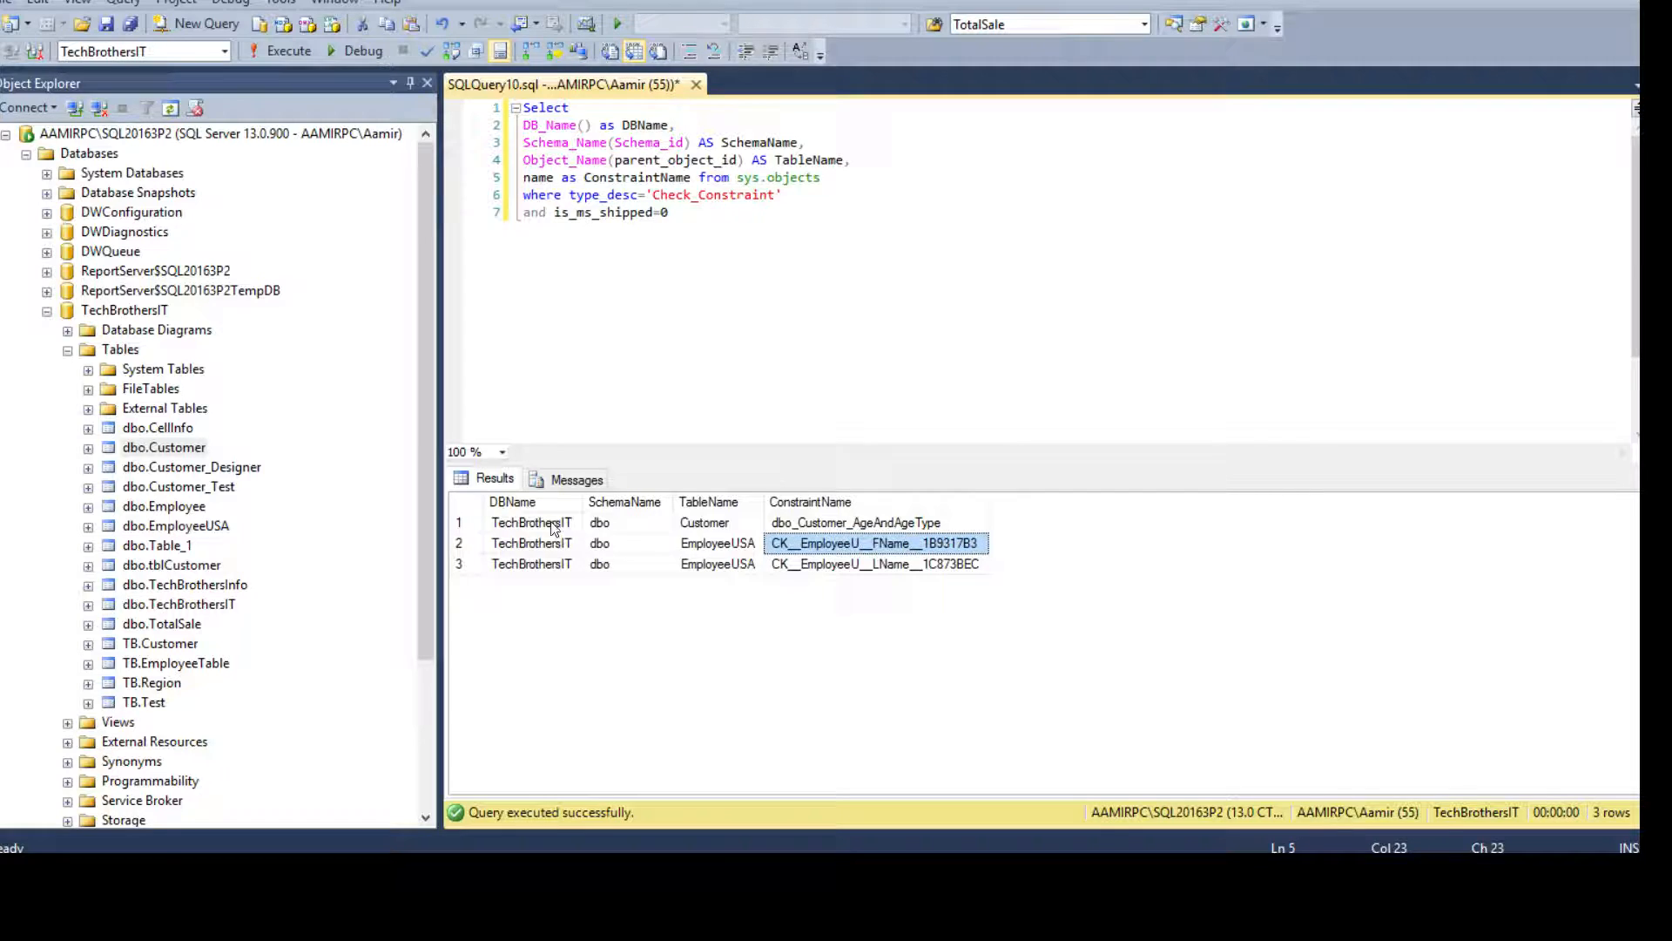
left_click(875, 564)
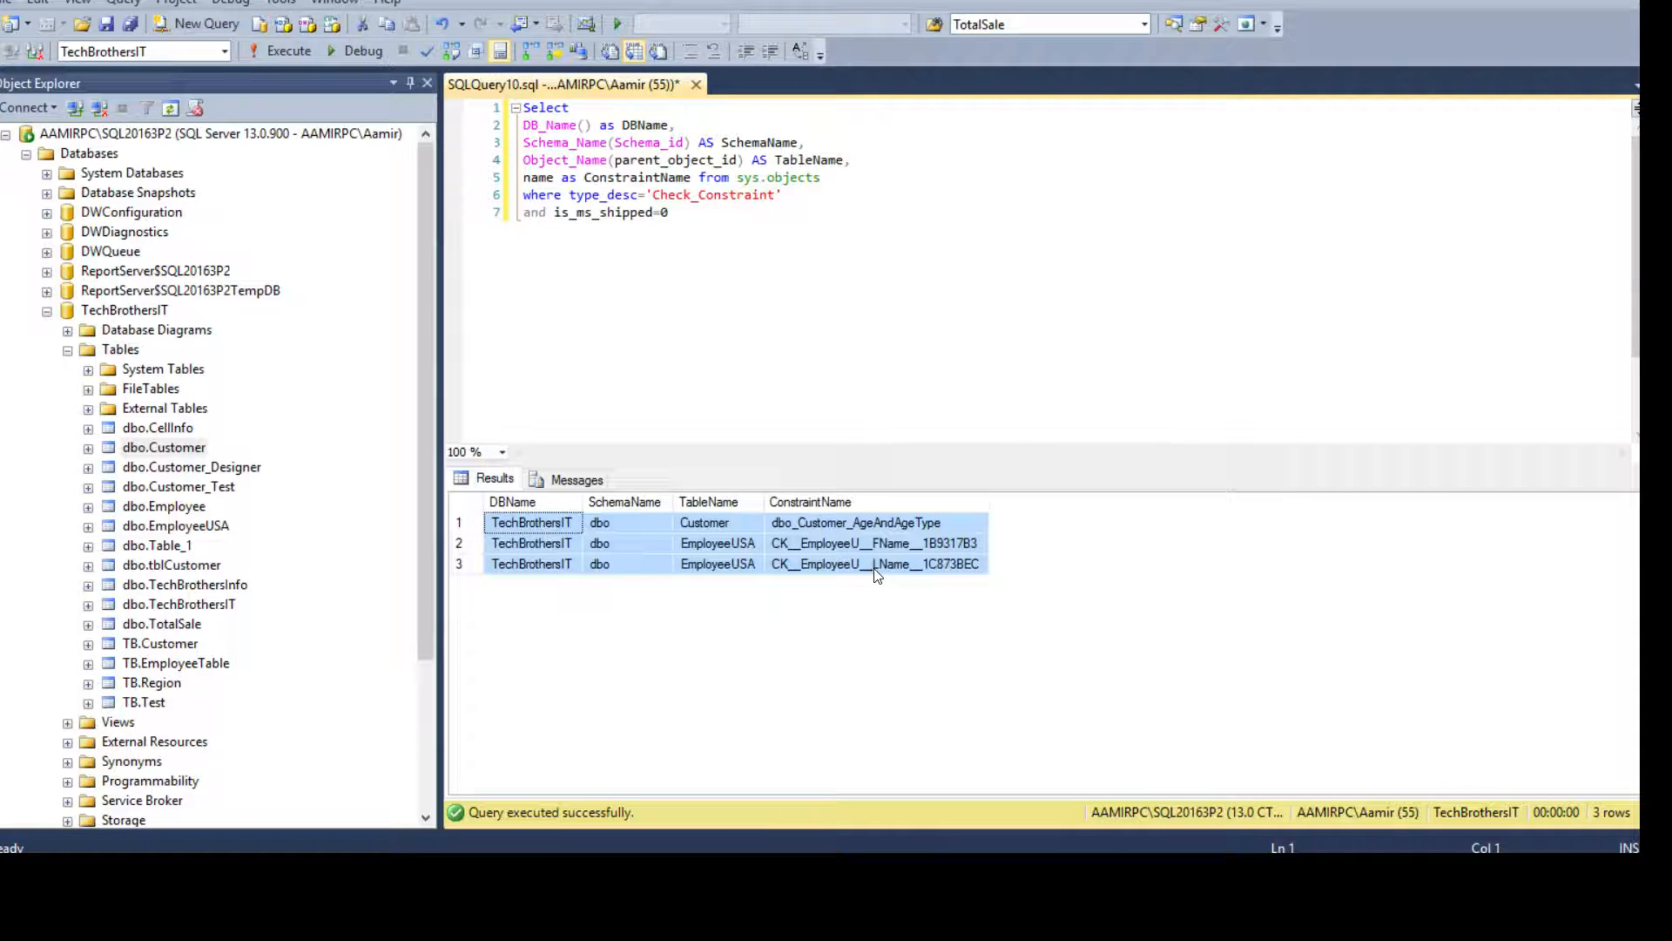
left_click(827, 177)
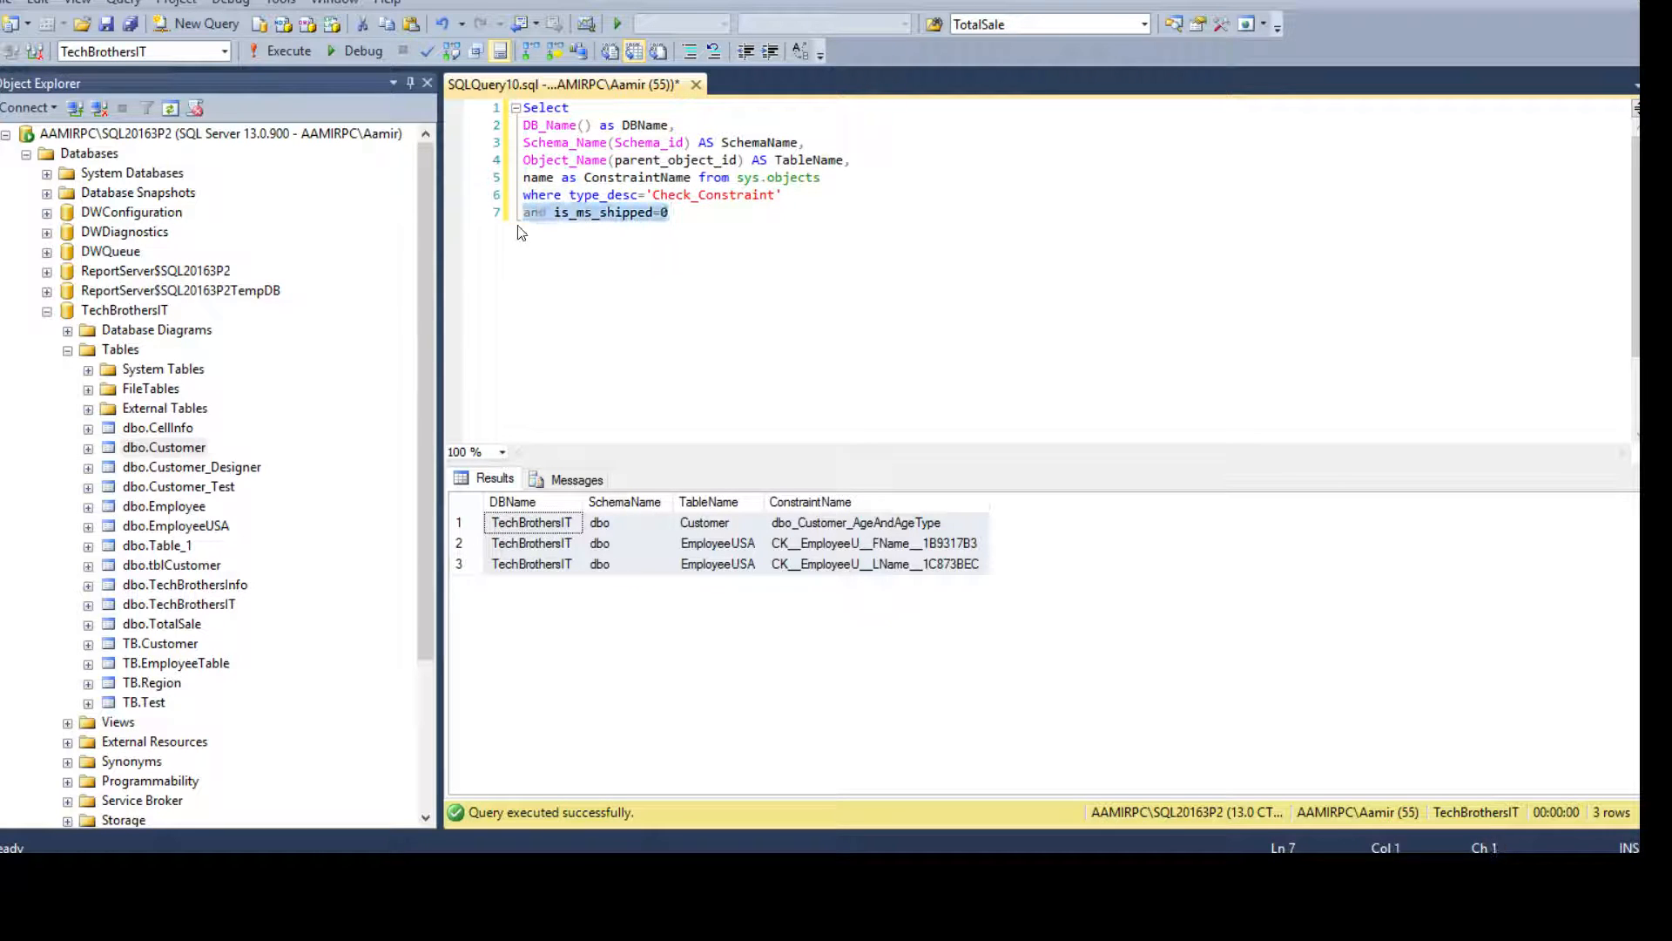
left_click(558, 212)
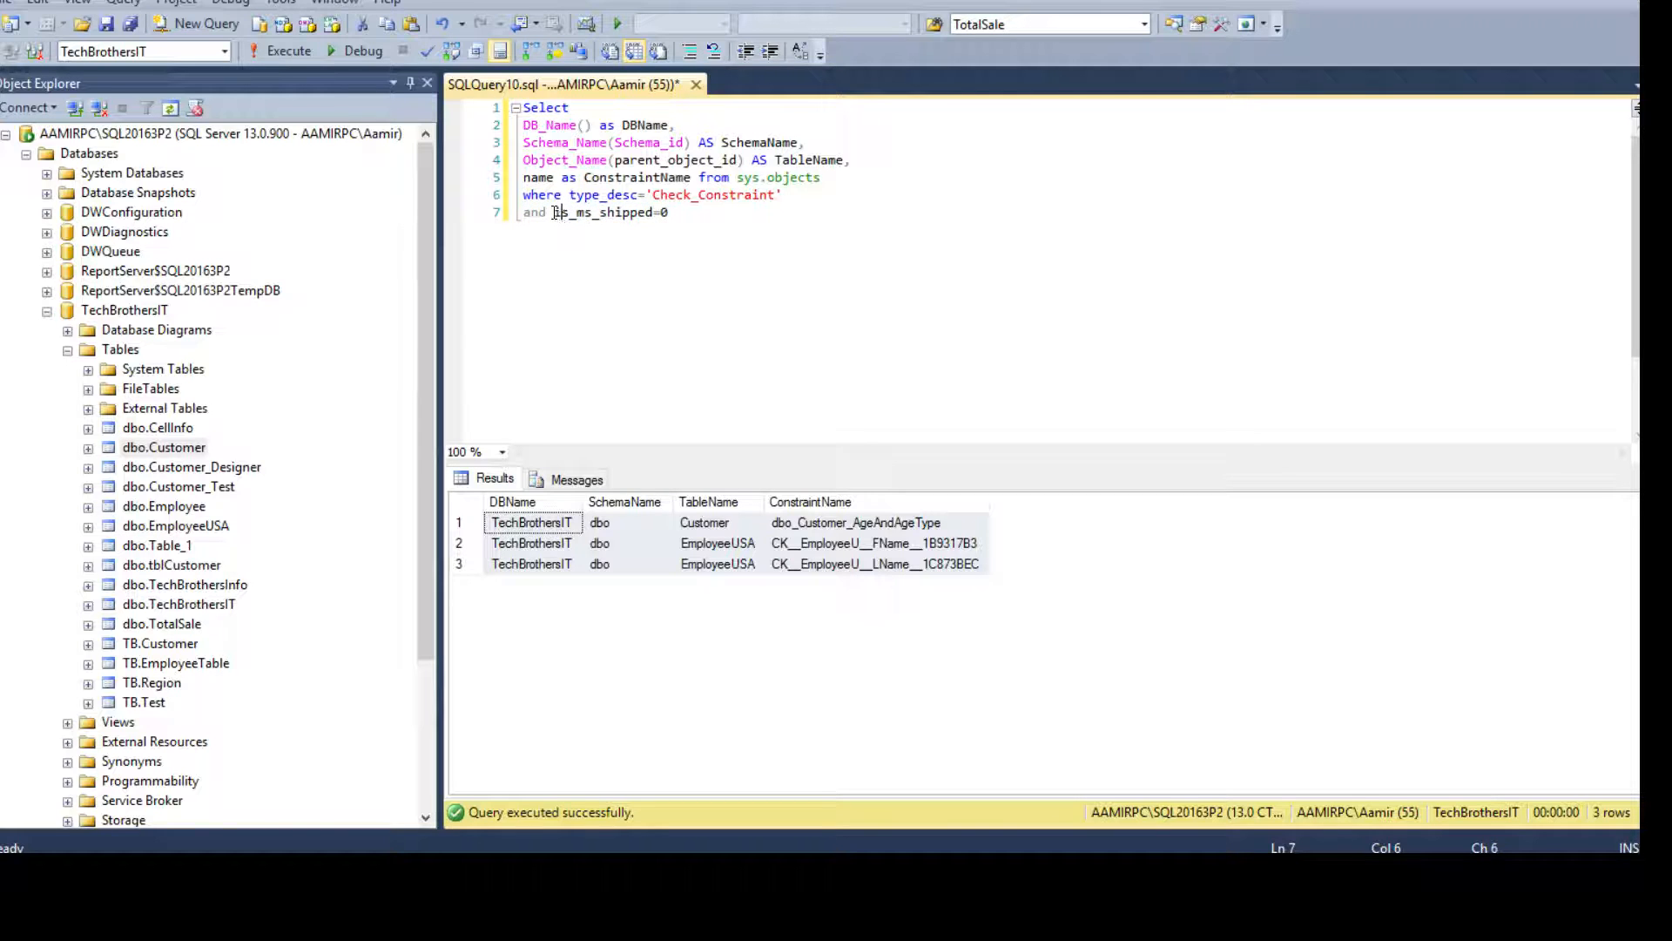
left_click(617, 194)
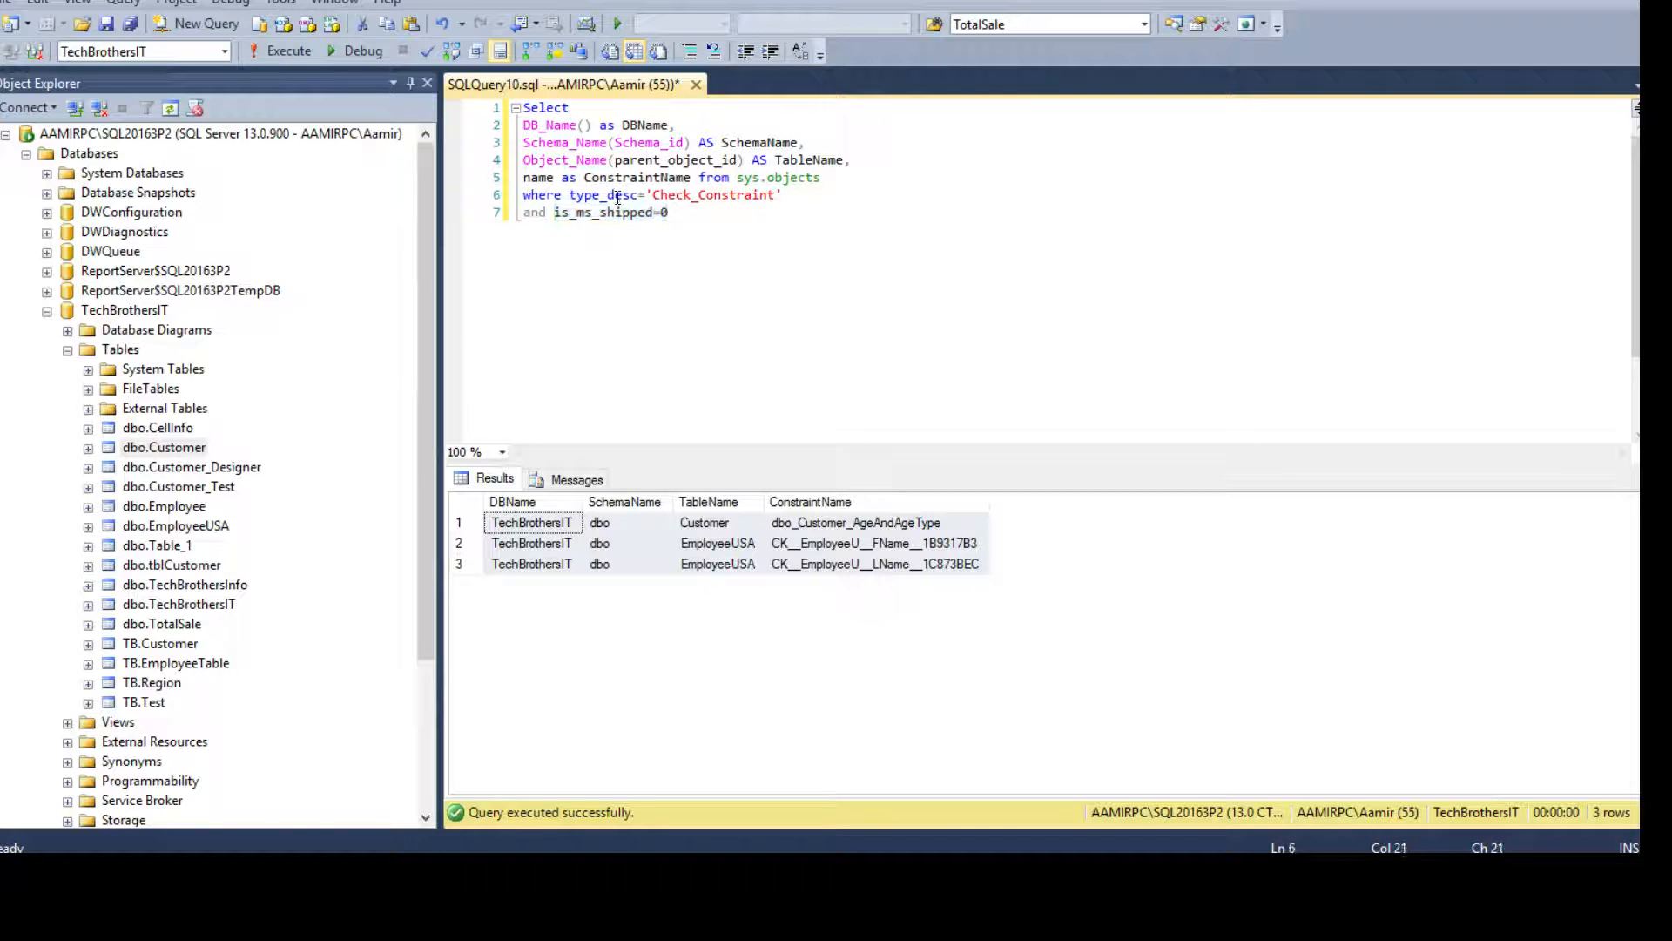
double_click(604, 194)
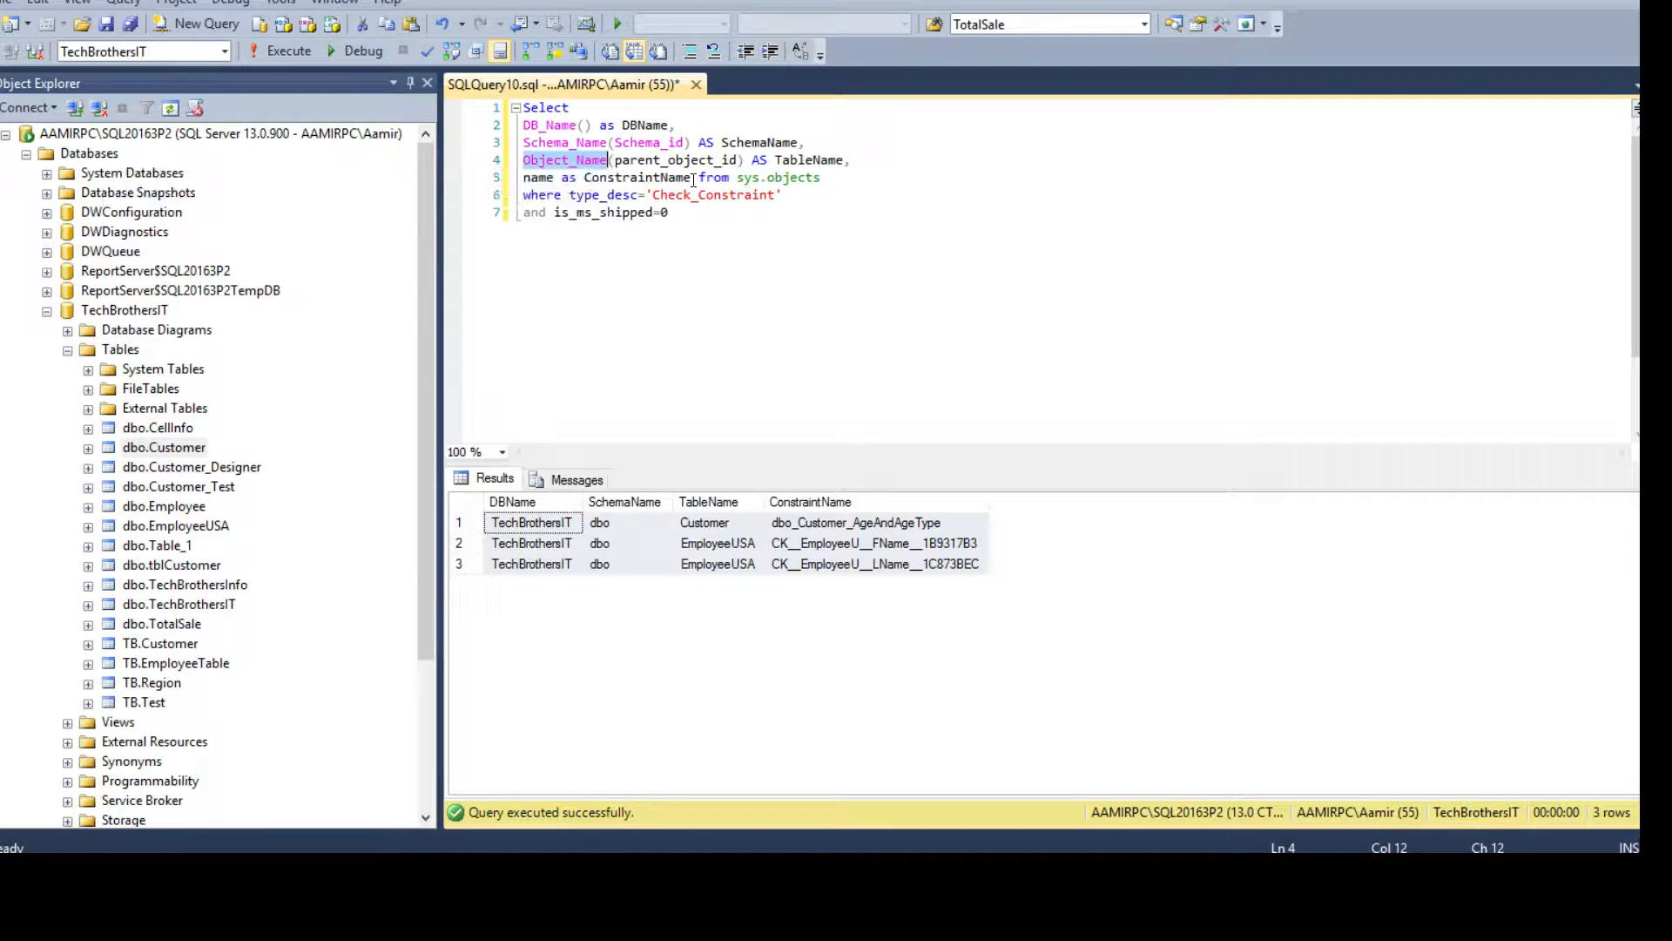
double_click(674, 160)
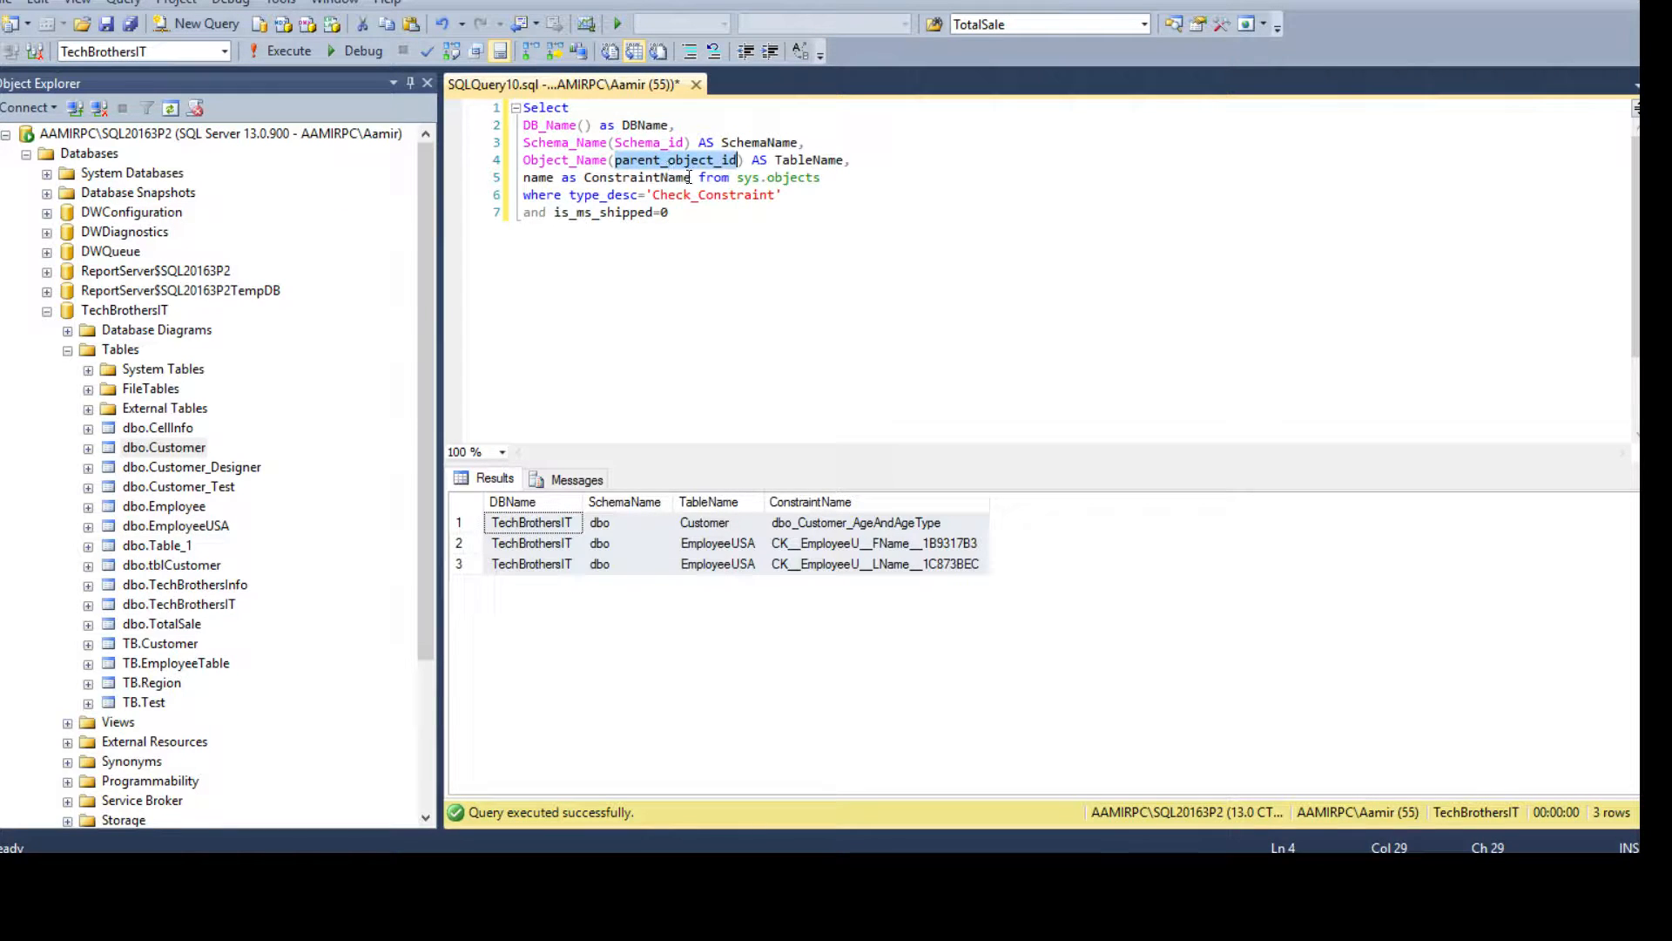
left_click(669, 213)
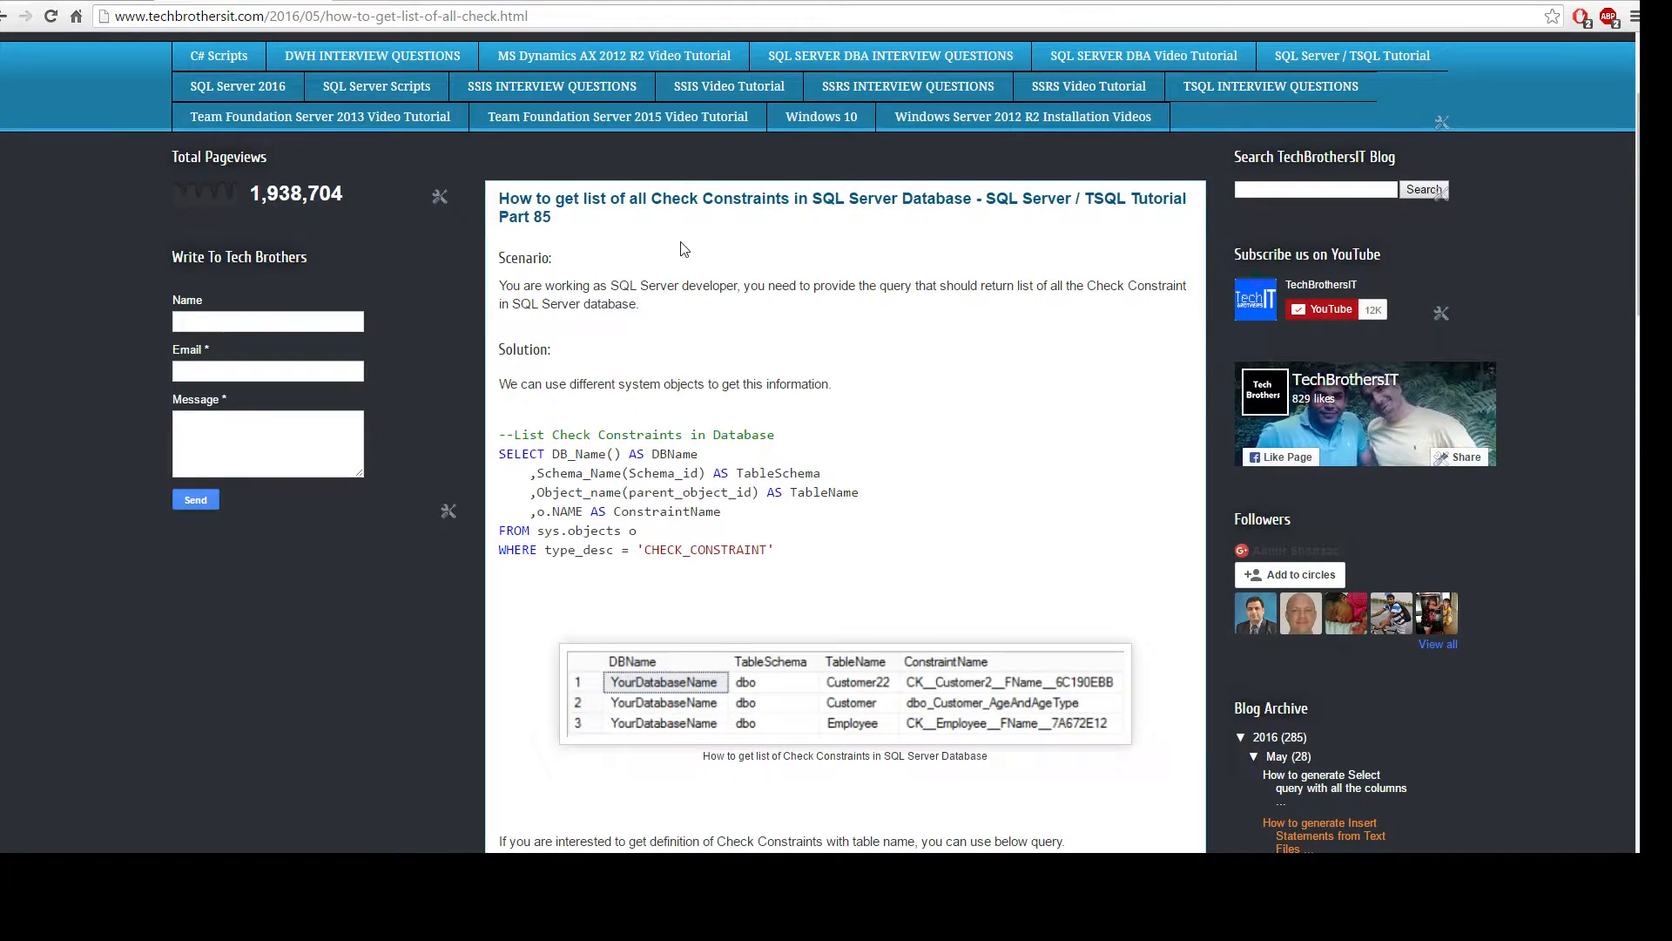
mouse_move(766, 464)
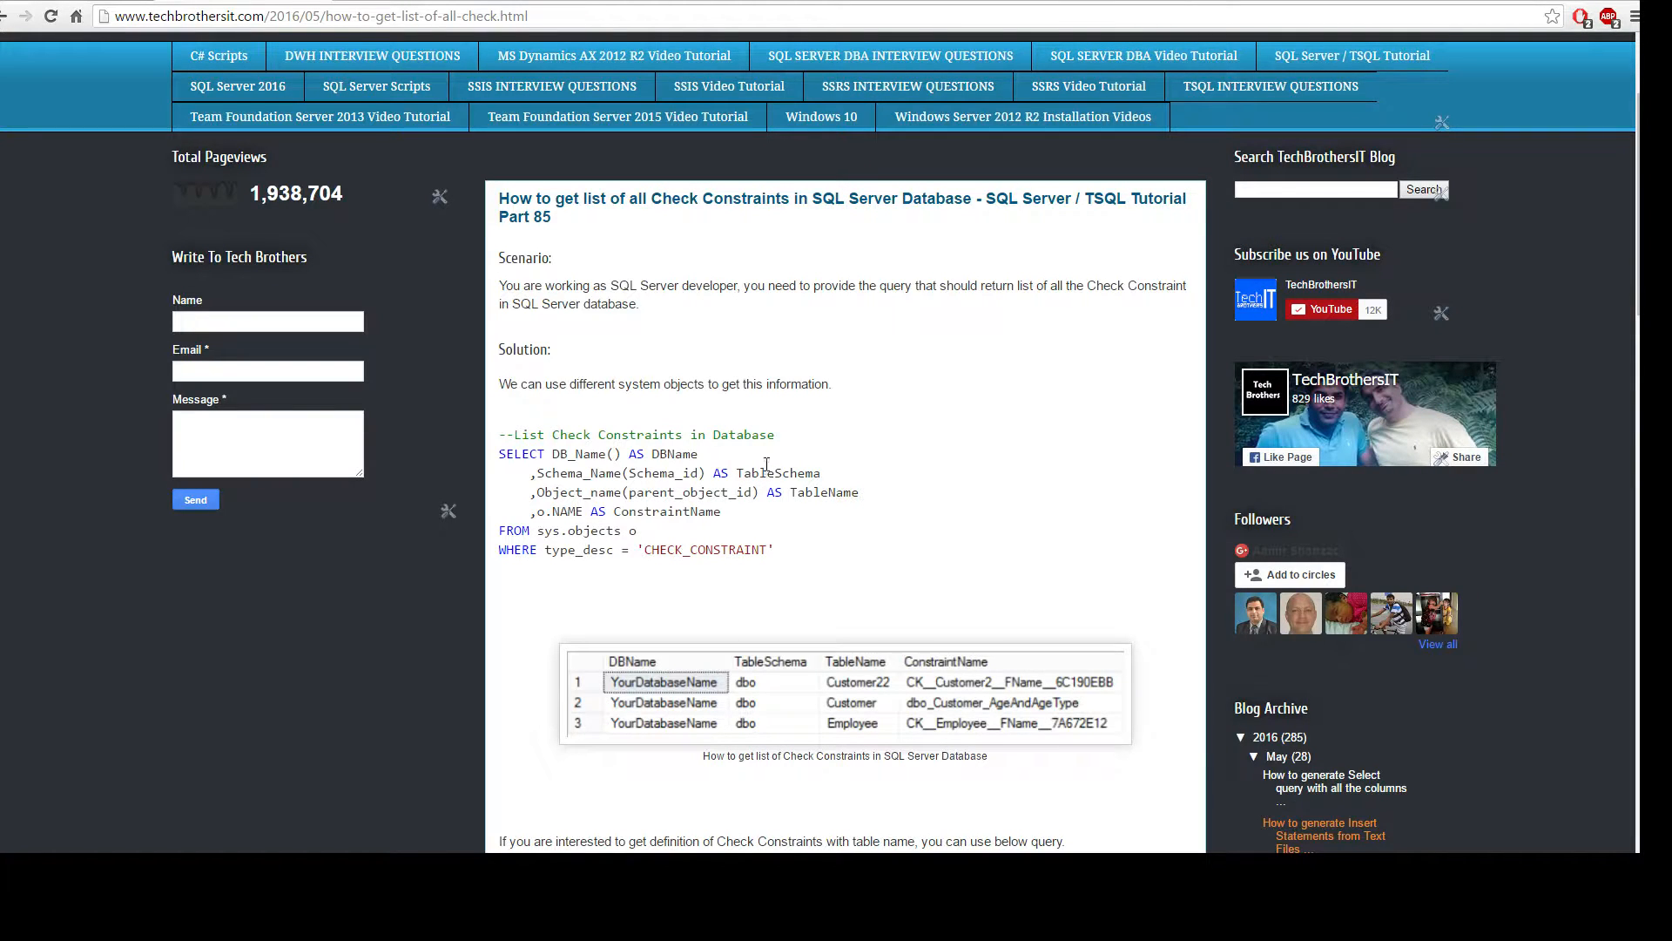